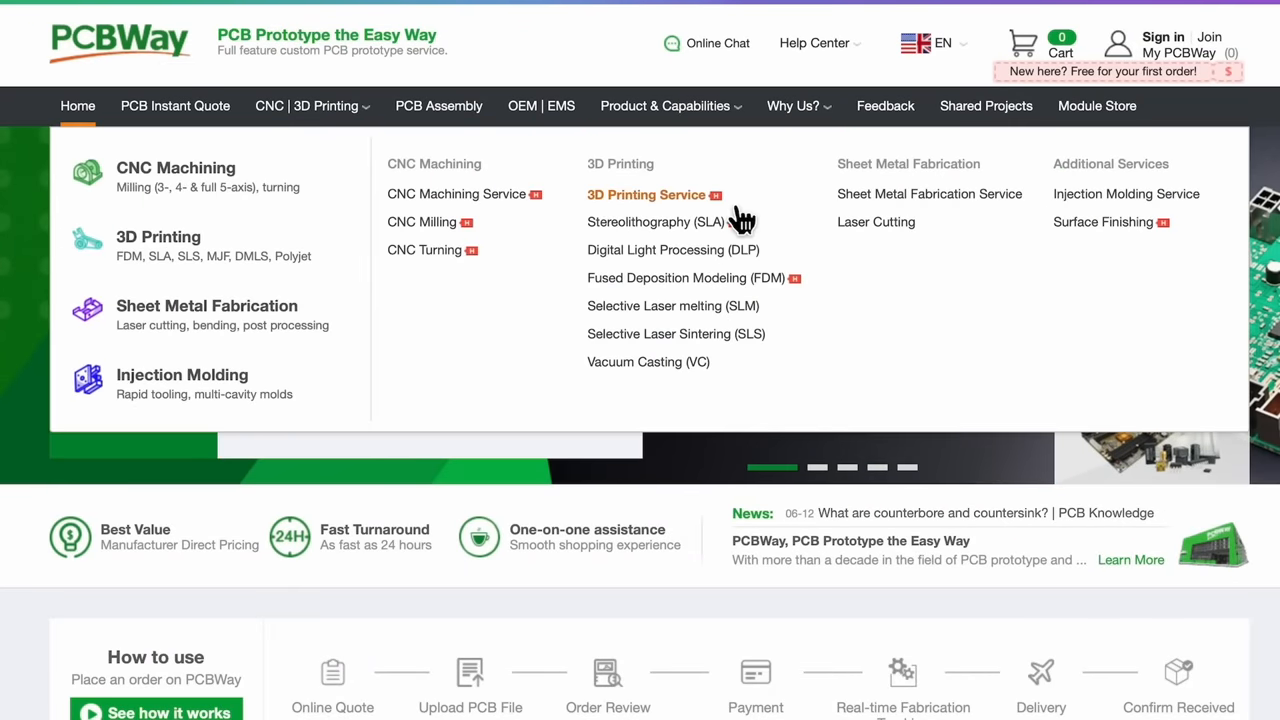
{"action": "mouse_move", "coordinate": [706, 260]}
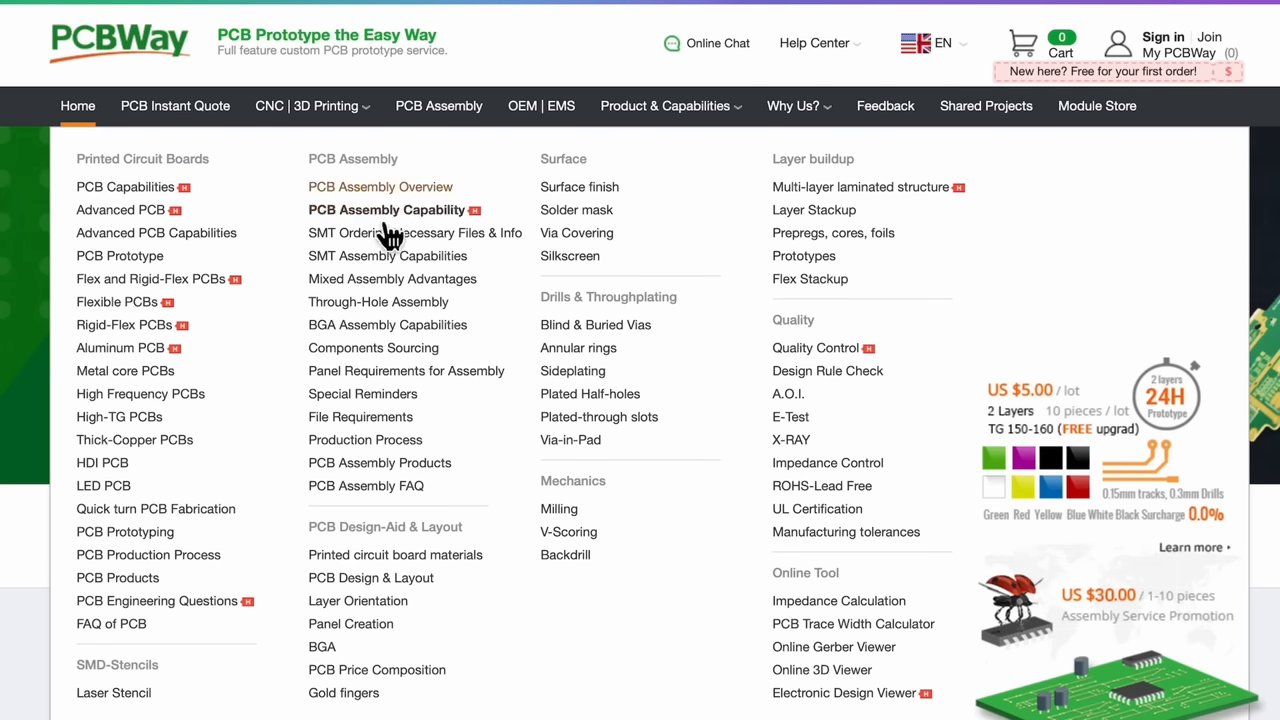
{"action": "mouse_move", "coordinate": [827, 308]}
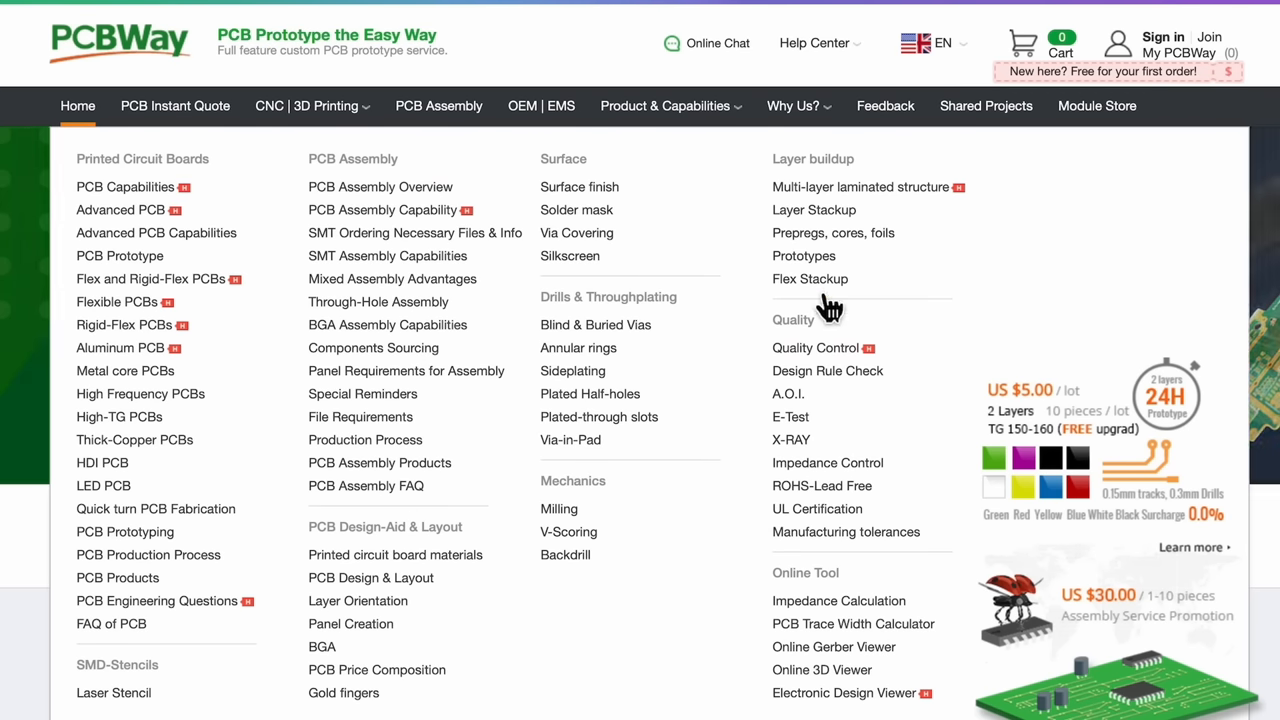
Open the PCB Instant Quote form for a standard PCB
{"action": "left_click", "coordinate": [175, 106]}
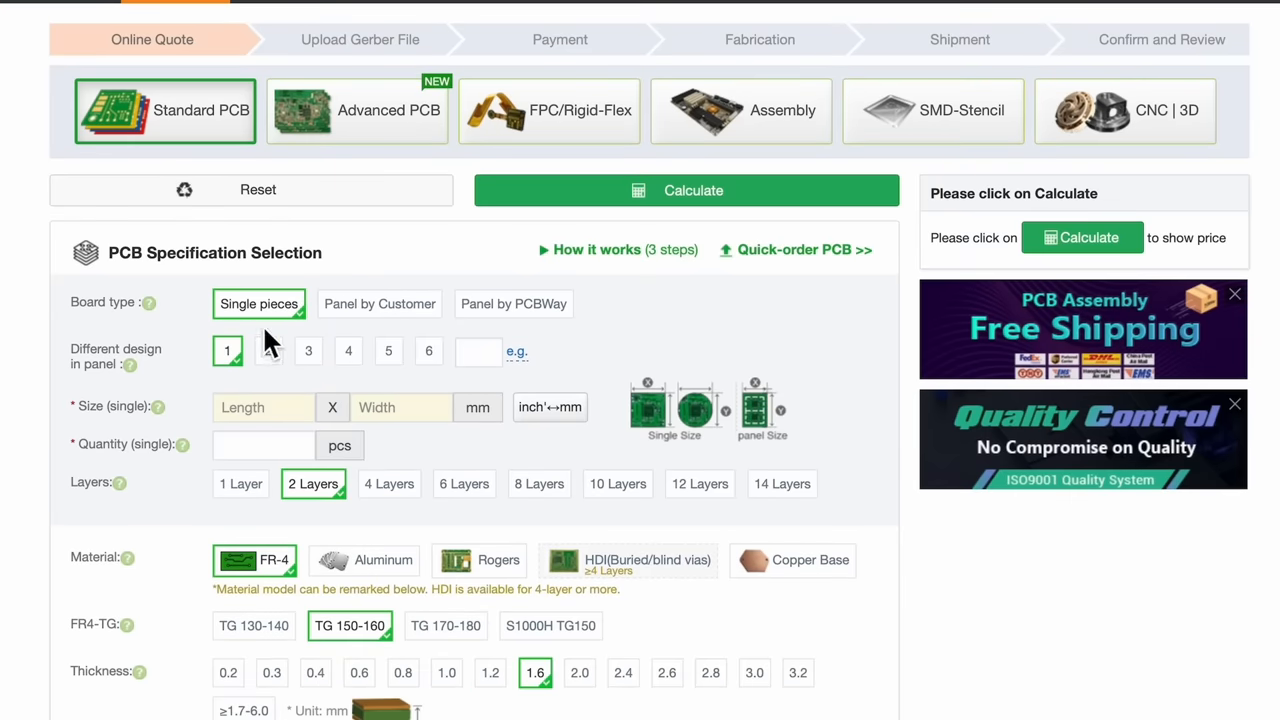
{"action": "mouse_move", "coordinate": [435, 517]}
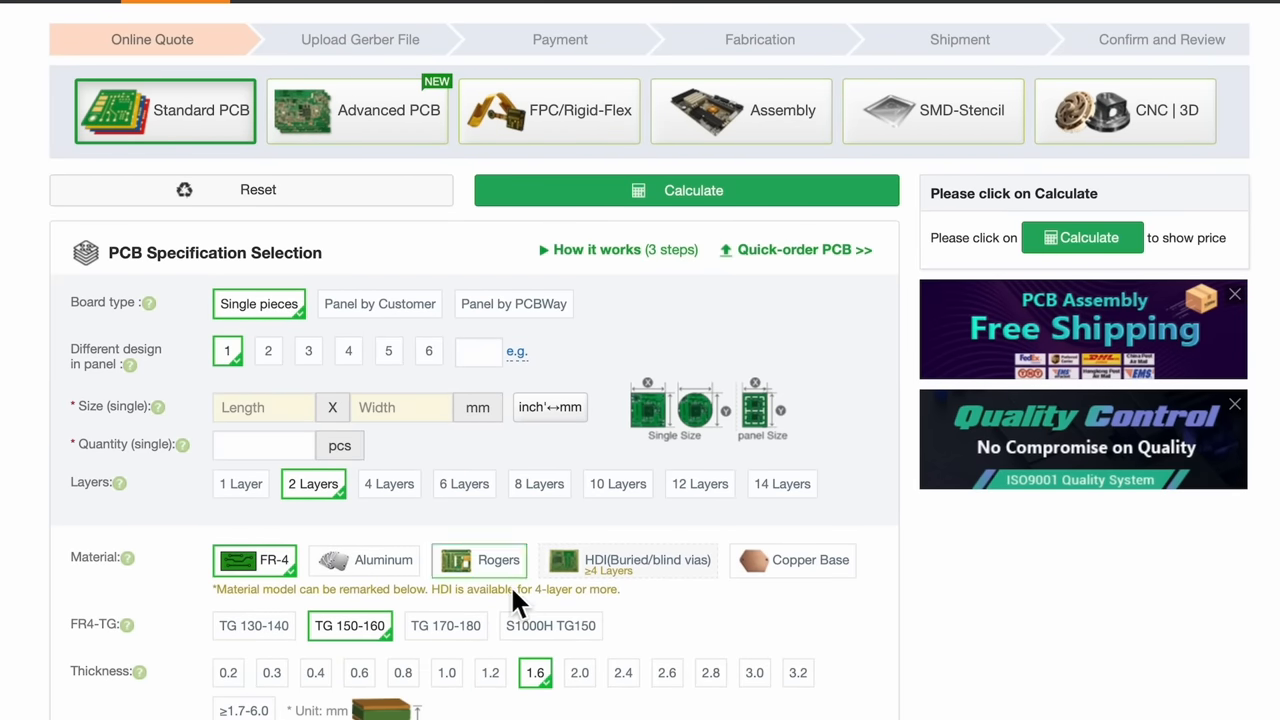
Choose Matte black under Solder mask in the PCB Specification Selection
{"action": "scroll", "scroll_direction": "down", "scroll_amount": 3}
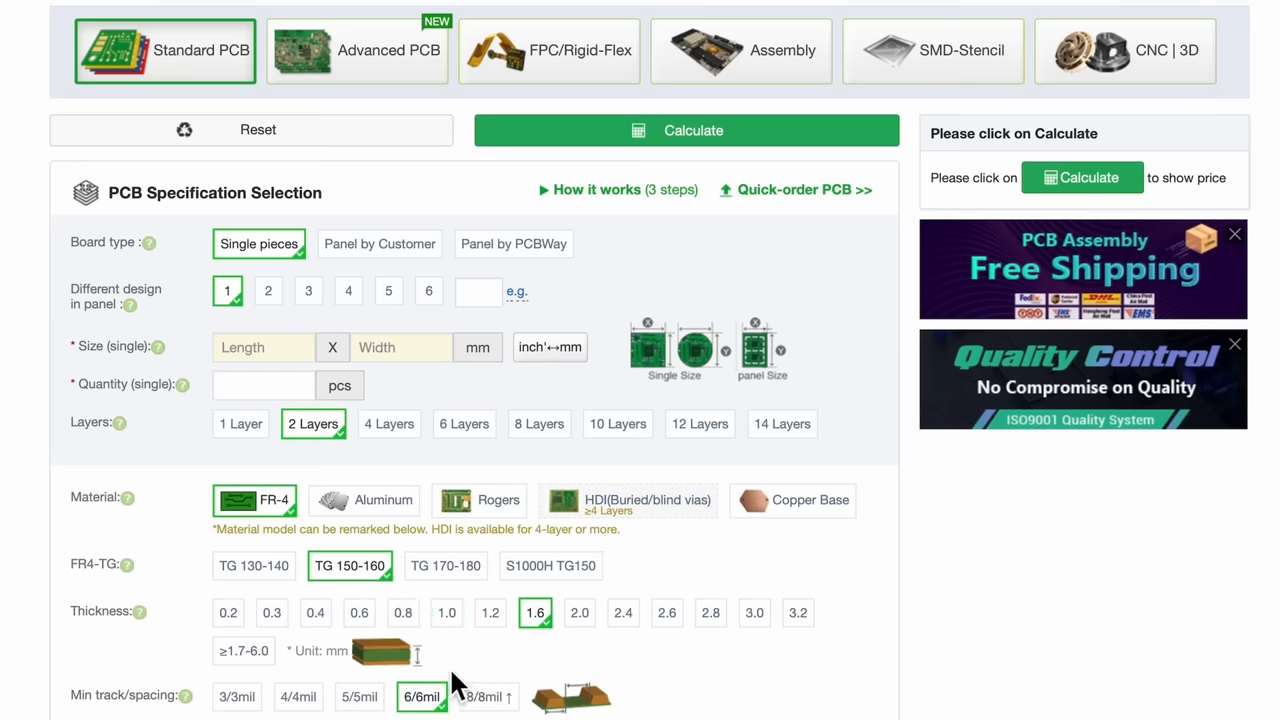
{"action": "scroll", "scroll_direction": "down", "scroll_amount": 3}
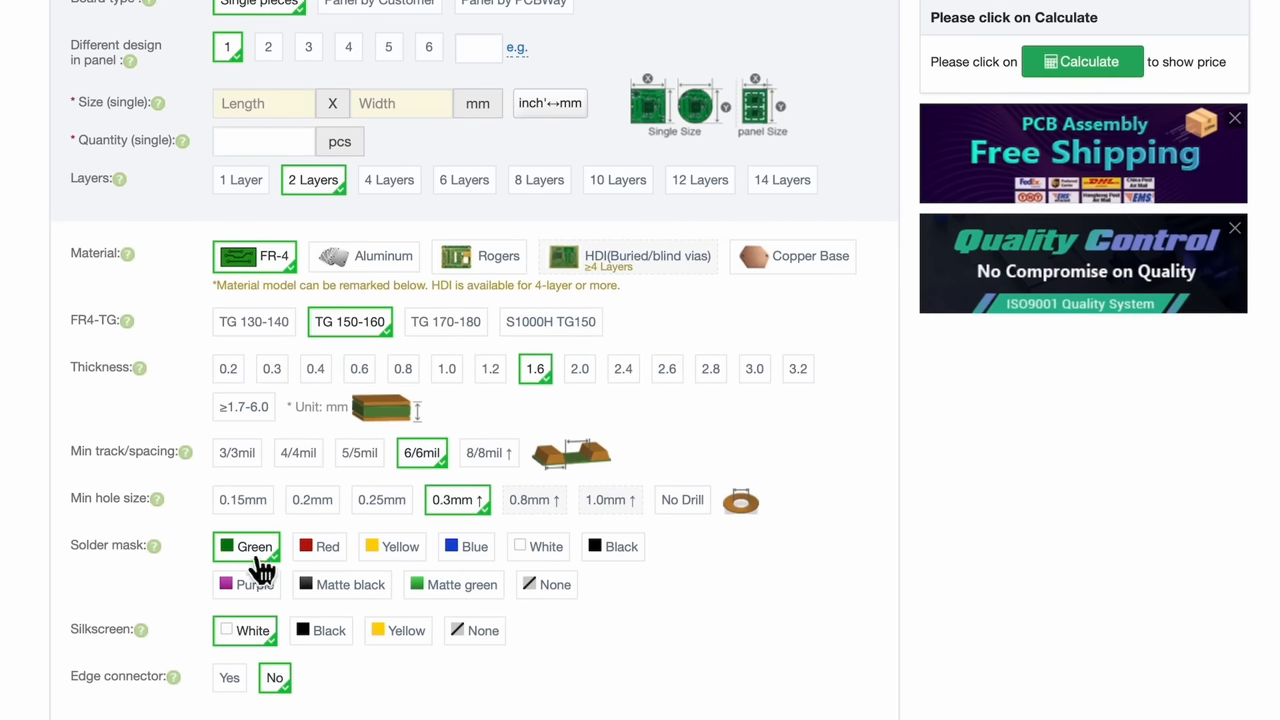
{"action": "mouse_move", "coordinate": [470, 585]}
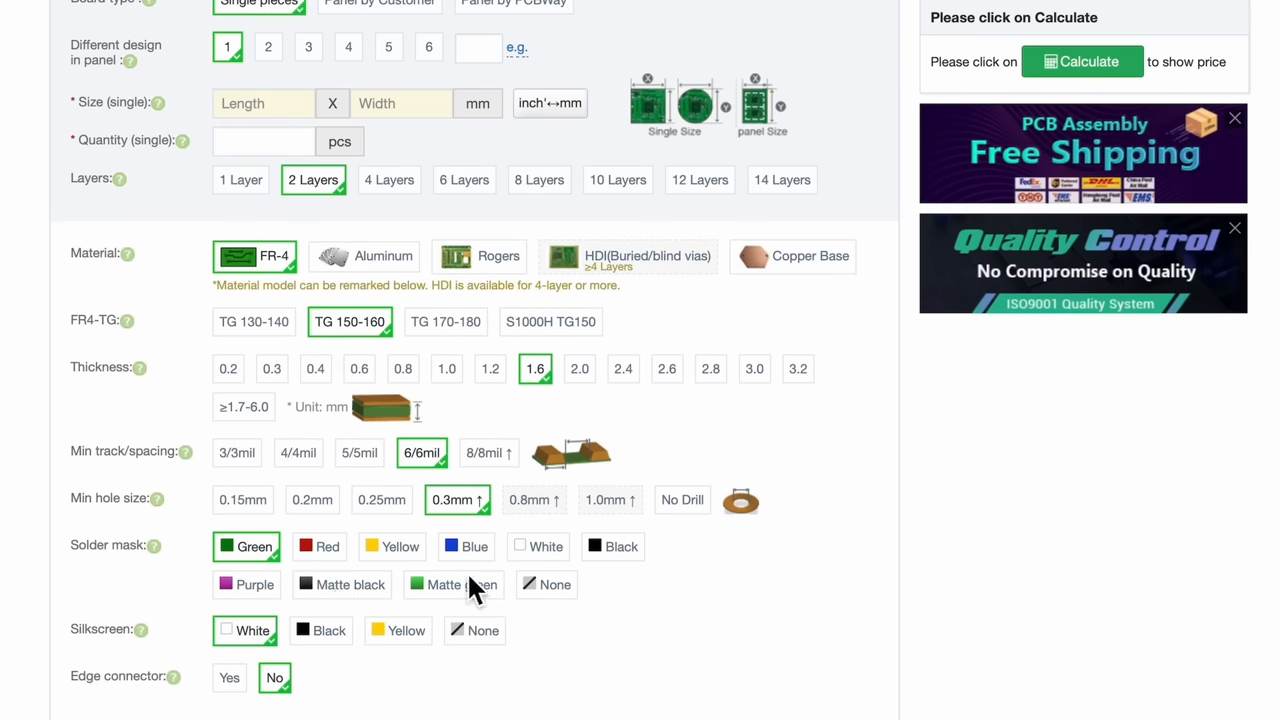
{"action": "left_click", "coordinate": [342, 584]}
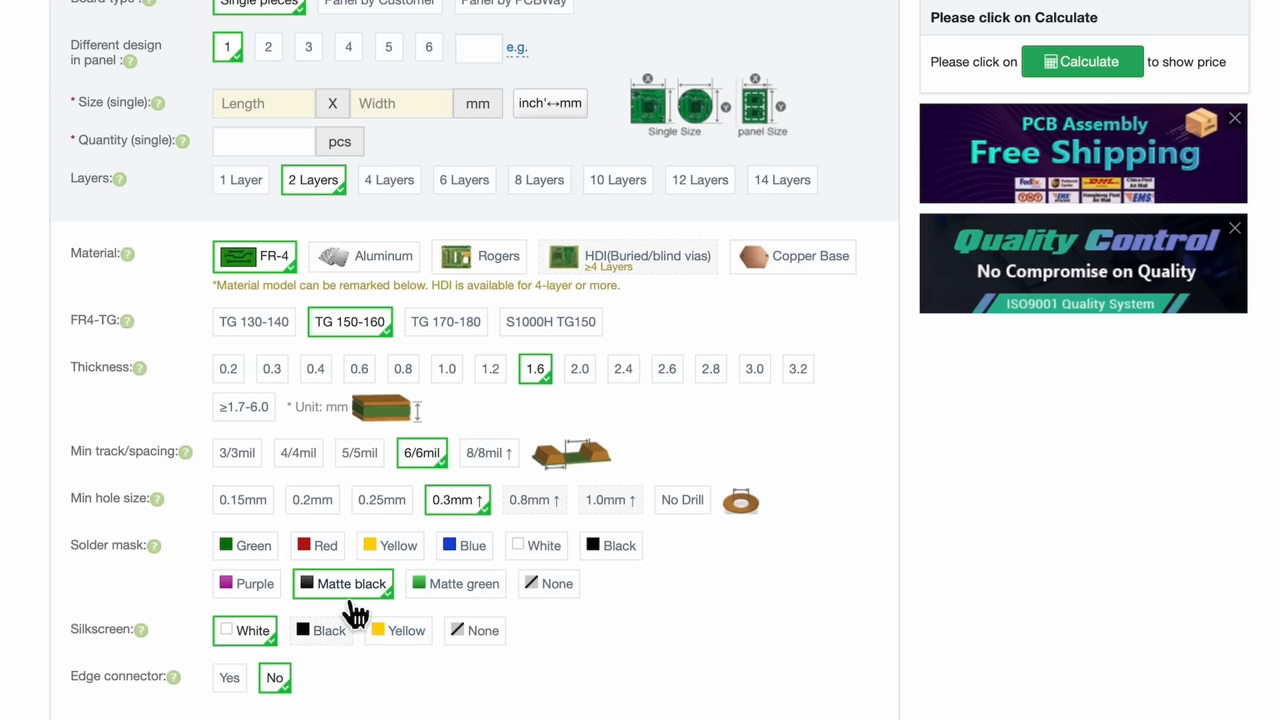
{"action": "scroll", "scroll_direction": "down", "scroll_amount": 3}
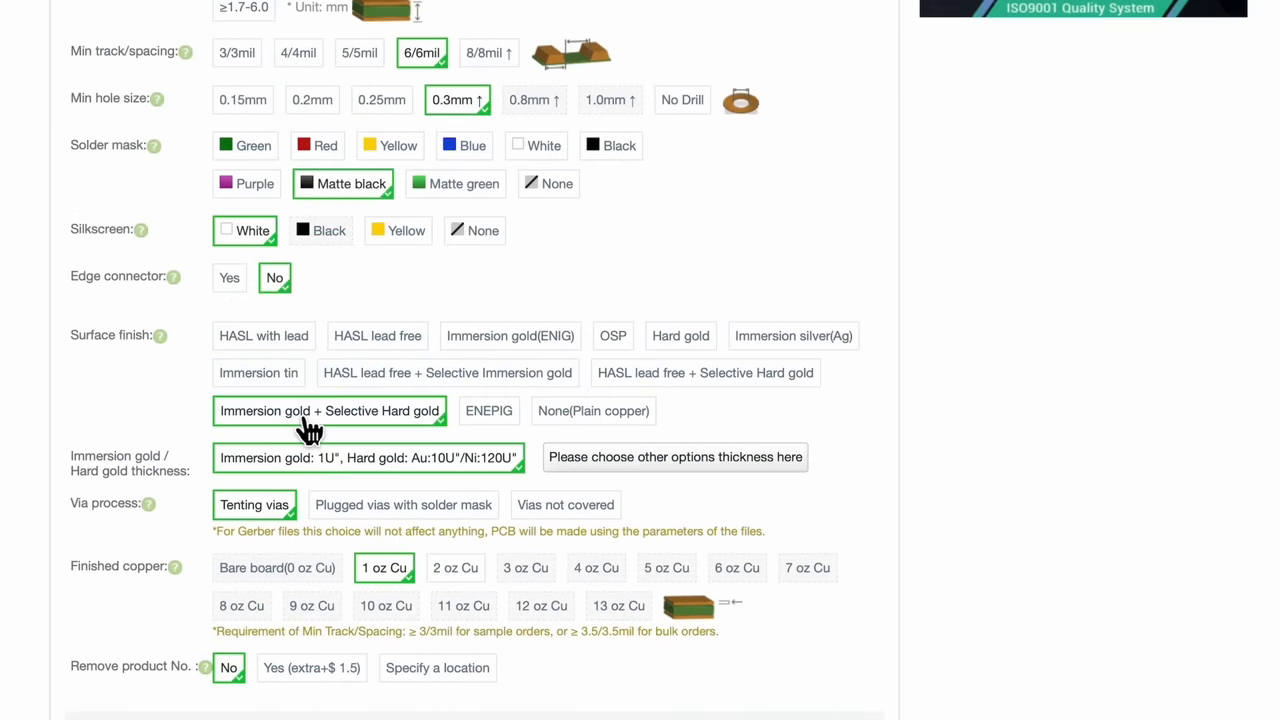
{"action": "scroll", "scroll_direction": "down", "scroll_amount": 3}
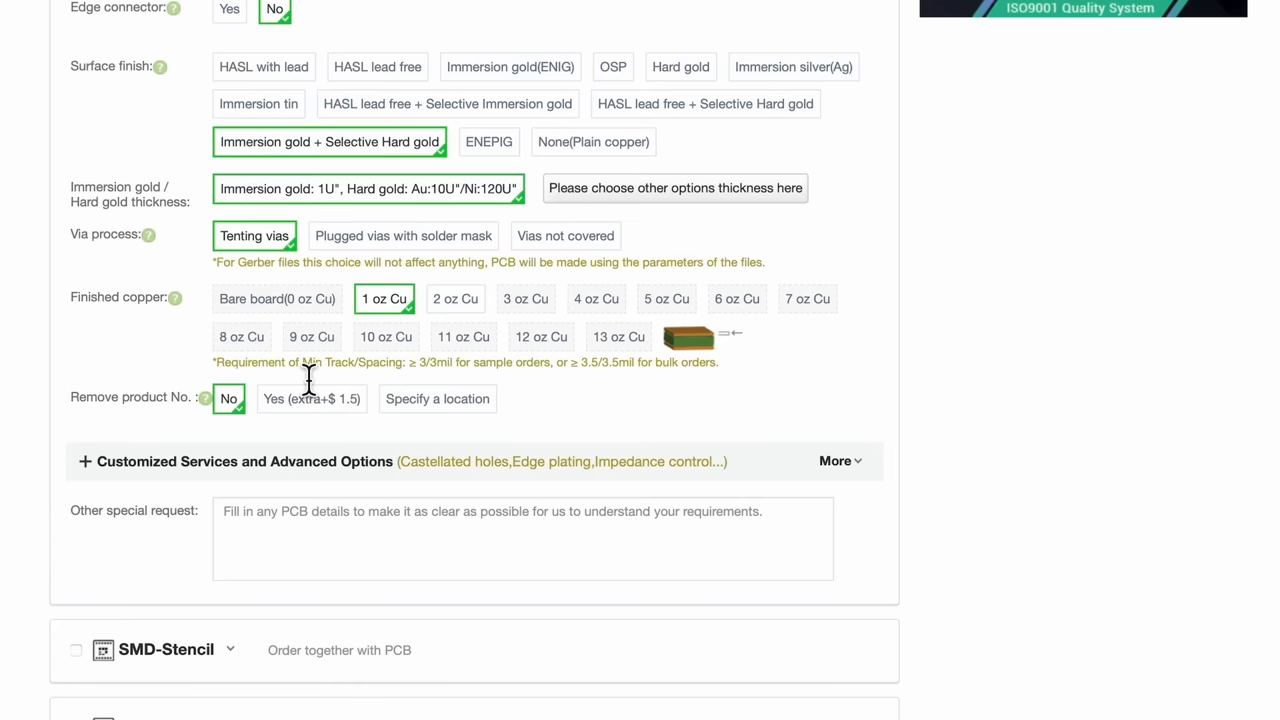
{"action": "scroll", "scroll_direction": "down", "scroll_amount": 3}
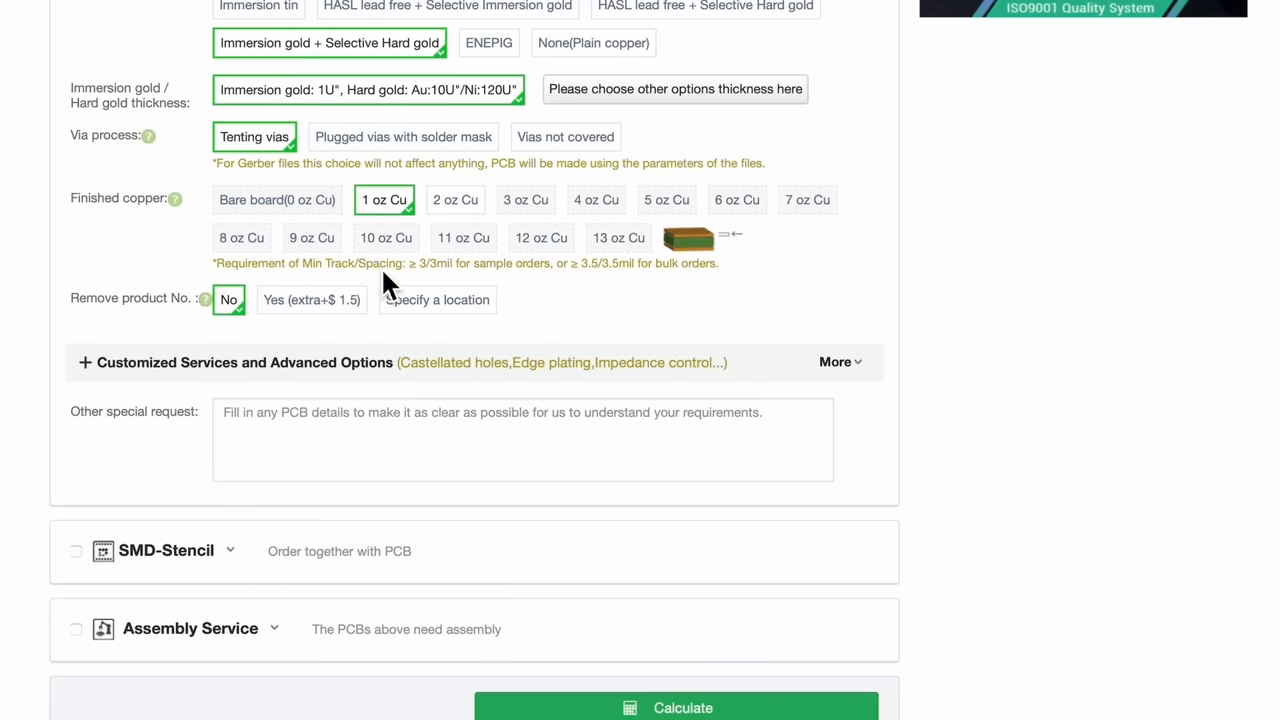
{"action": "scroll", "scroll_direction": "down", "scroll_amount": 3}
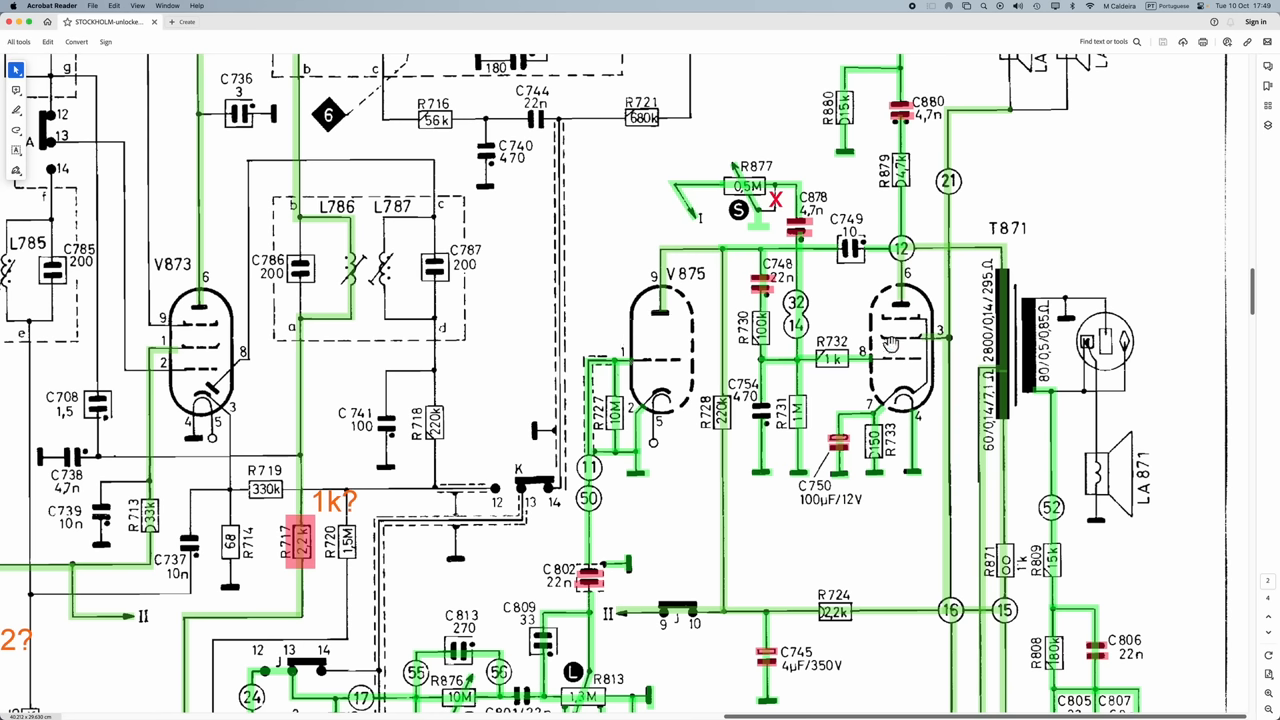
{"action": "mouse_move", "coordinate": [870, 320]}
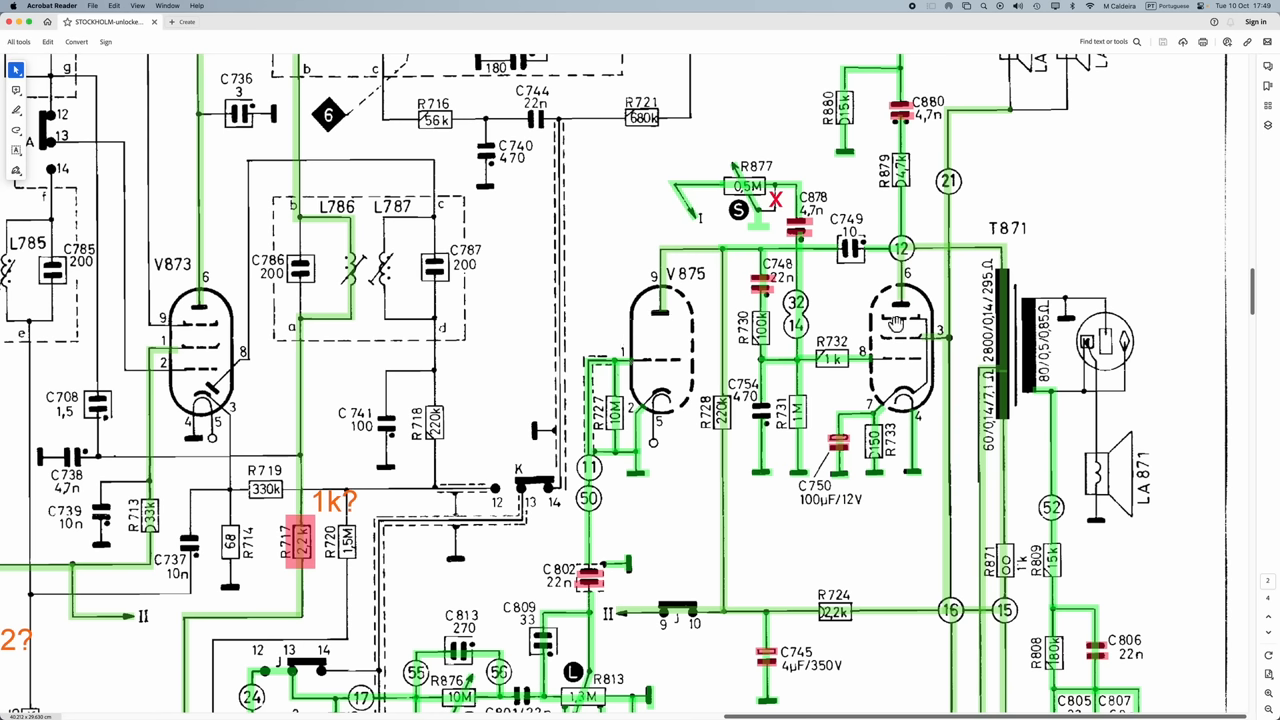
{"action": "mouse_move", "coordinate": [867, 350]}
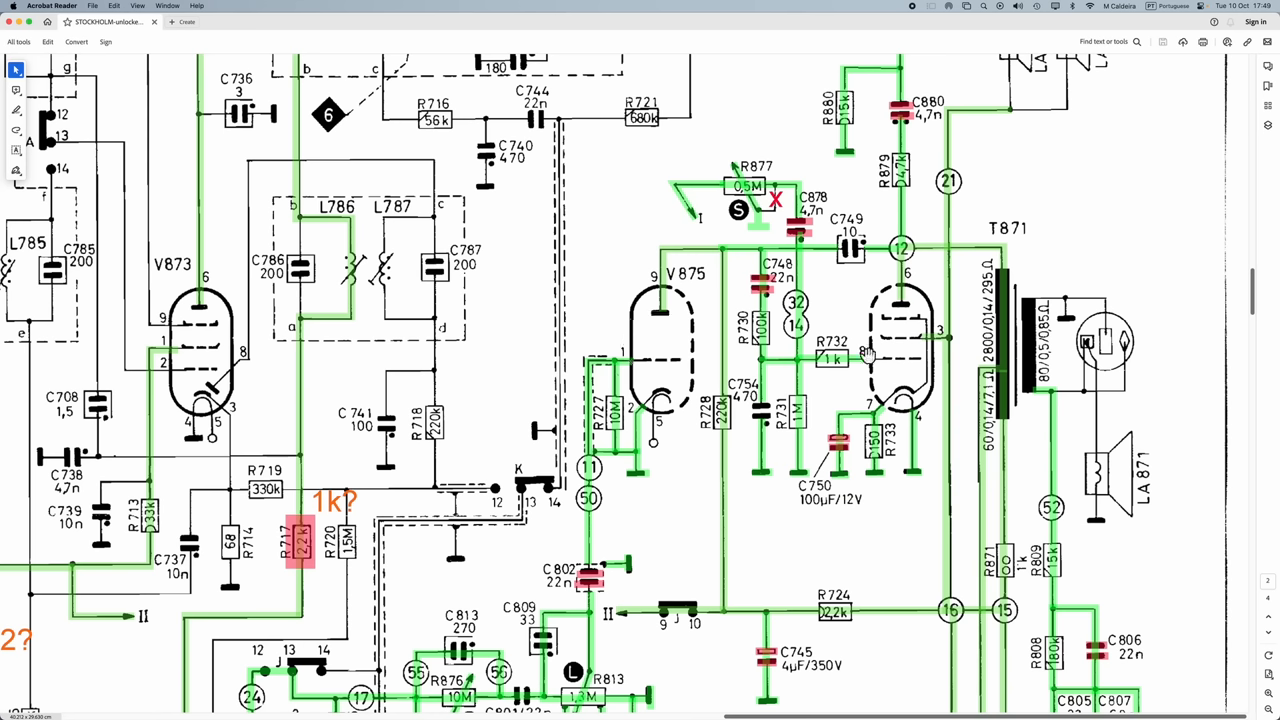
{"action": "mouse_move", "coordinate": [887, 353]}
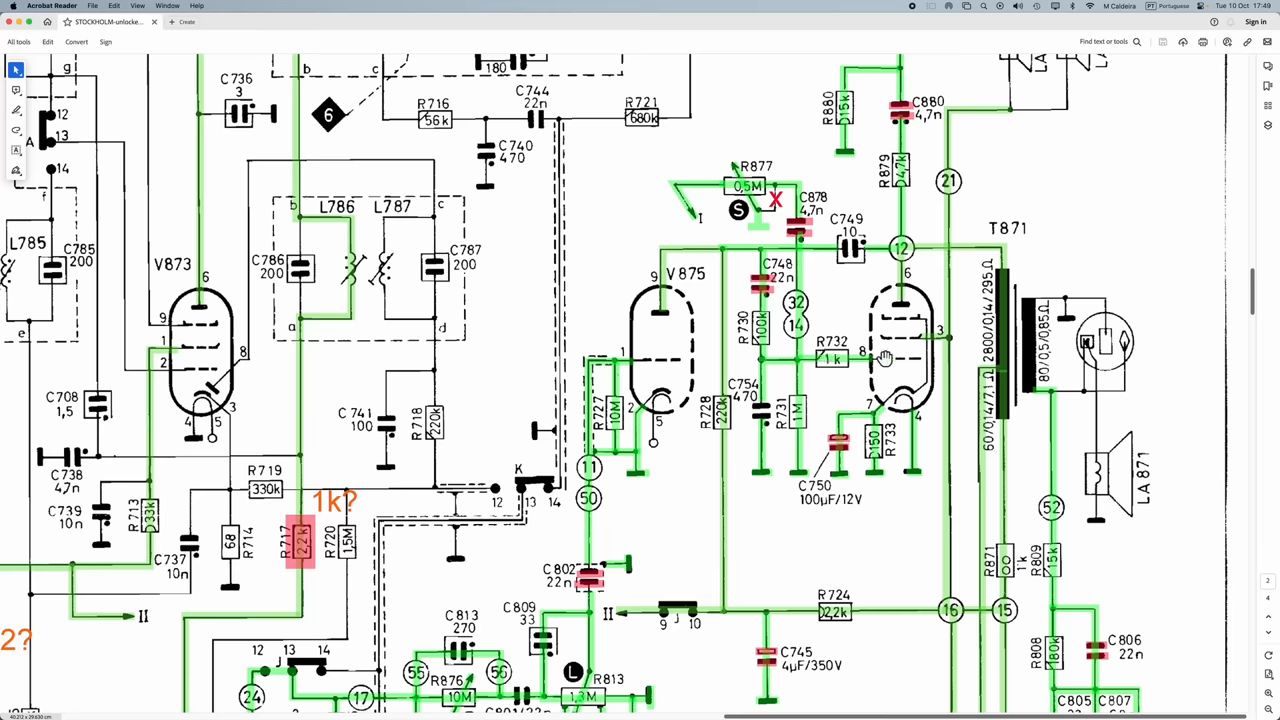
{"action": "mouse_move", "coordinate": [880, 360]}
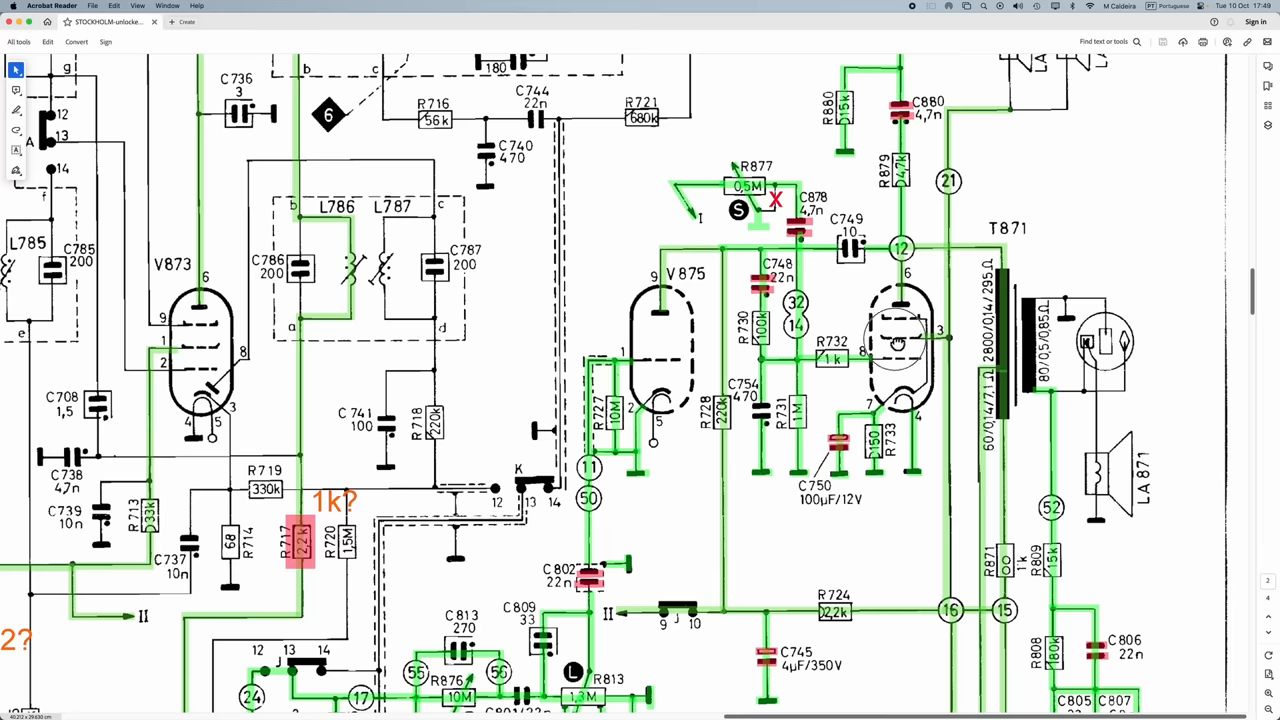
Scroll the schematic to show speakers LA 872, LA 873 and the UKW values note
{"action": "scroll", "scroll_direction": "down", "scroll_amount": 3}
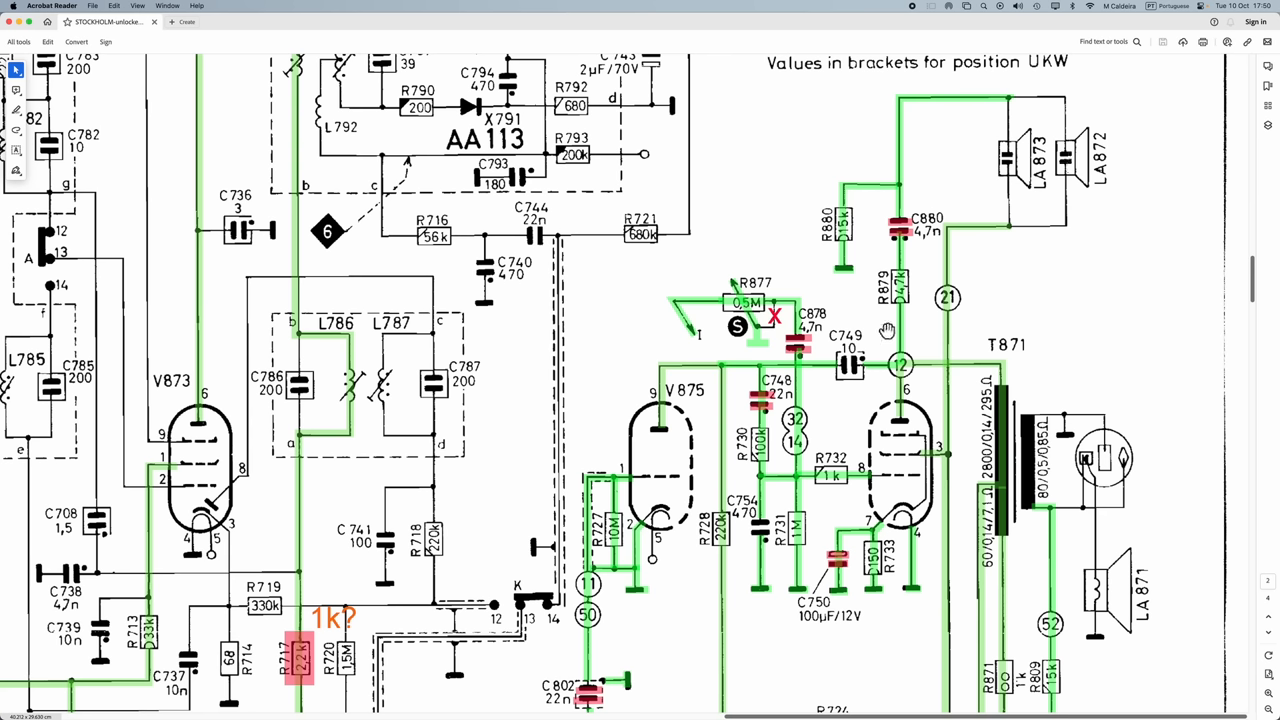
{"action": "scroll", "scroll_direction": "down", "scroll_amount": 3}
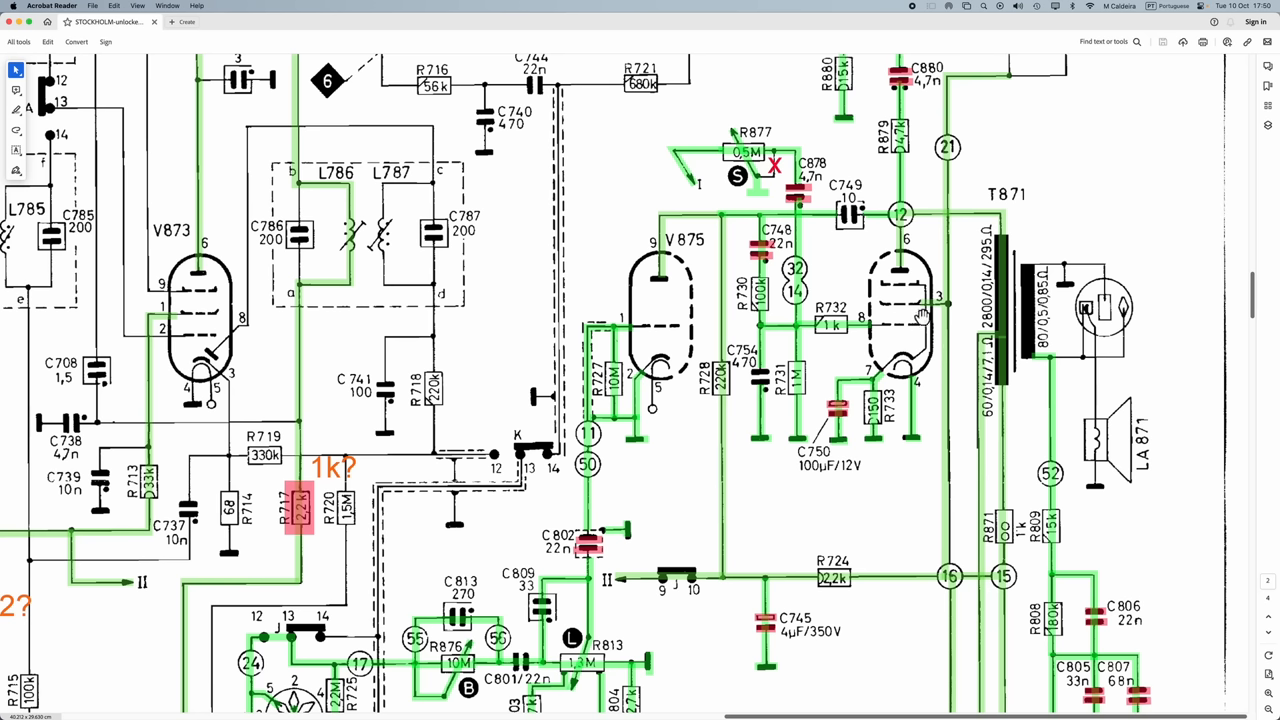
{"action": "mouse_move", "coordinate": [832, 432]}
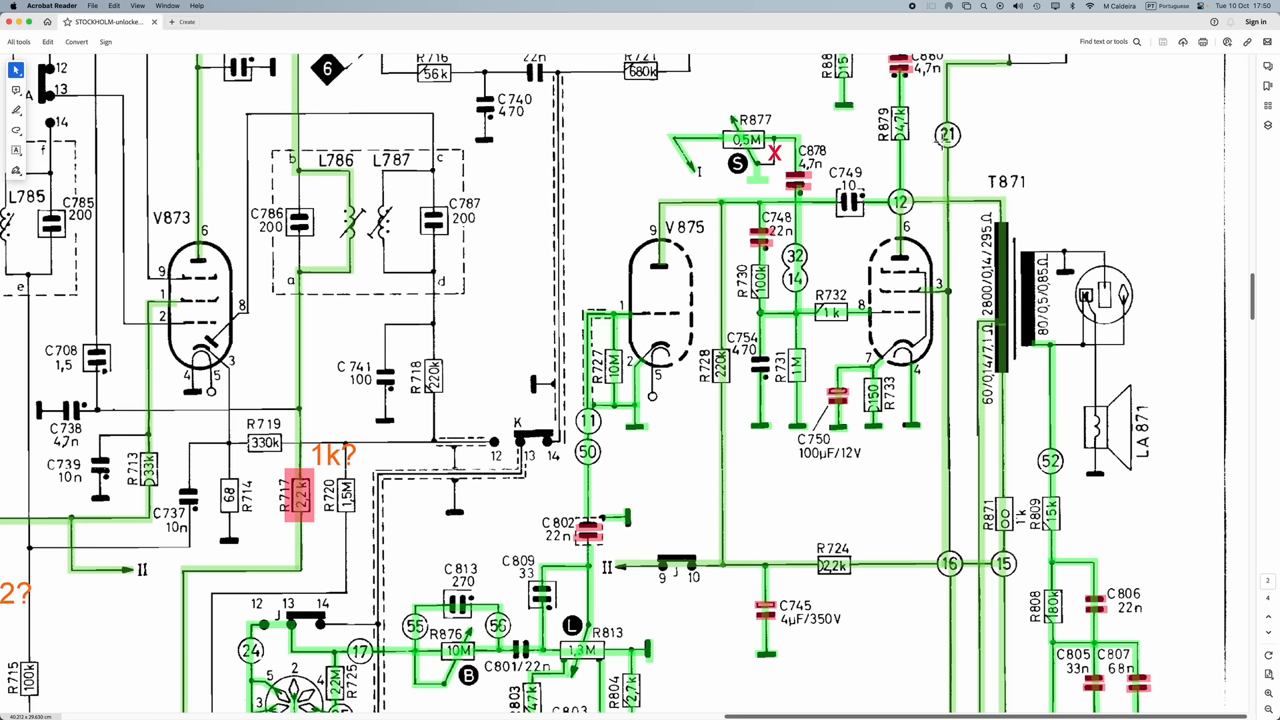
{"action": "mouse_move", "coordinate": [826, 232]}
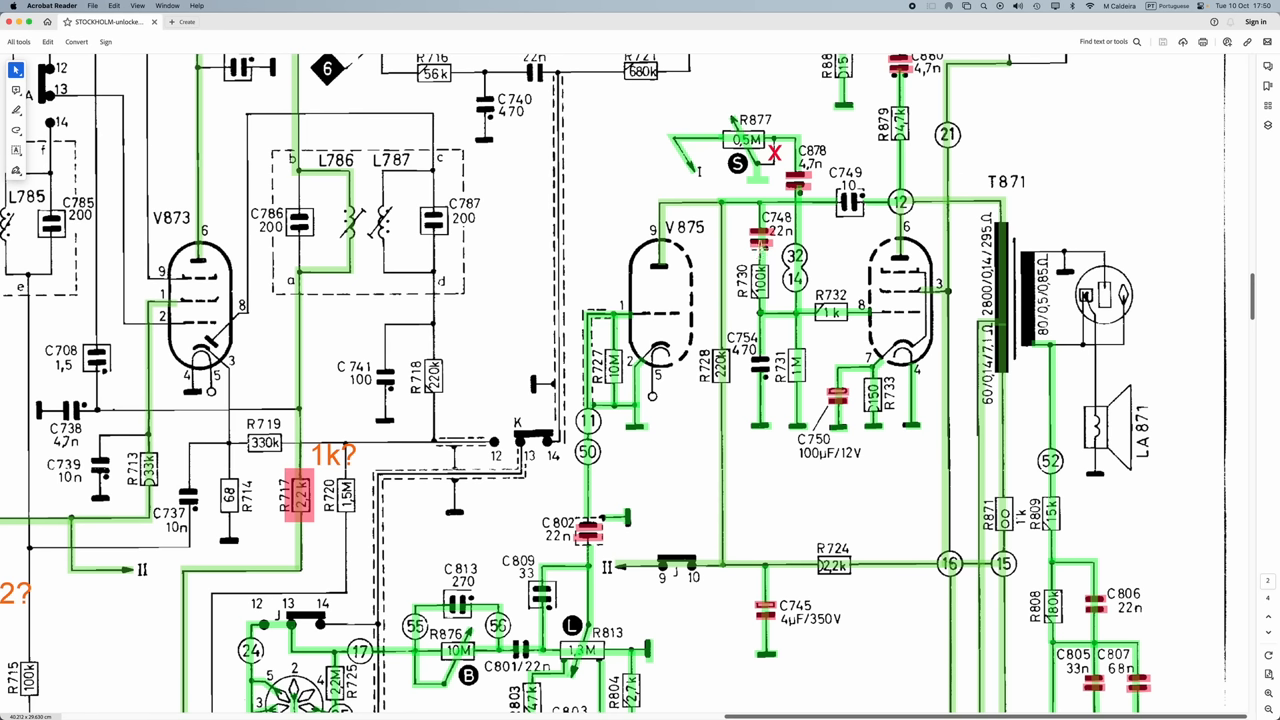
{"action": "mouse_move", "coordinate": [760, 235]}
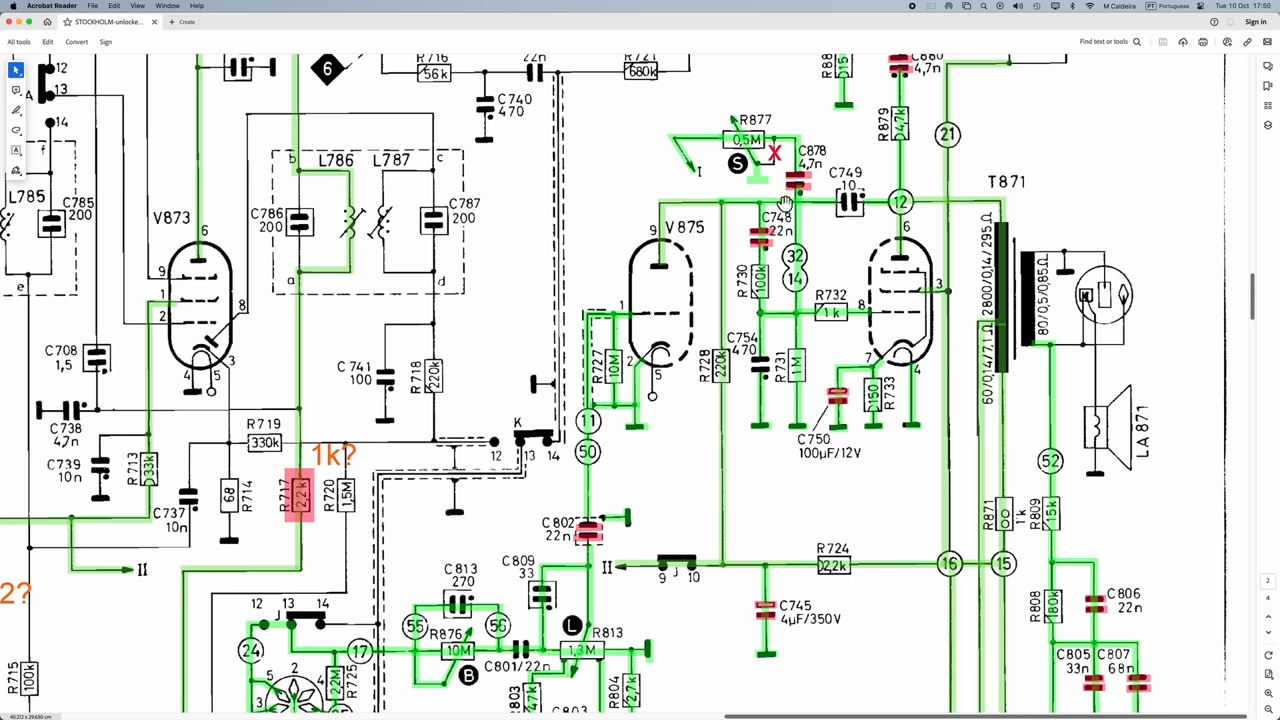
{"action": "mouse_move", "coordinate": [695, 150]}
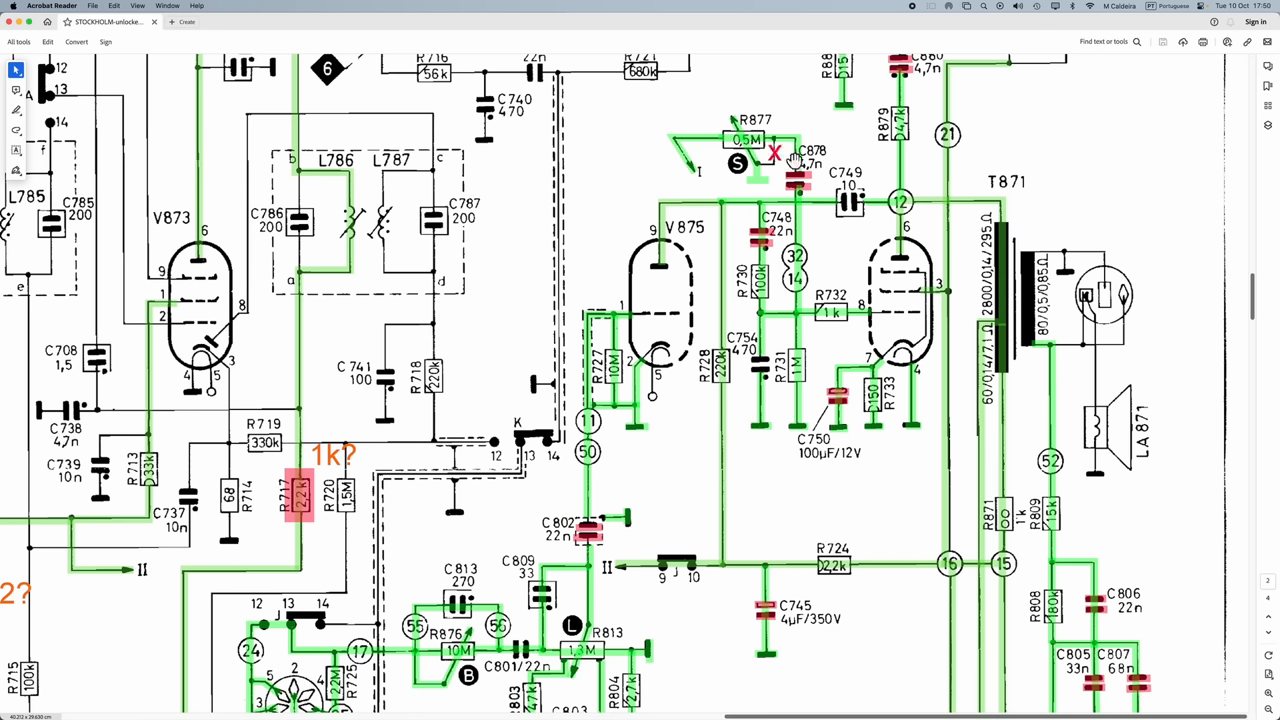
{"action": "mouse_move", "coordinate": [682, 148]}
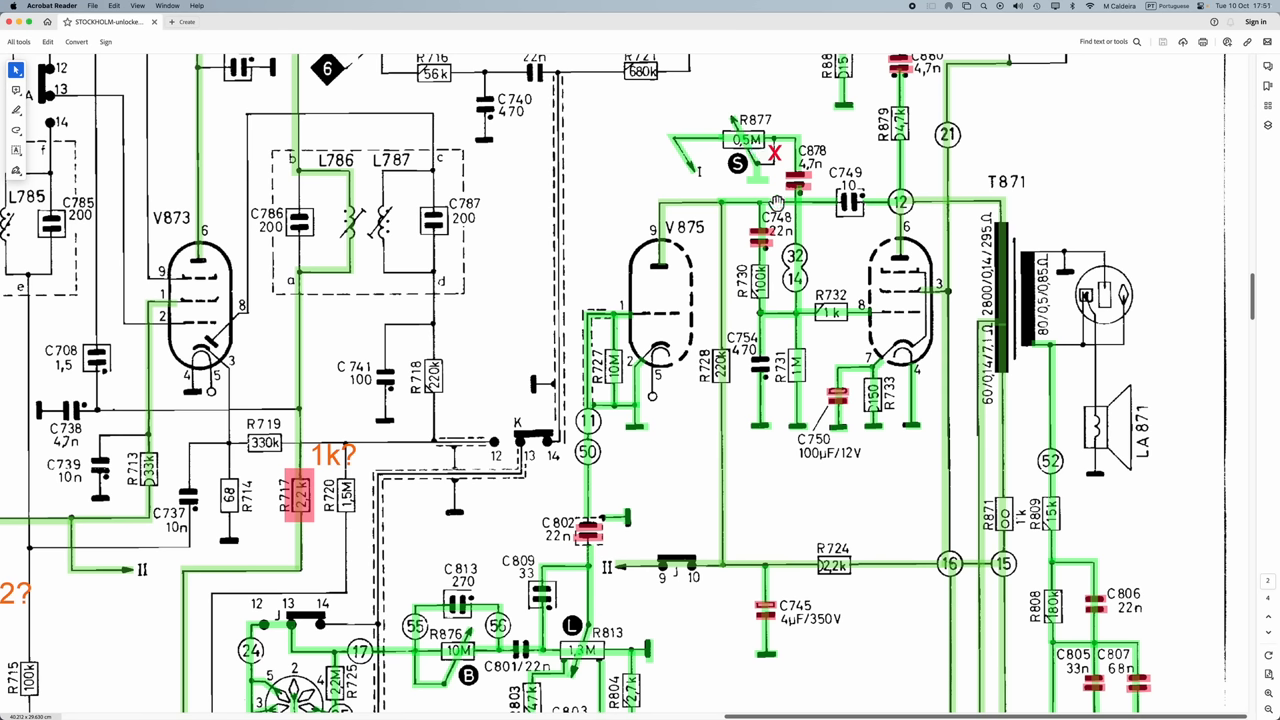
{"action": "mouse_move", "coordinate": [735, 161]}
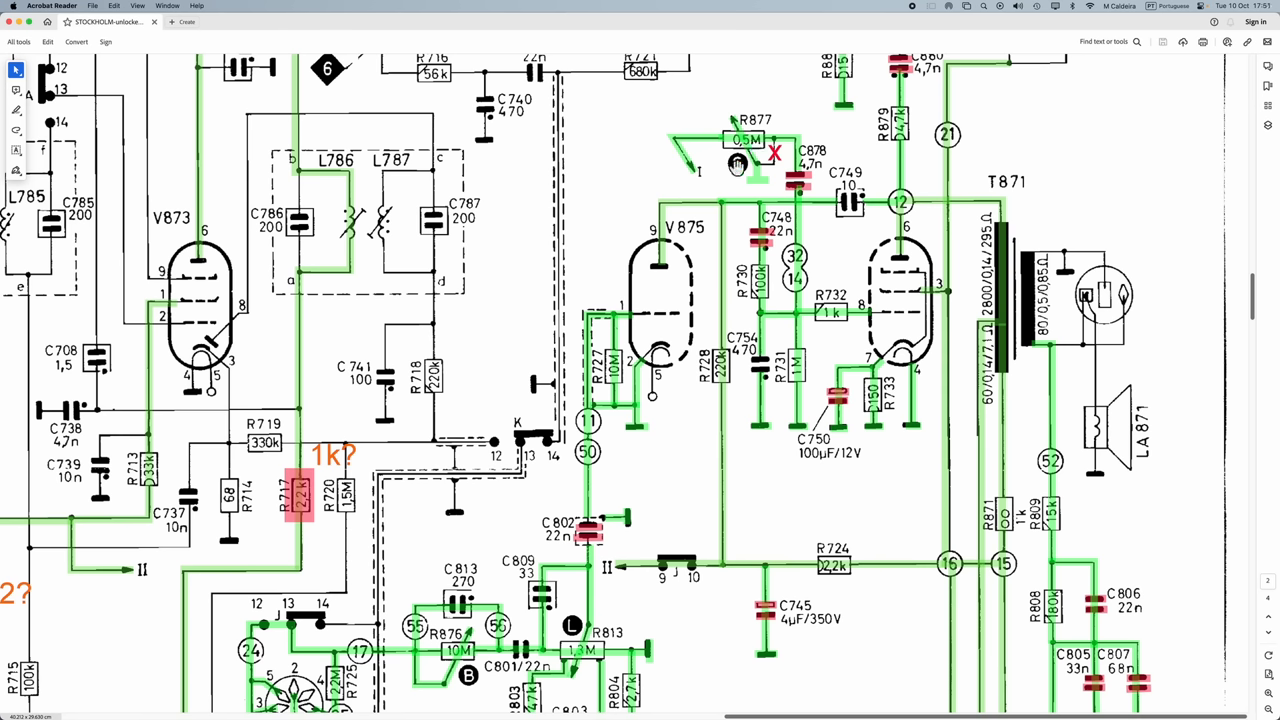
{"action": "mouse_move", "coordinate": [818, 258]}
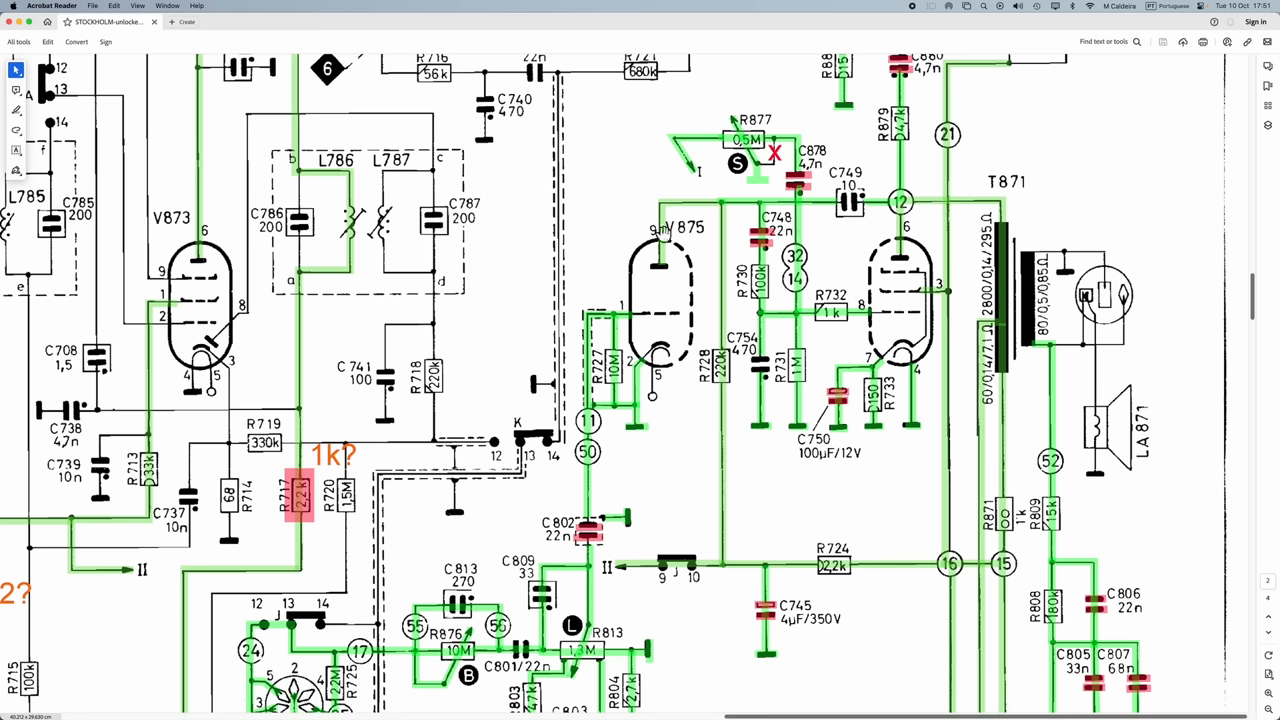
{"action": "mouse_move", "coordinate": [665, 300]}
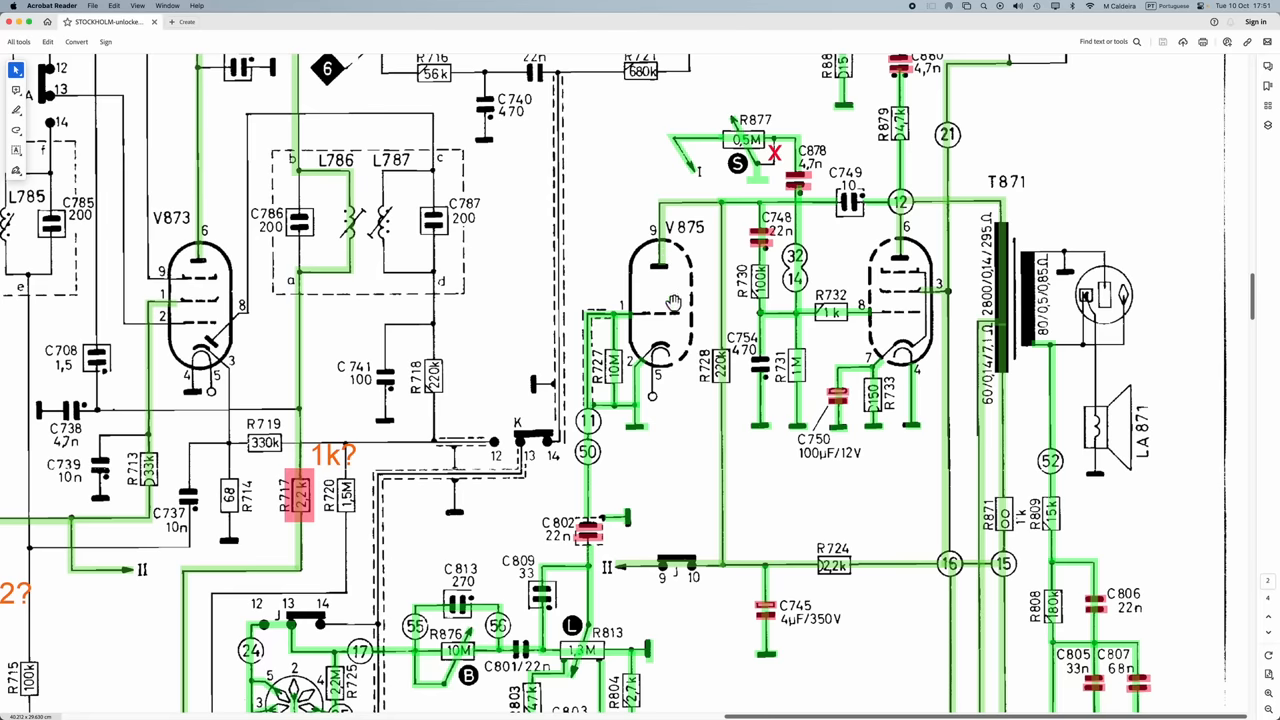
{"action": "mouse_move", "coordinate": [690, 296]}
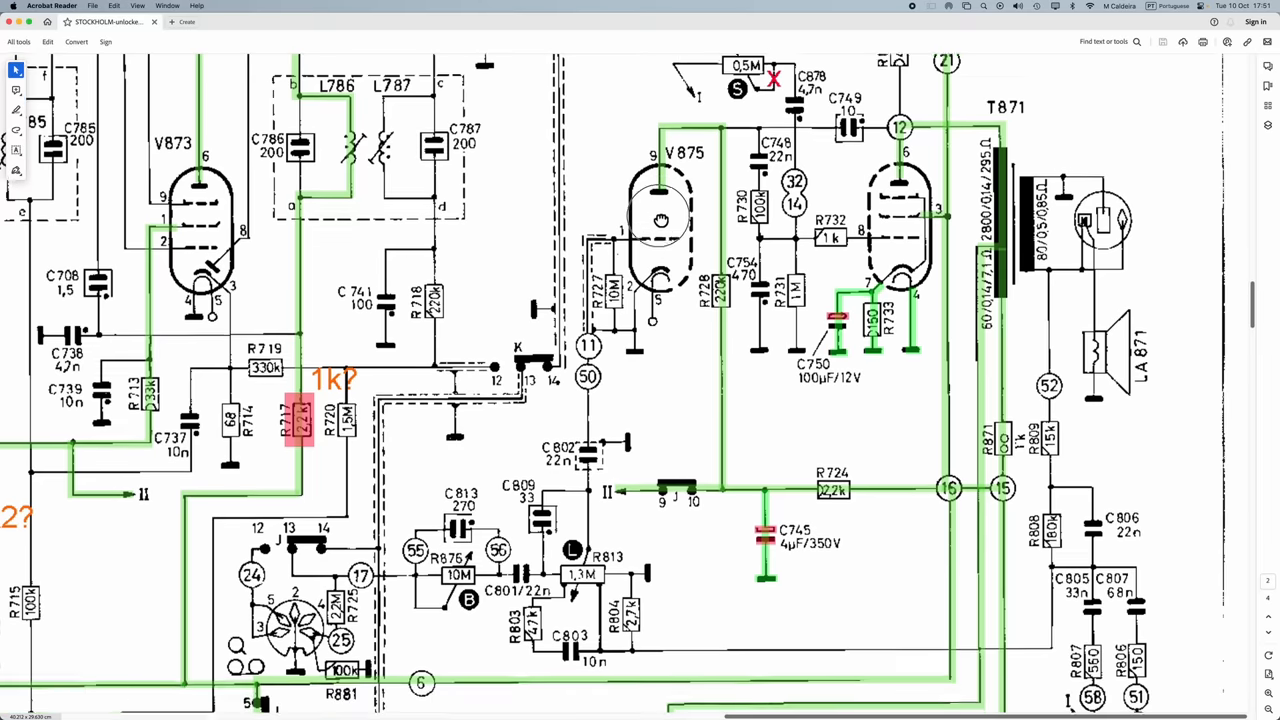
{"action": "scroll", "scroll_direction": "down", "scroll_amount": 3}
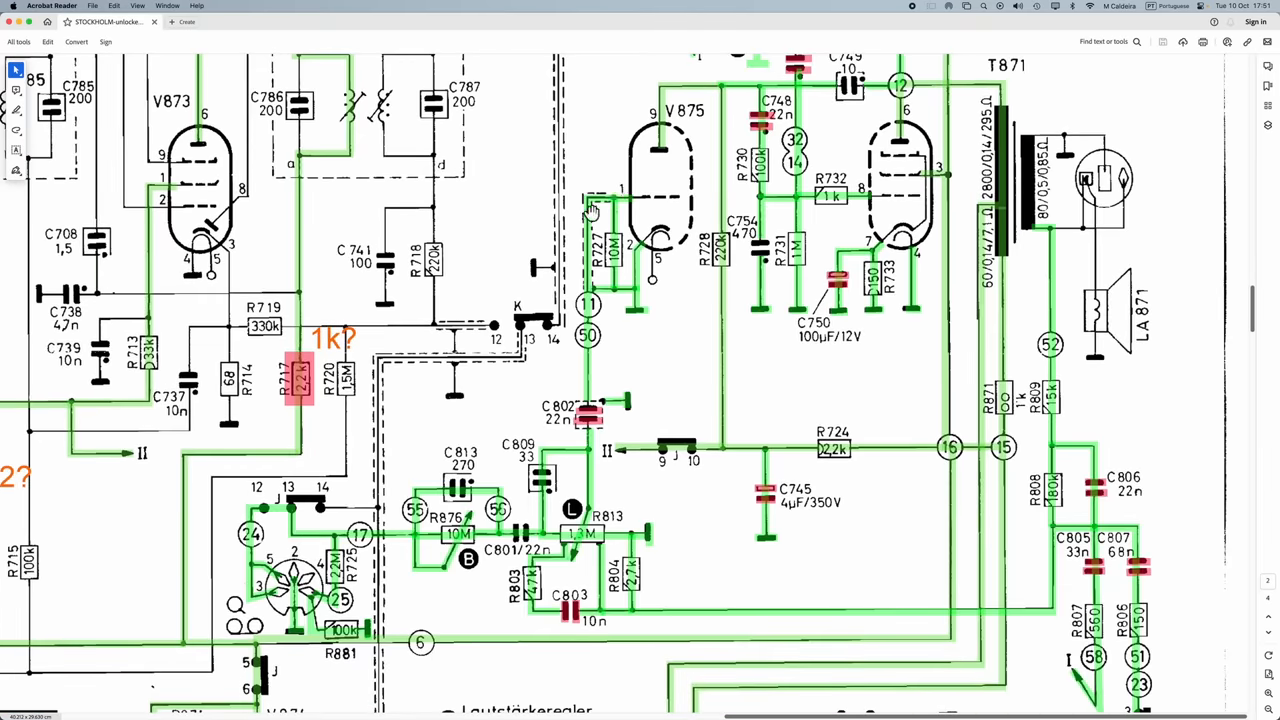
{"action": "mouse_move", "coordinate": [620, 262]}
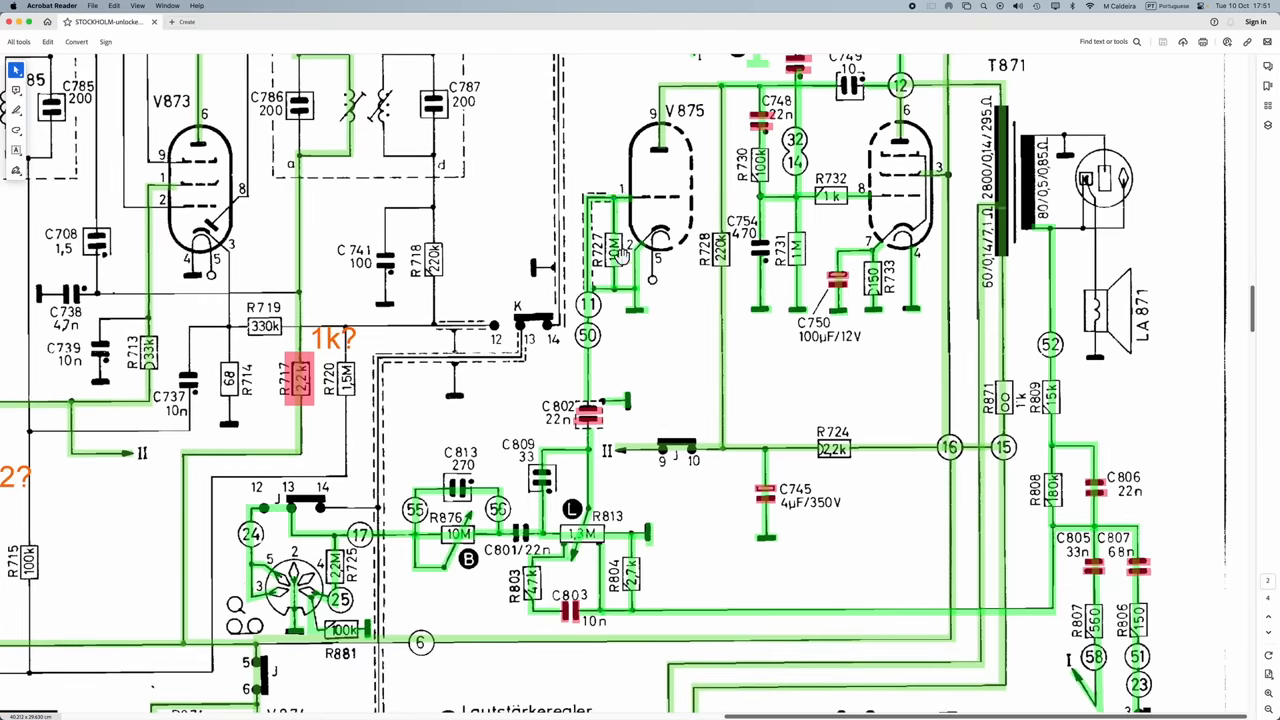
{"action": "mouse_move", "coordinate": [895, 265]}
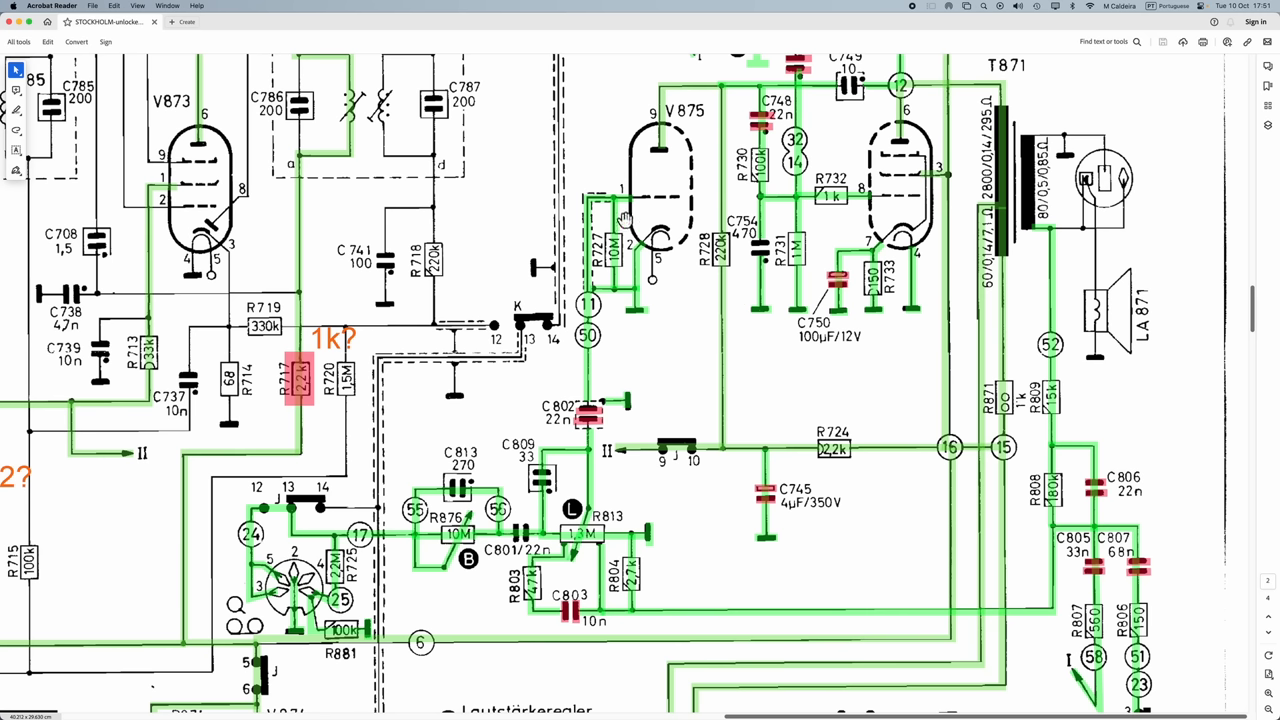
{"action": "mouse_move", "coordinate": [619, 270]}
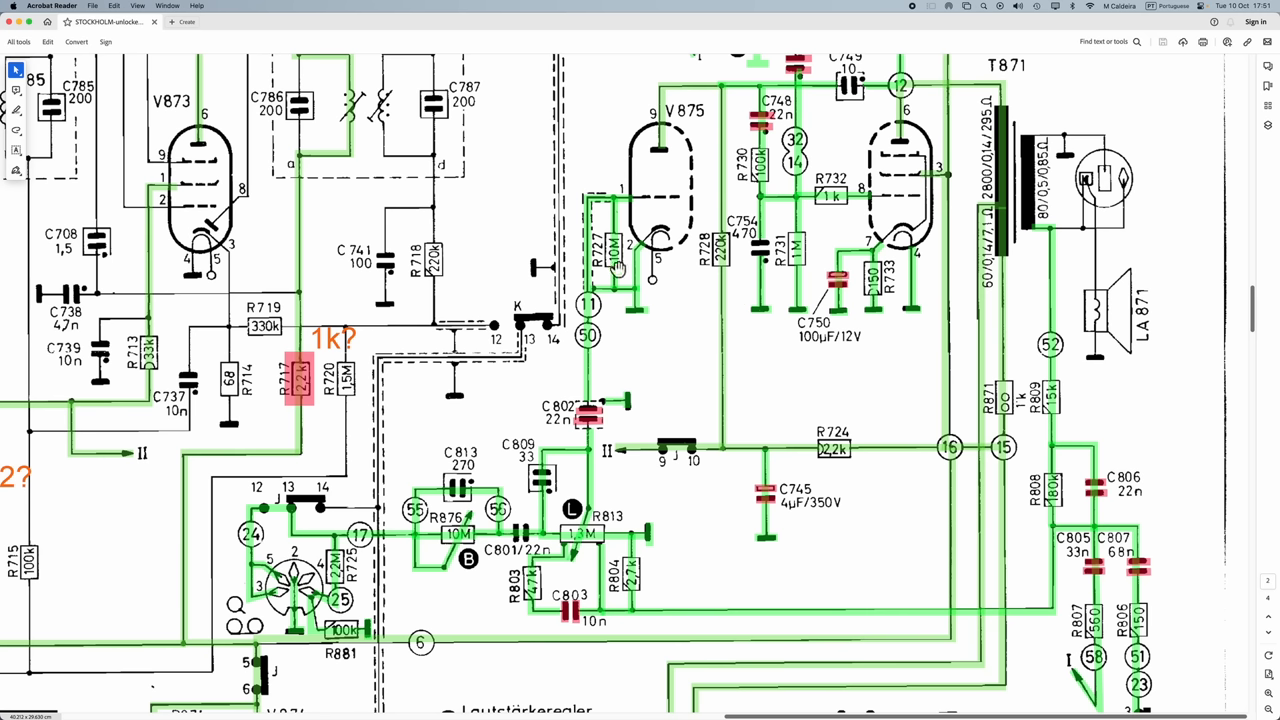
{"action": "mouse_move", "coordinate": [645, 240]}
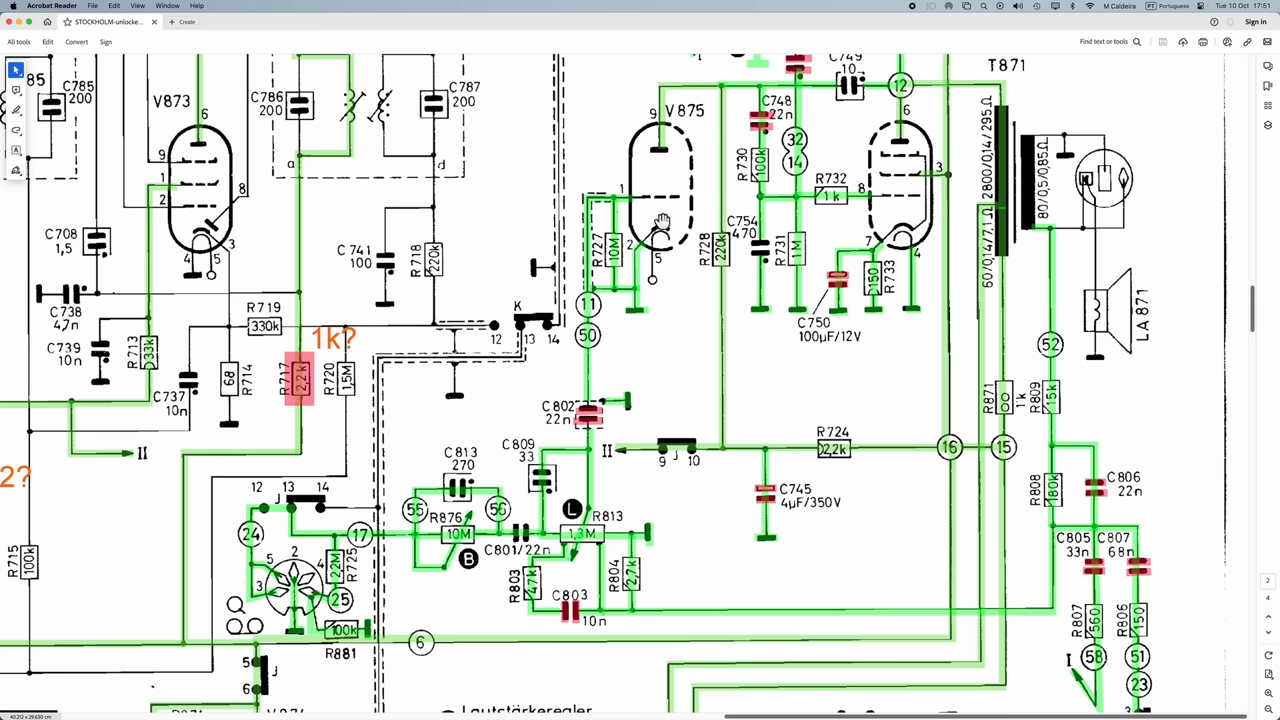
{"action": "mouse_move", "coordinate": [640, 205]}
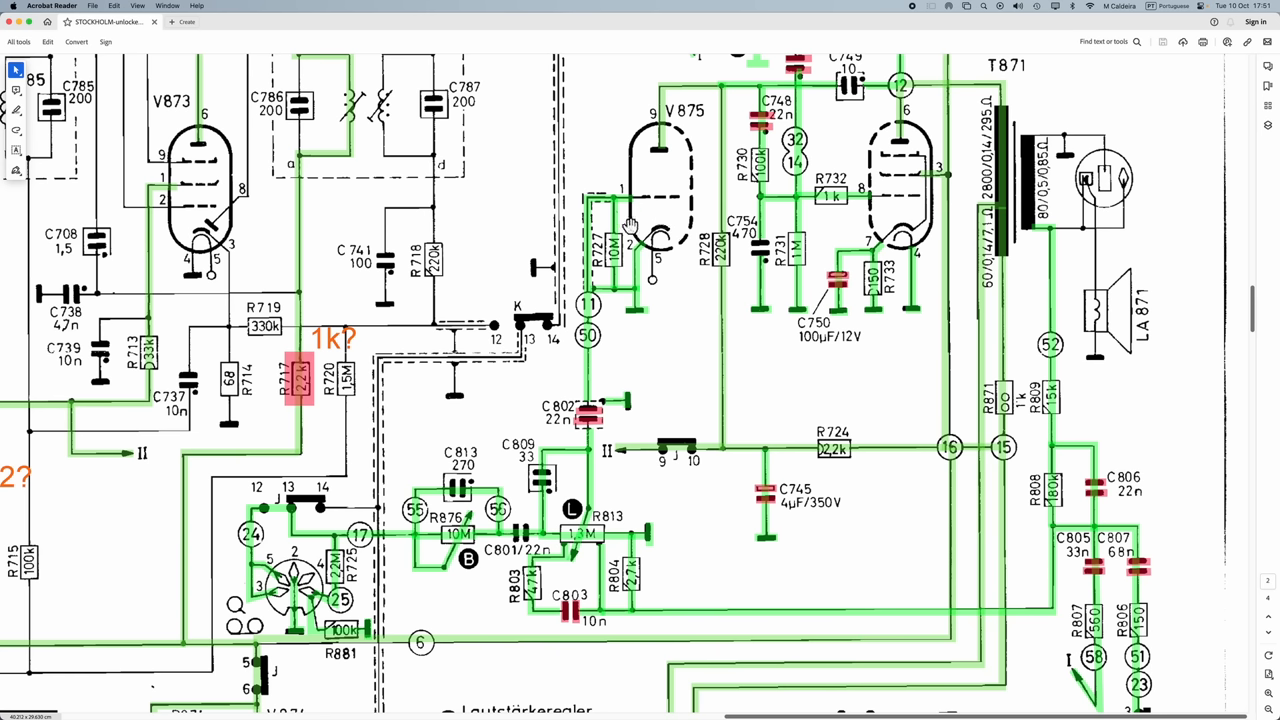
{"action": "mouse_move", "coordinate": [632, 288]}
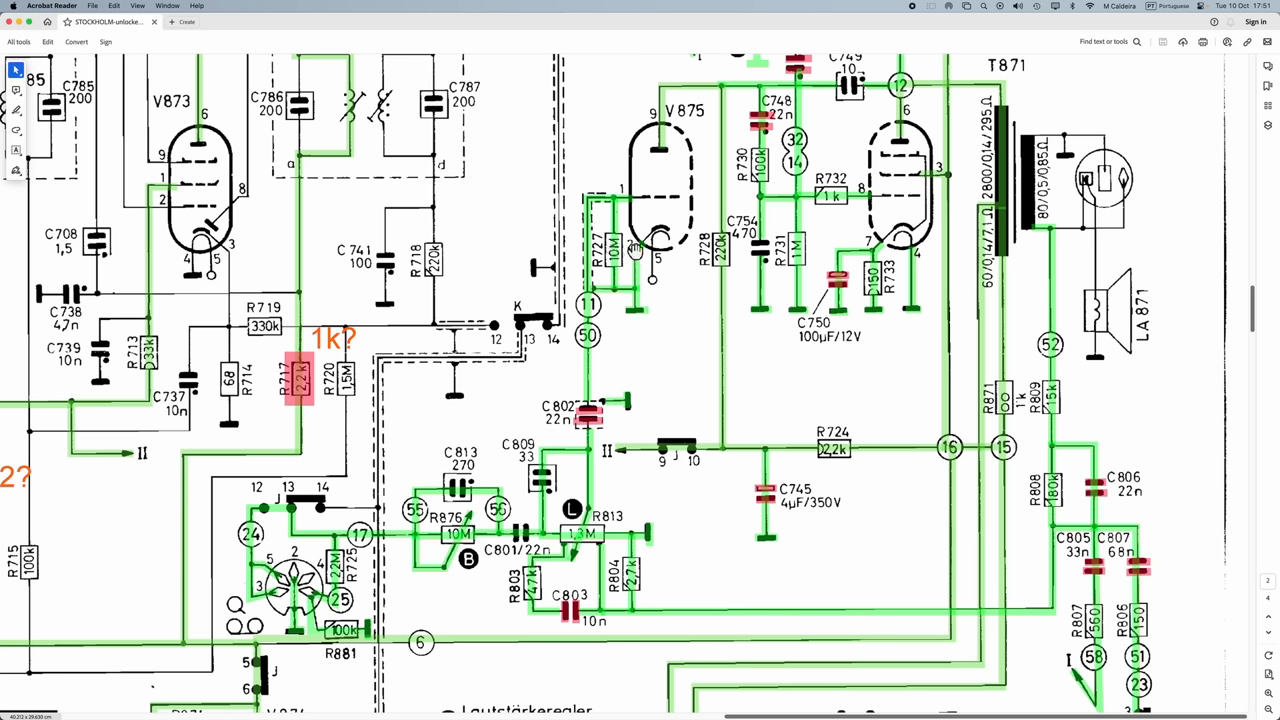
{"action": "mouse_move", "coordinate": [674, 207]}
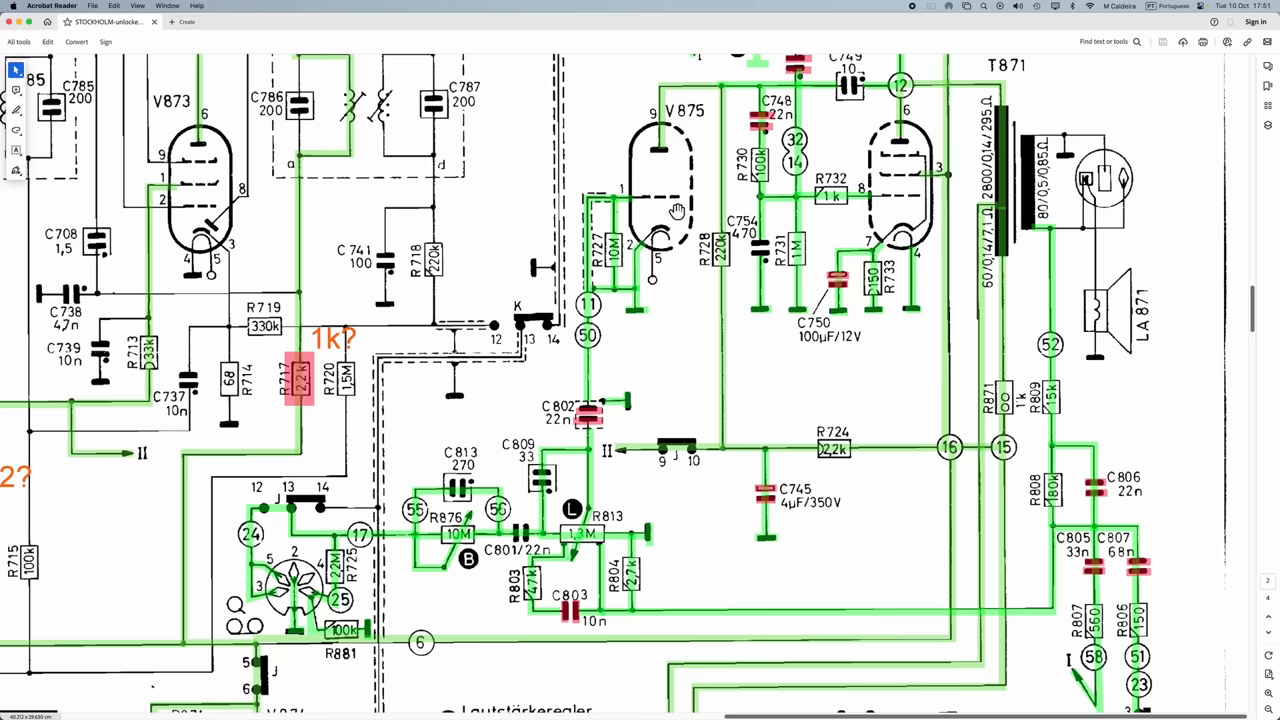
{"action": "scroll", "scroll_direction": "down", "scroll_amount": 3}
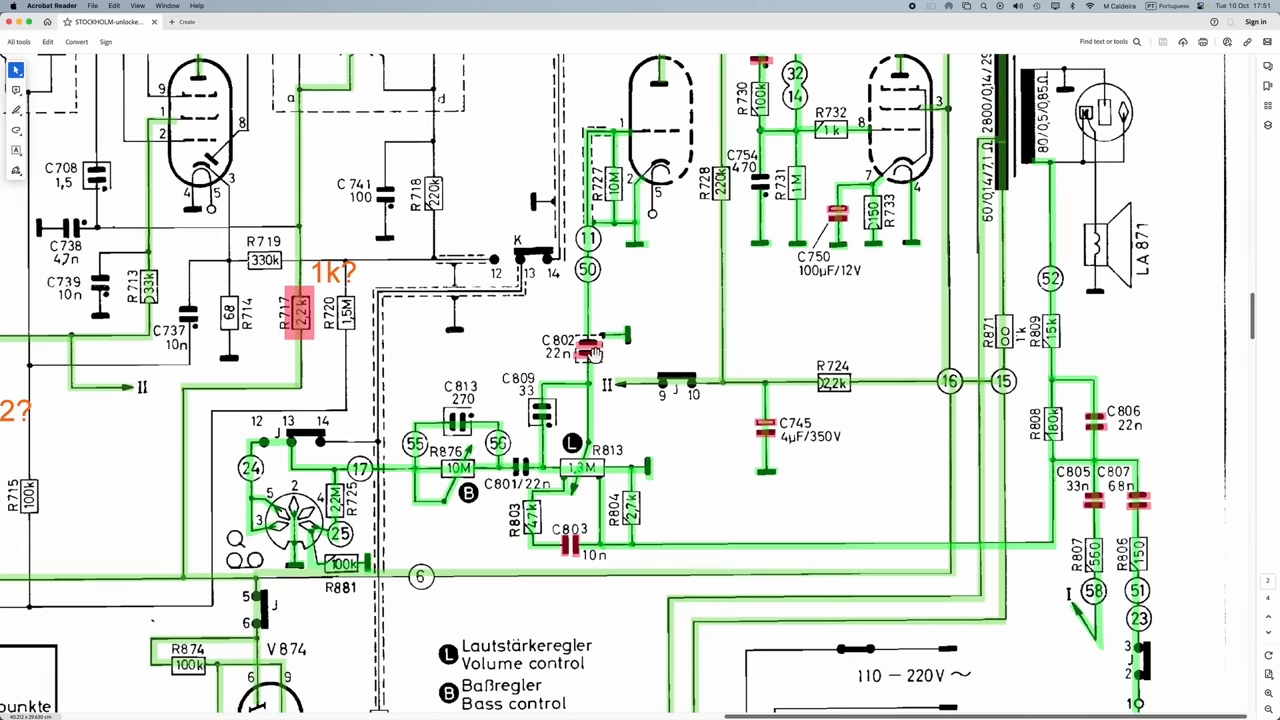
{"action": "mouse_move", "coordinate": [688, 298]}
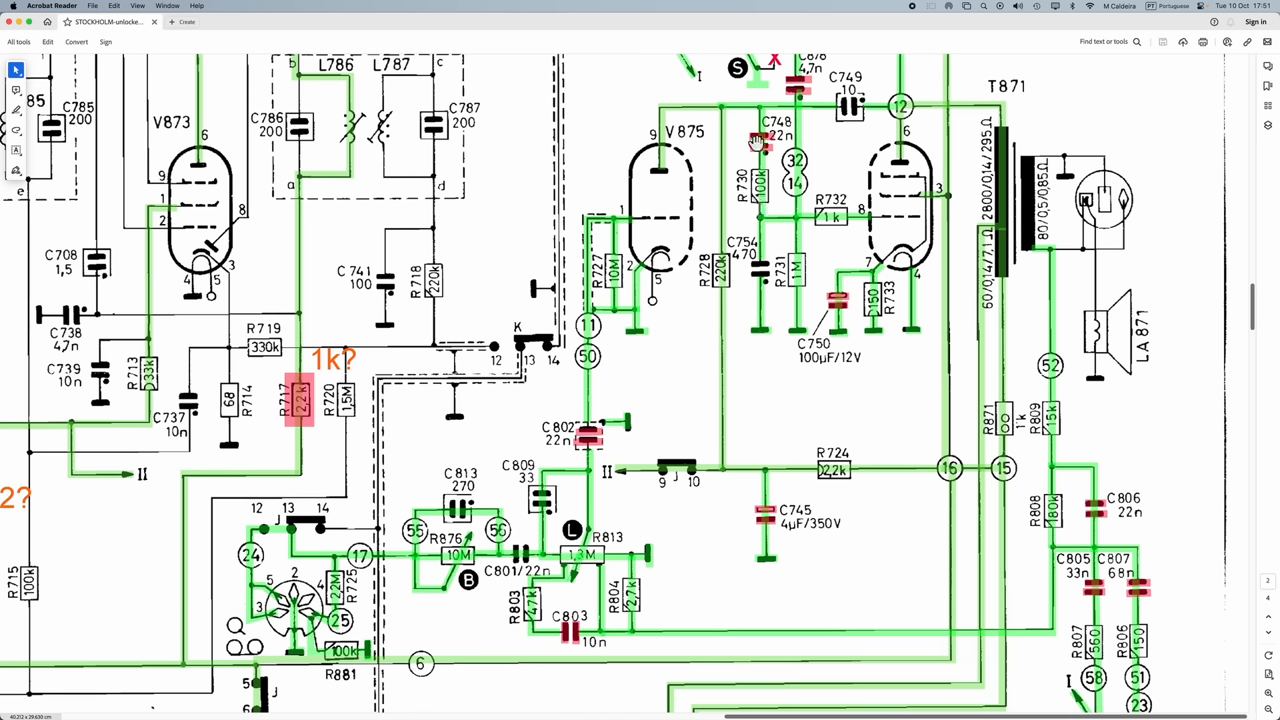
{"action": "mouse_move", "coordinate": [694, 162]}
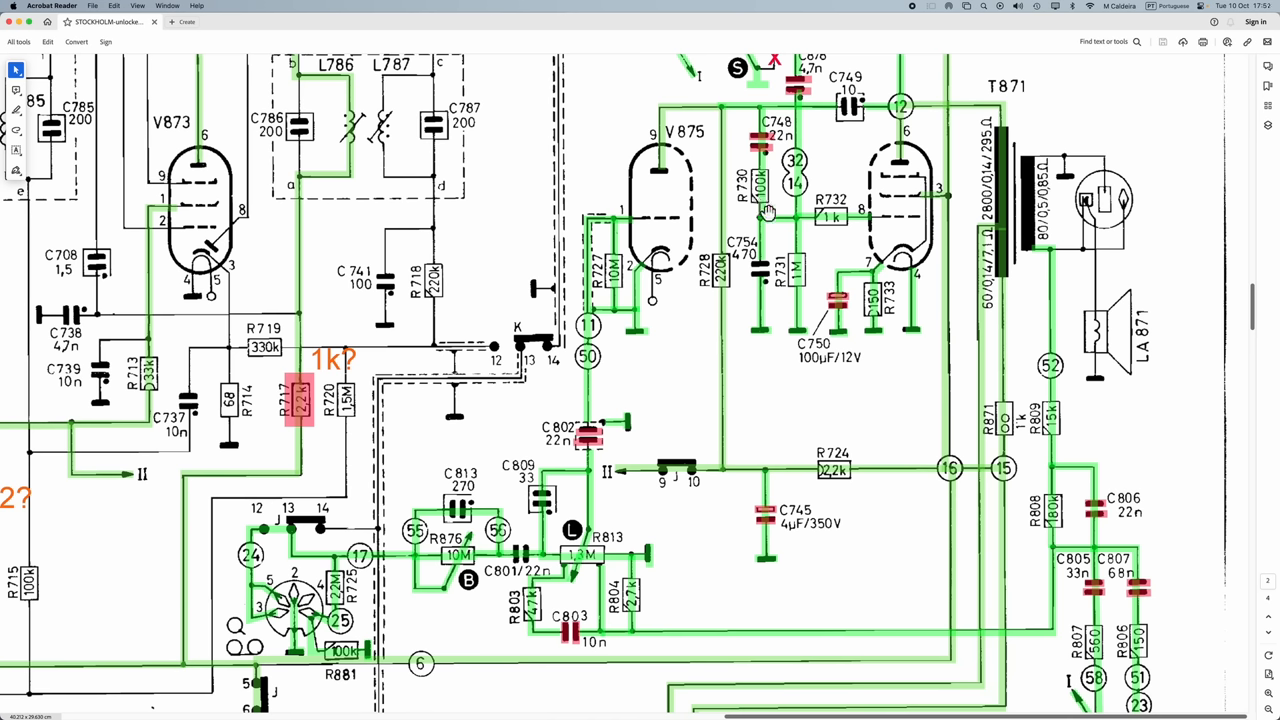
{"action": "mouse_move", "coordinate": [812, 218]}
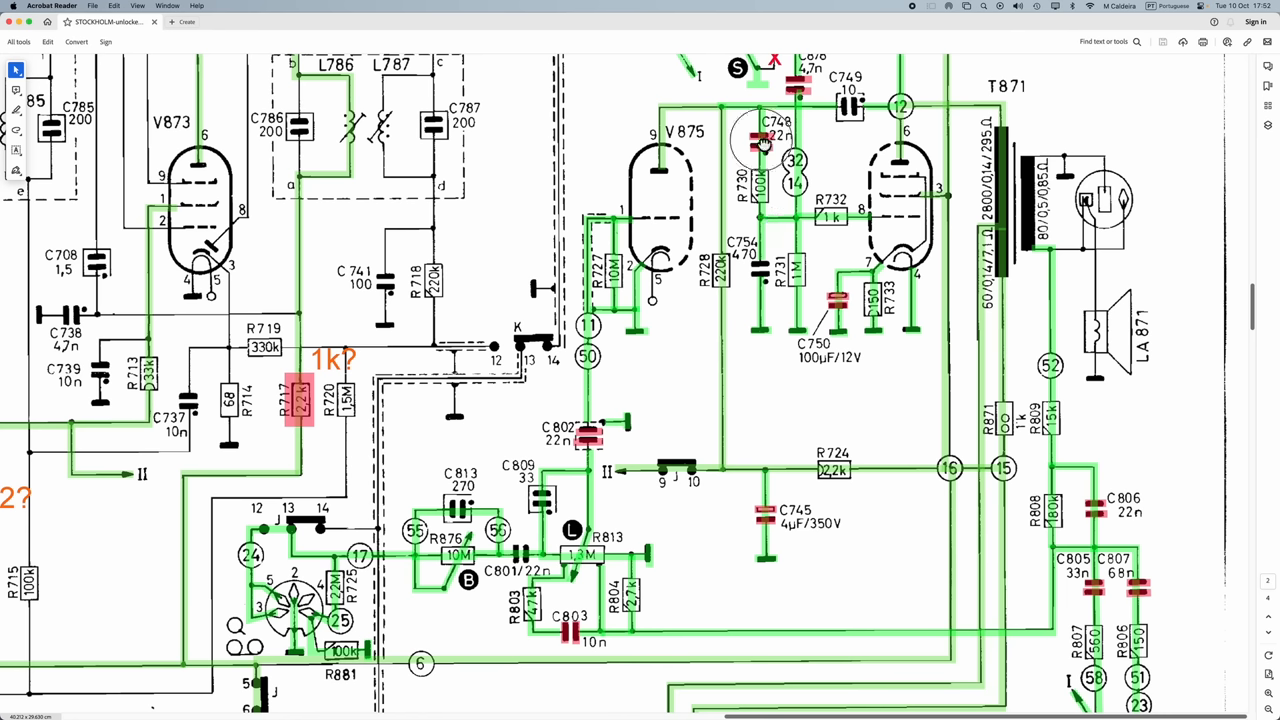
{"action": "mouse_move", "coordinate": [762, 147]}
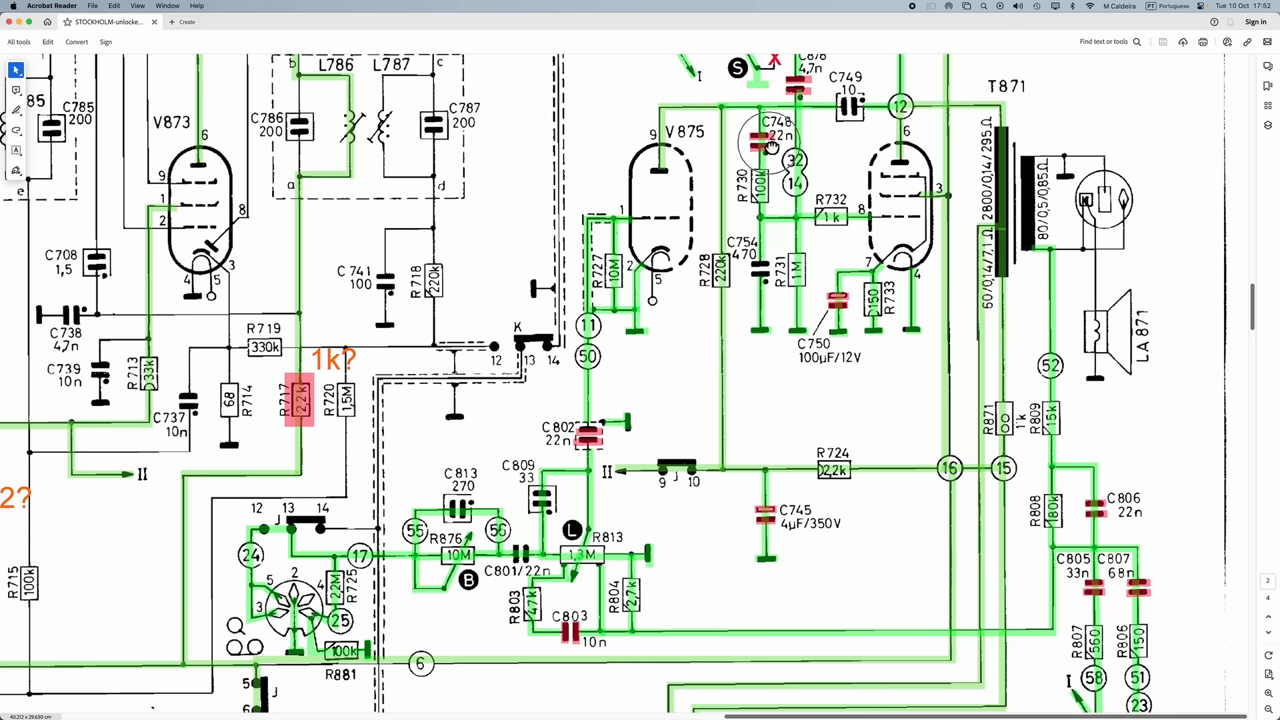
{"action": "mouse_move", "coordinate": [1026, 116]}
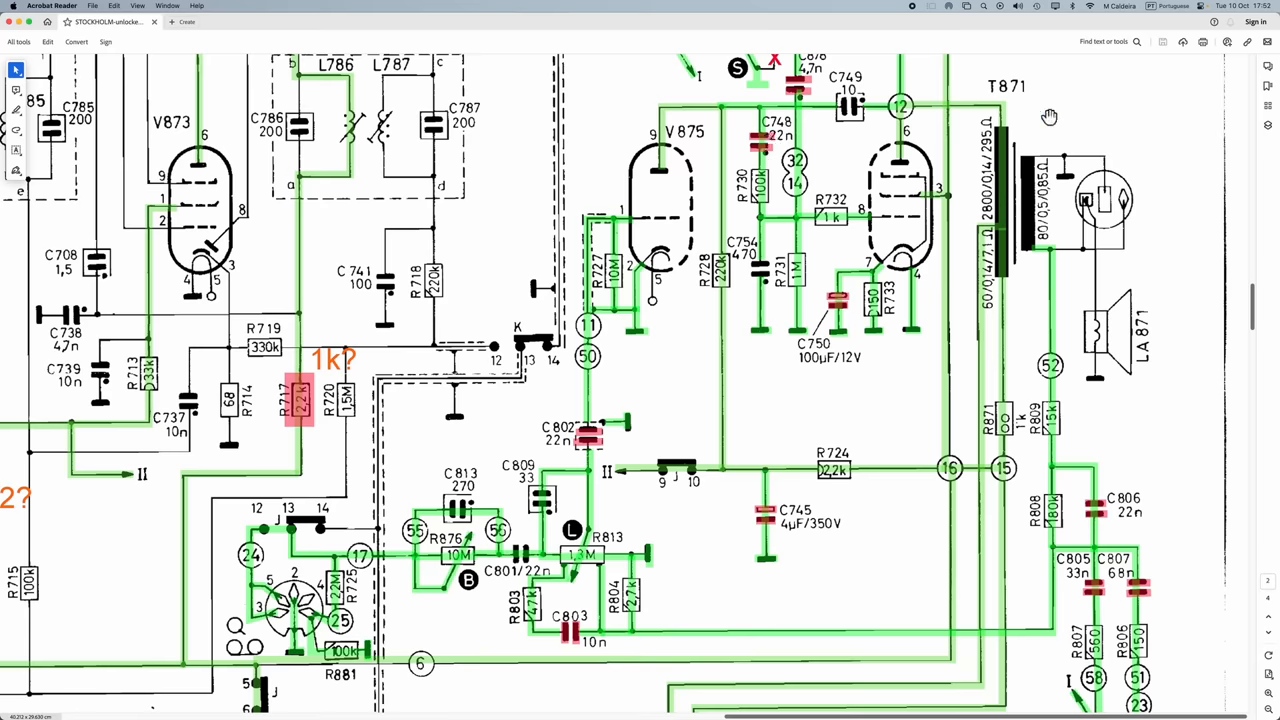
{"action": "mouse_move", "coordinate": [750, 235]}
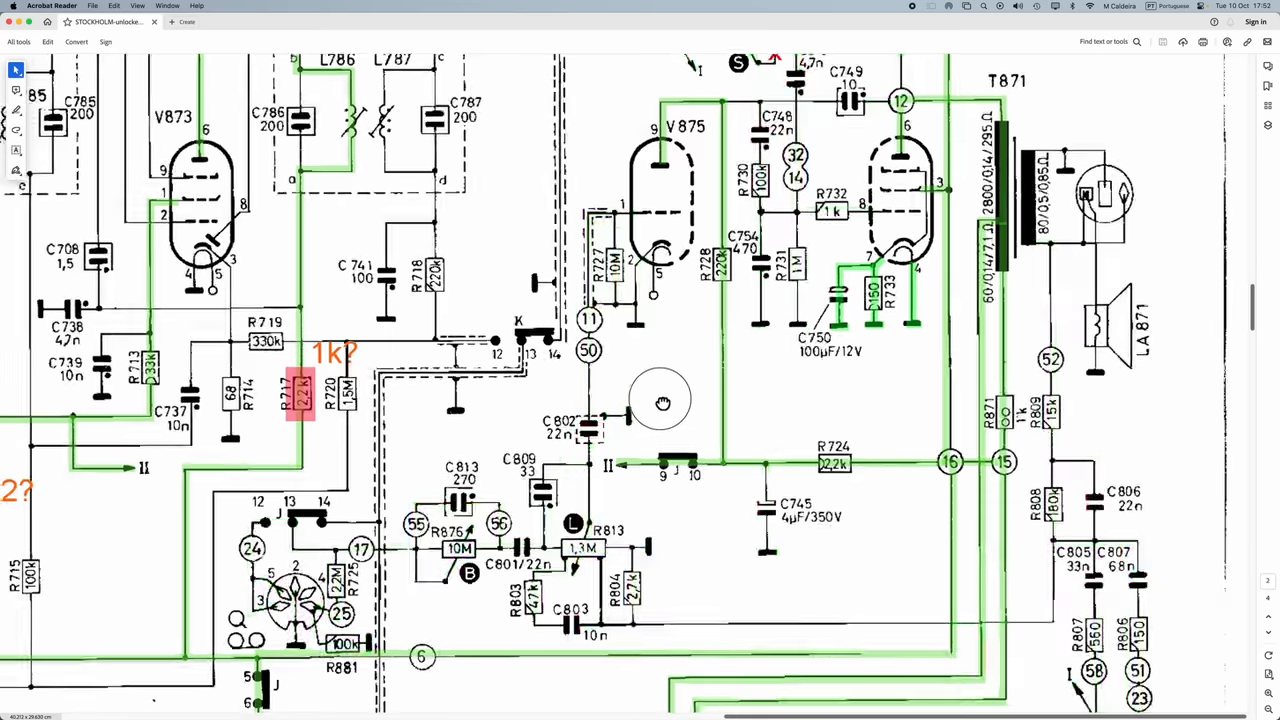
Scroll the schematic up to the V873 and V875 tube stages and mains socket A
{"action": "scroll", "scroll_direction": "down", "scroll_amount": 3}
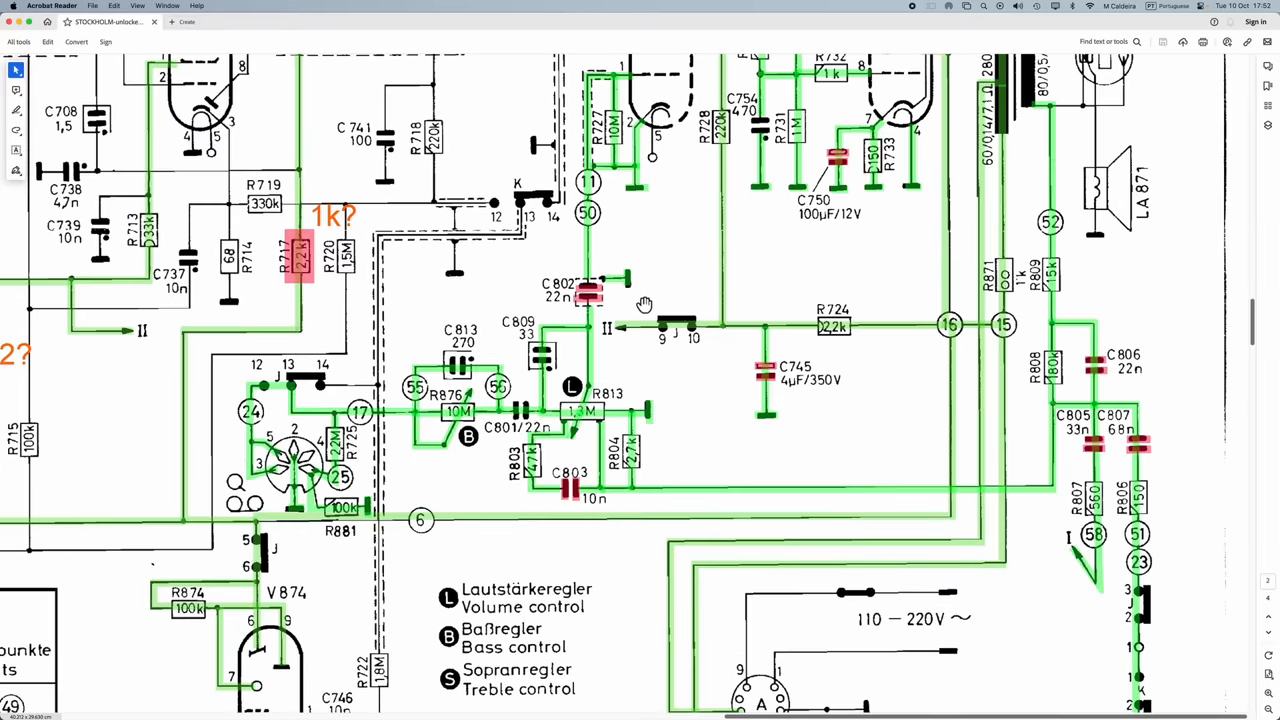
{"action": "mouse_move", "coordinate": [599, 338]}
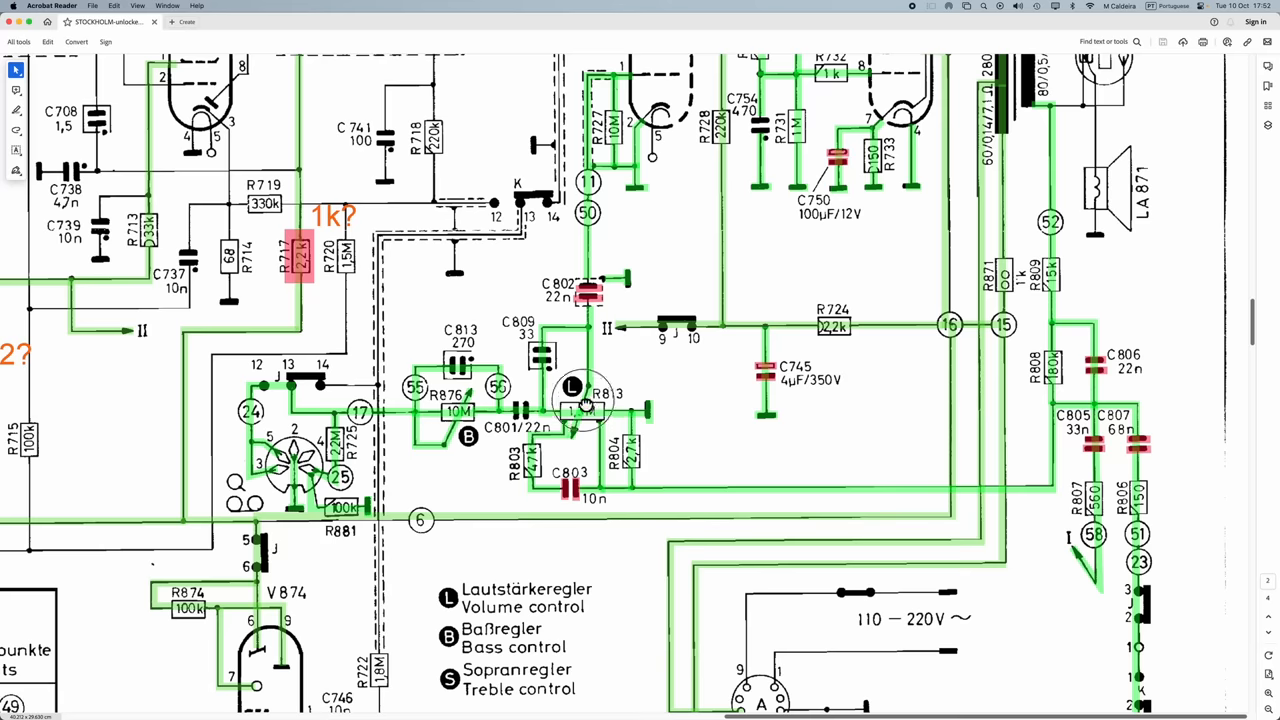
{"action": "scroll", "scroll_direction": "down", "scroll_amount": 3}
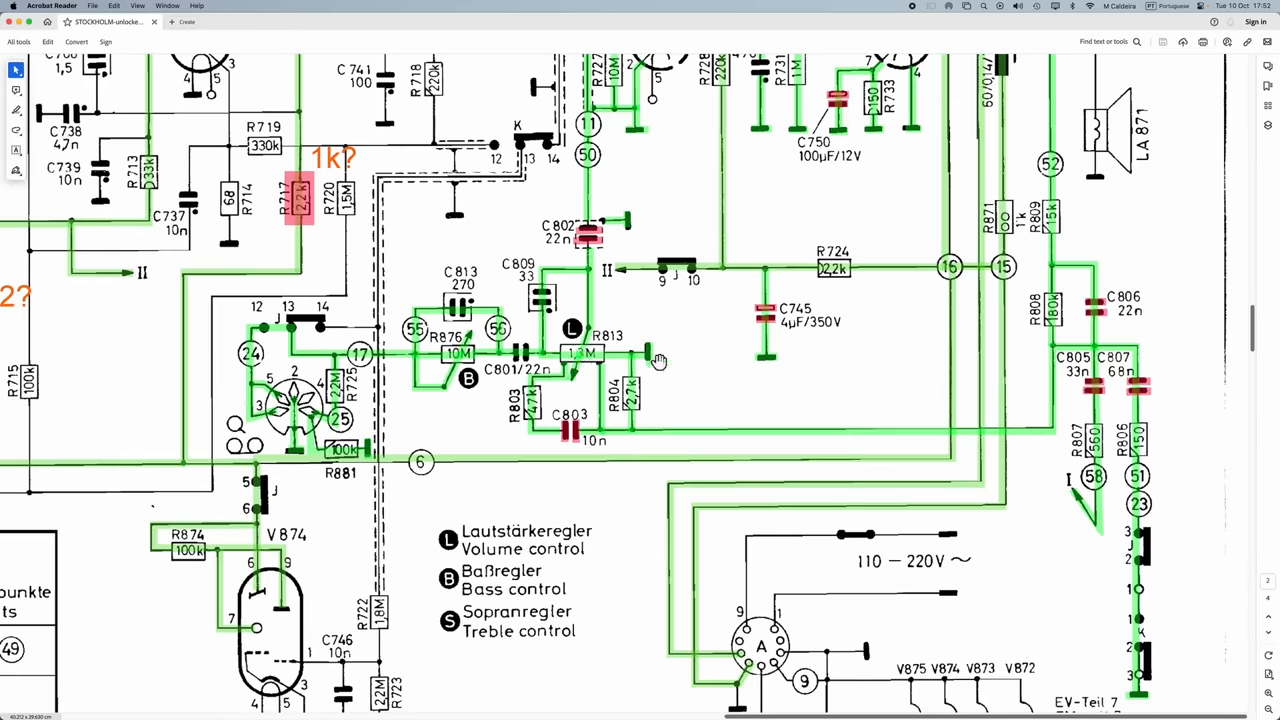
{"action": "mouse_move", "coordinate": [545, 357]}
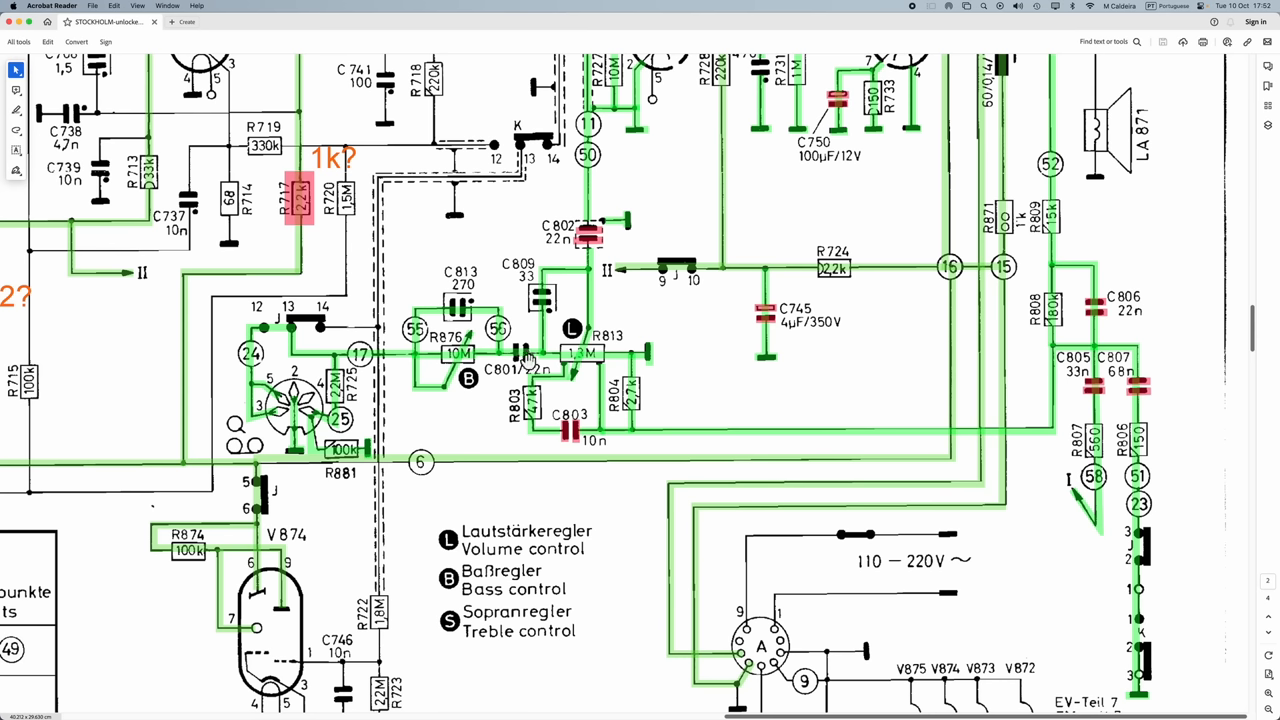
{"action": "mouse_move", "coordinate": [518, 352]}
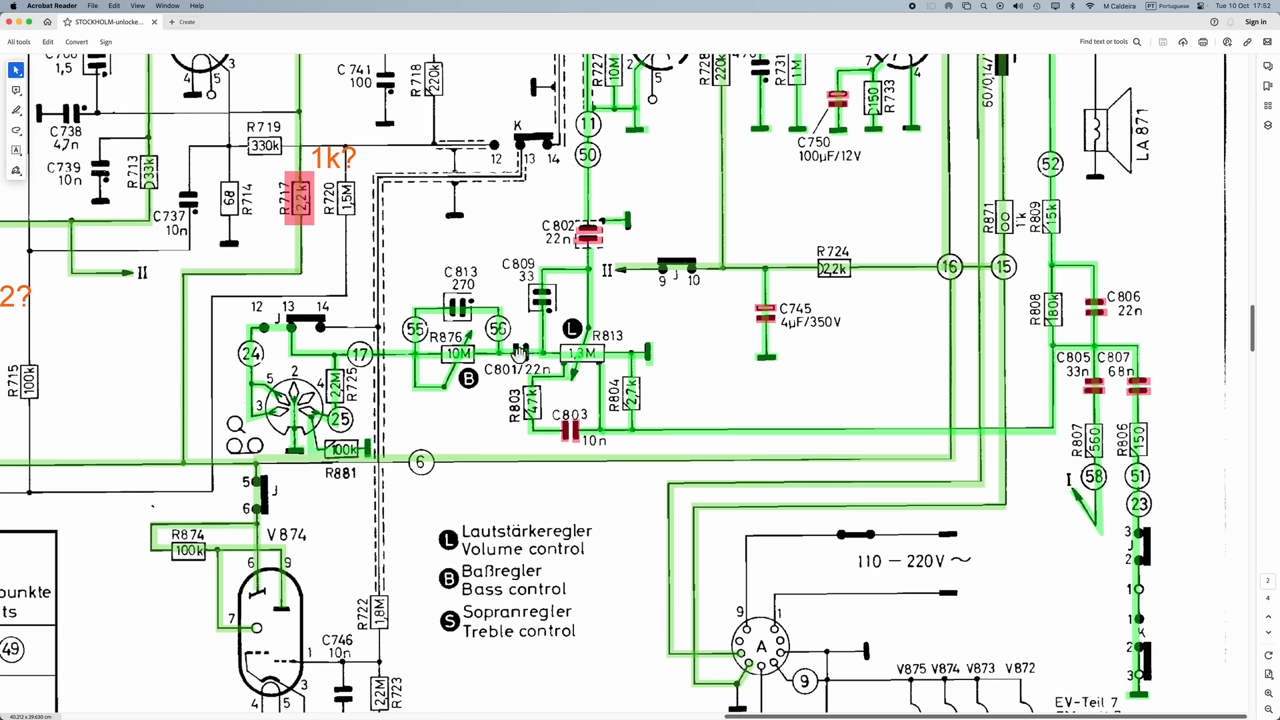
{"action": "mouse_move", "coordinate": [300, 318]}
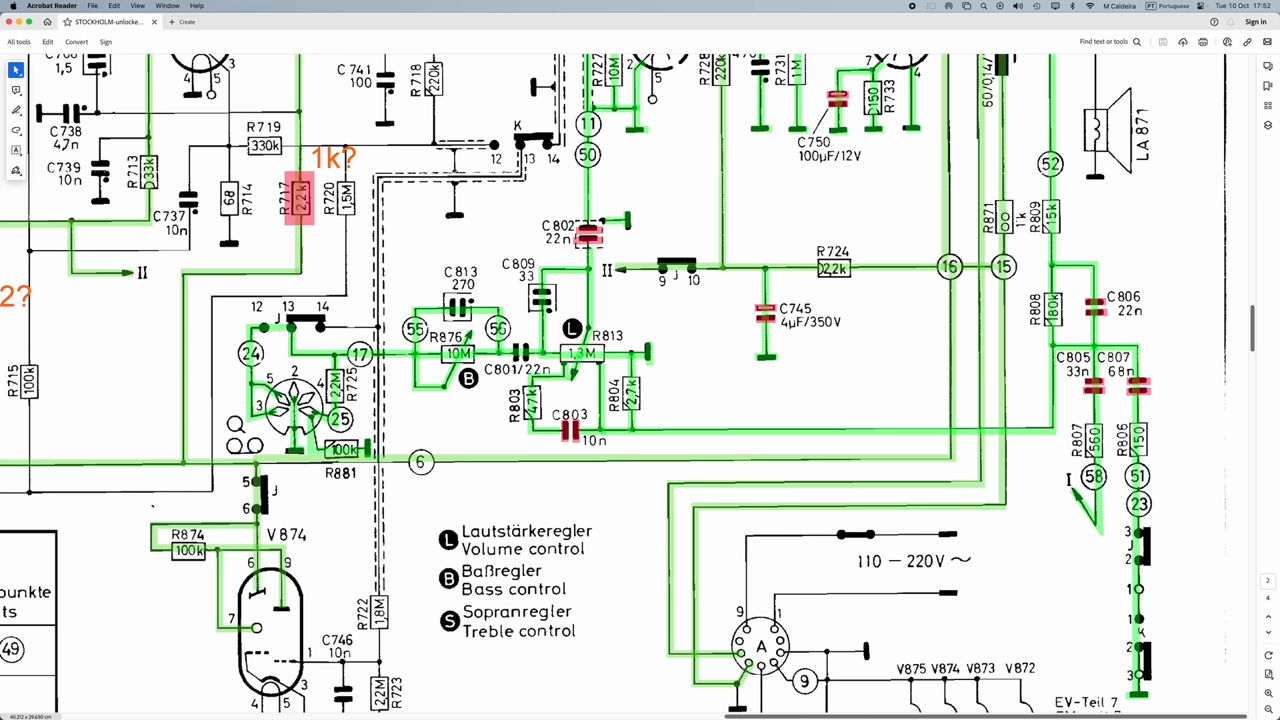
{"action": "mouse_move", "coordinate": [375, 428]}
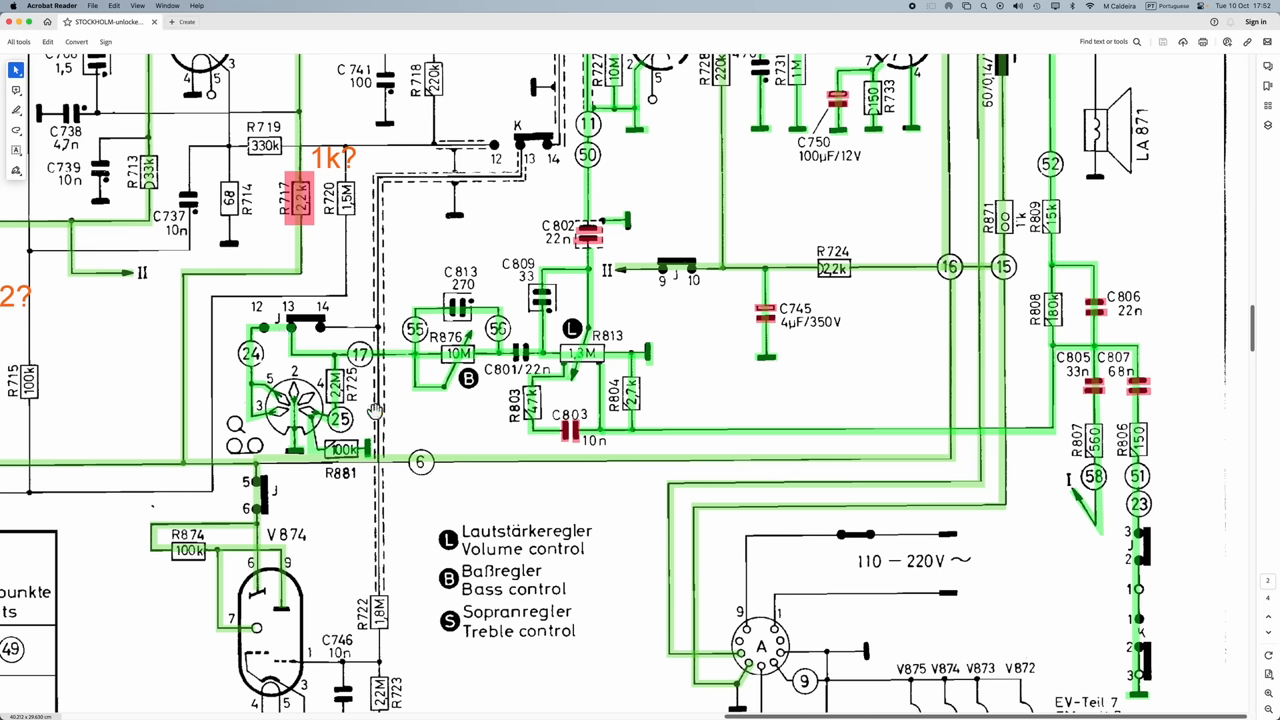
{"action": "mouse_move", "coordinate": [470, 148]}
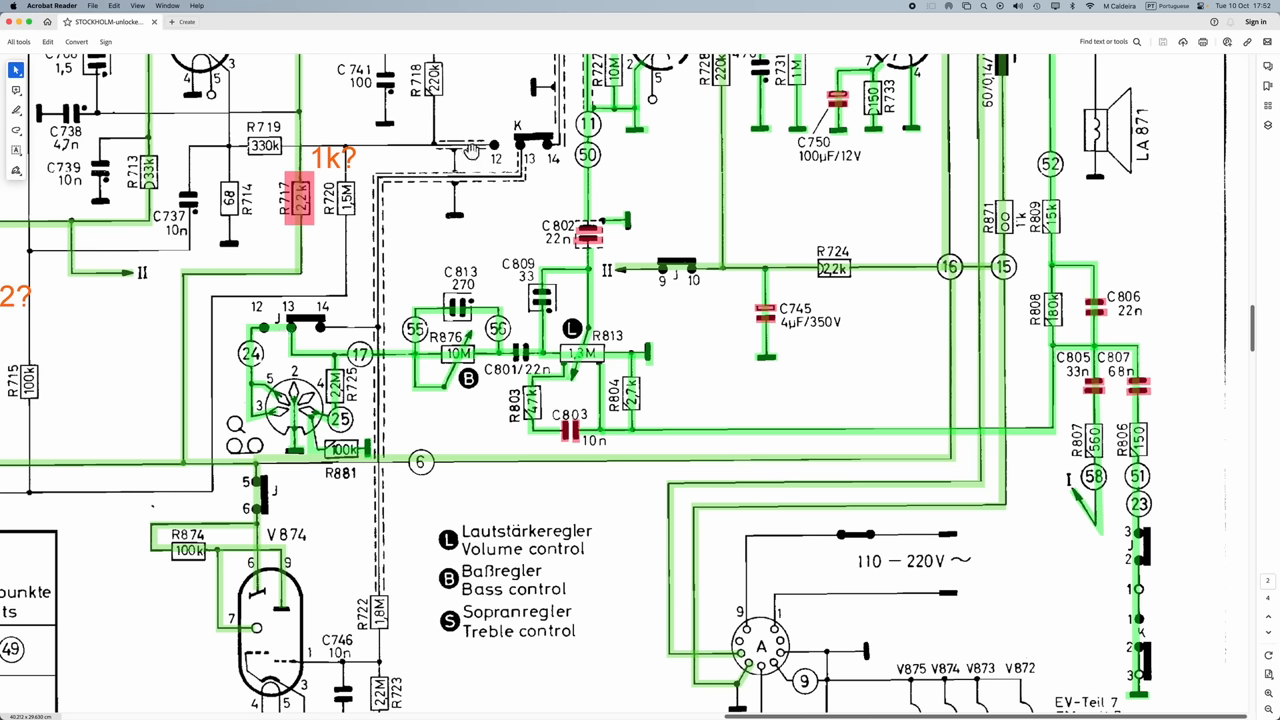
{"action": "mouse_move", "coordinate": [540, 140]}
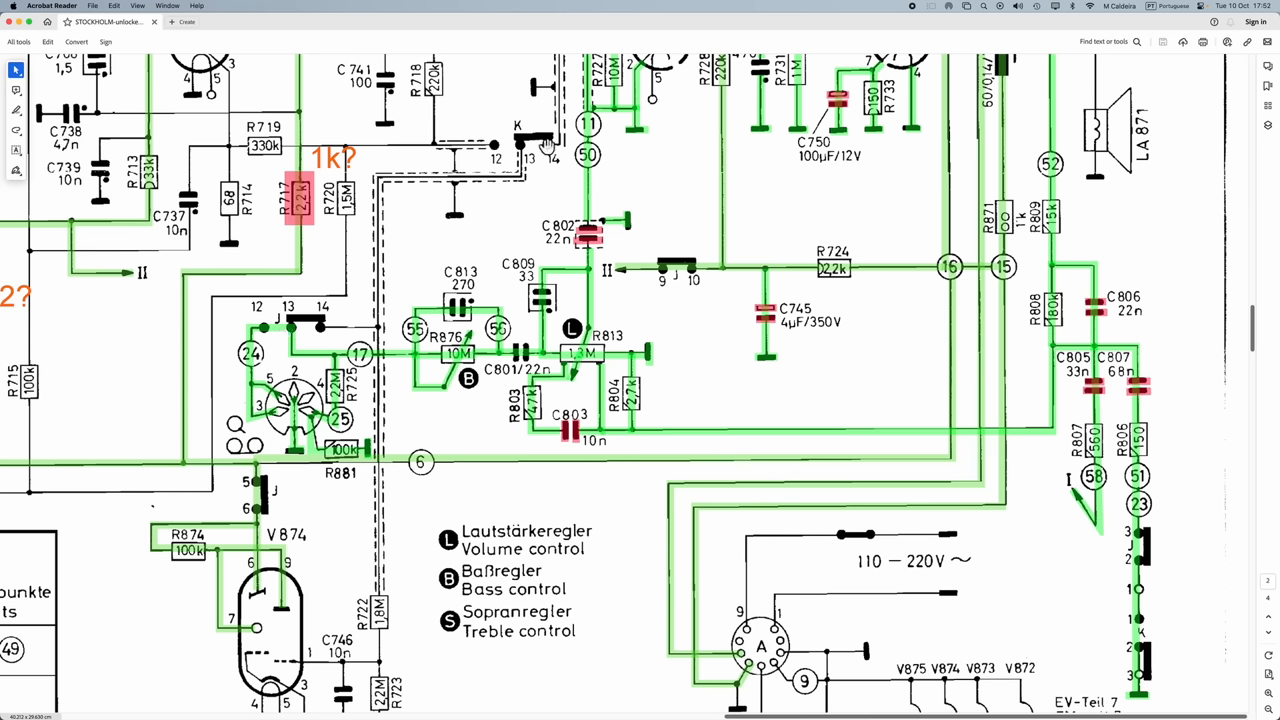
{"action": "mouse_move", "coordinate": [461, 224]}
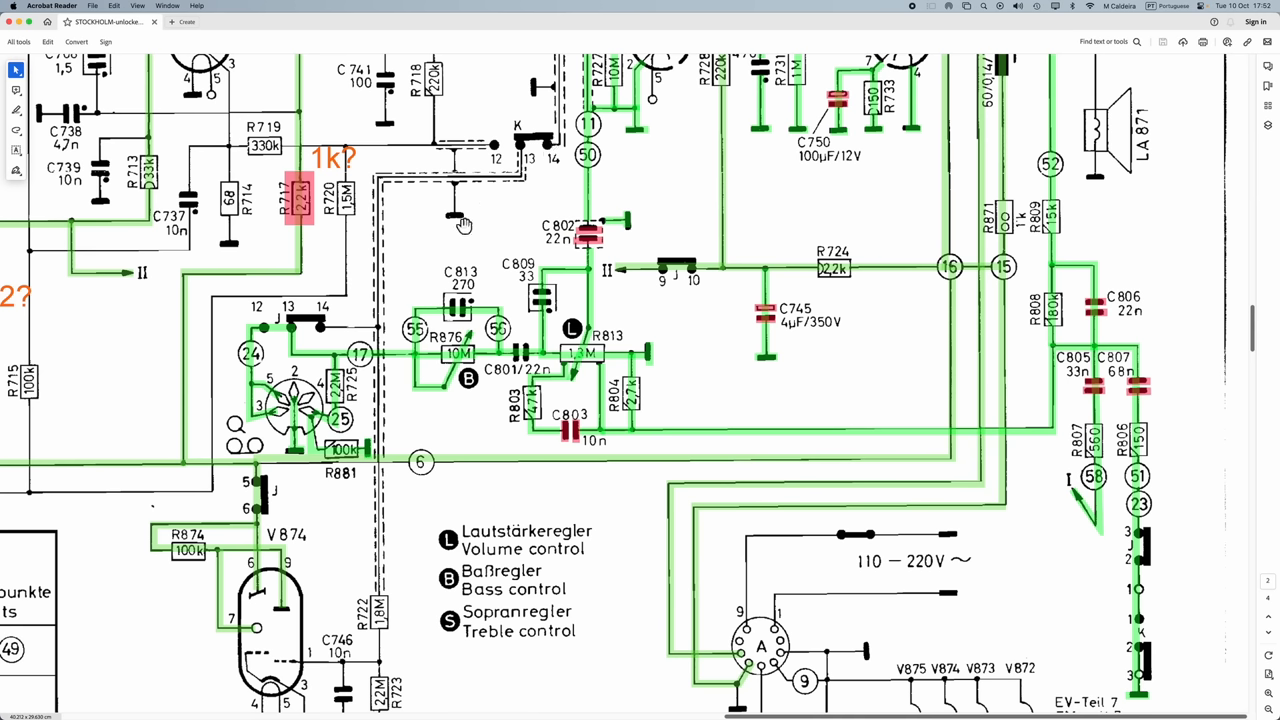
{"action": "mouse_move", "coordinate": [320, 400]}
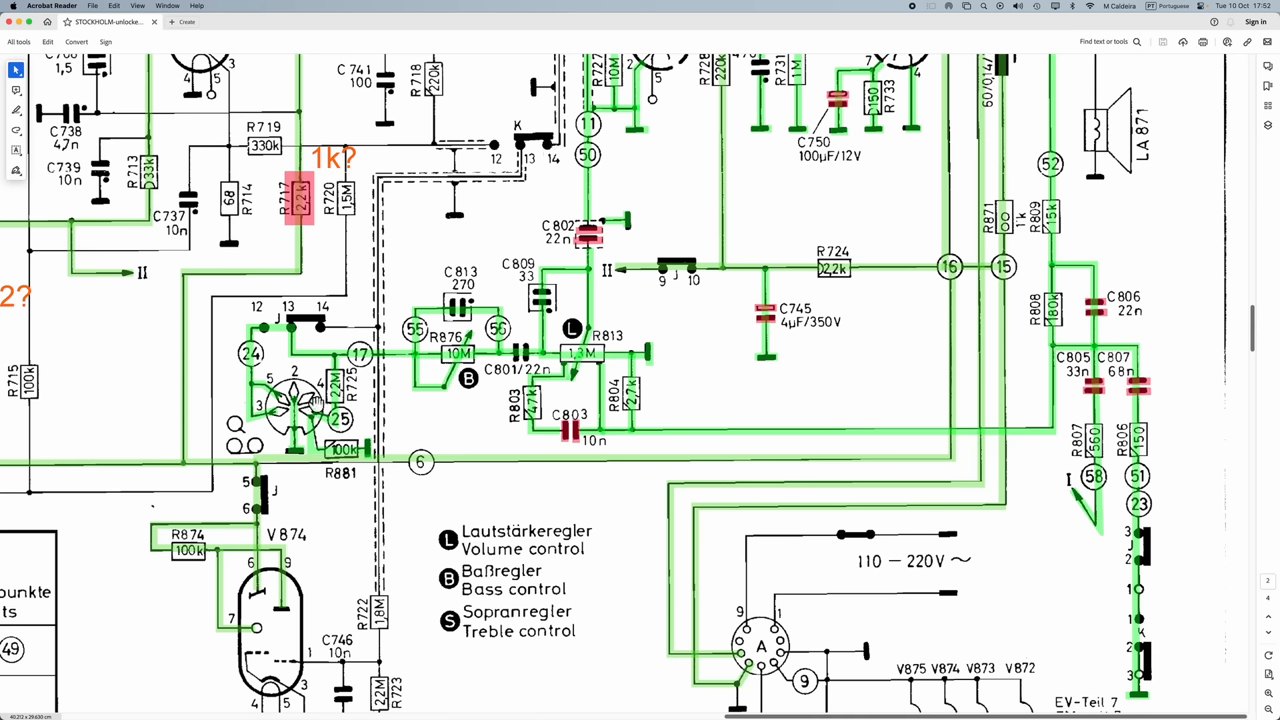
{"action": "mouse_move", "coordinate": [828, 434]}
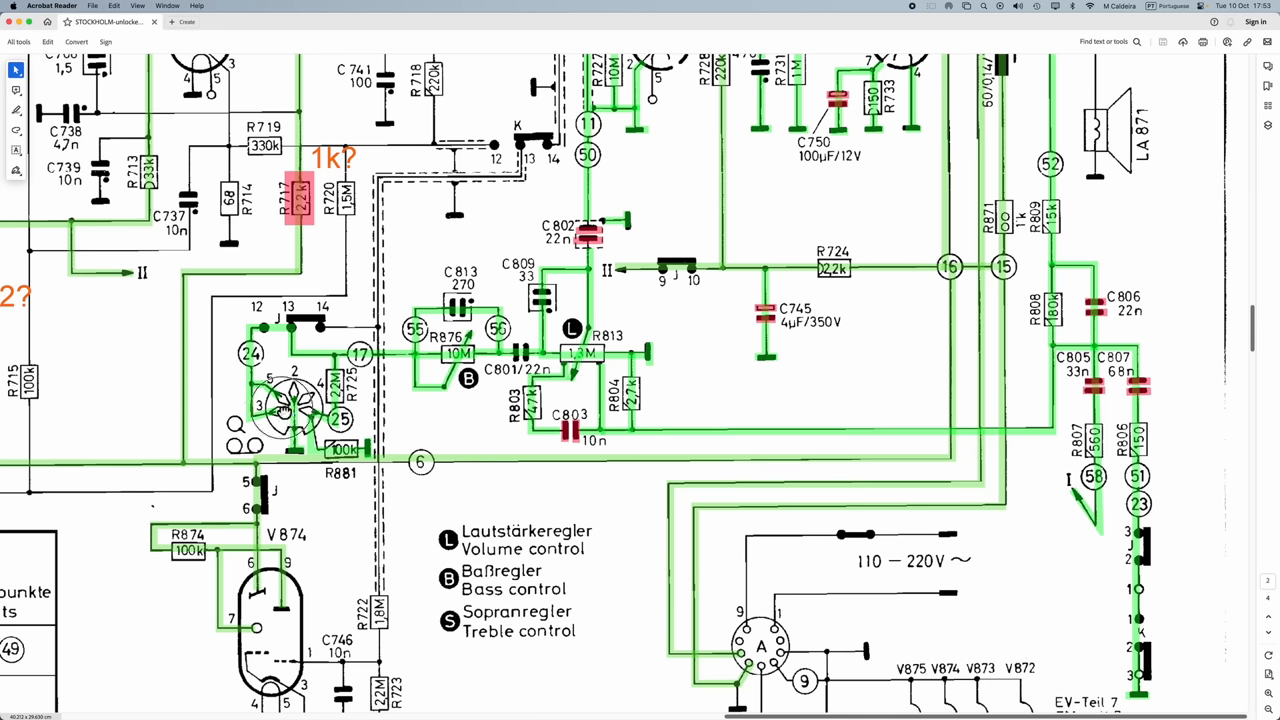
{"action": "mouse_move", "coordinate": [235, 353]}
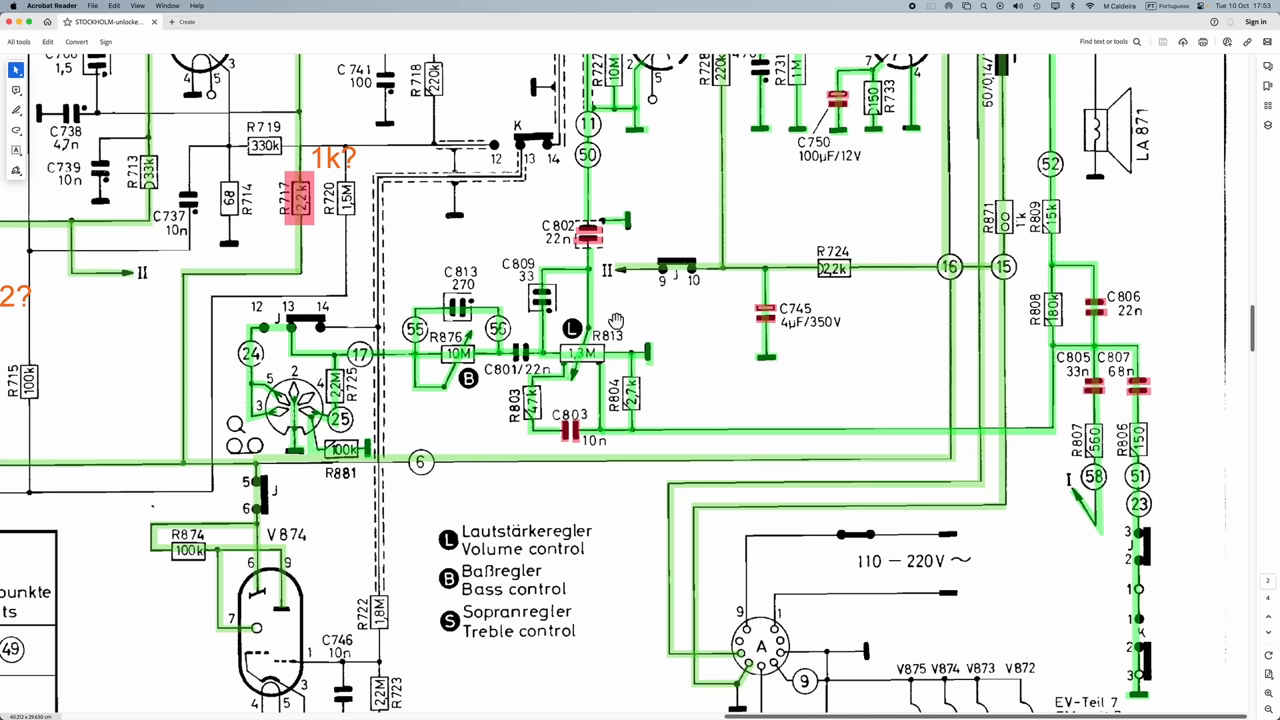
{"action": "mouse_move", "coordinate": [1095, 177]}
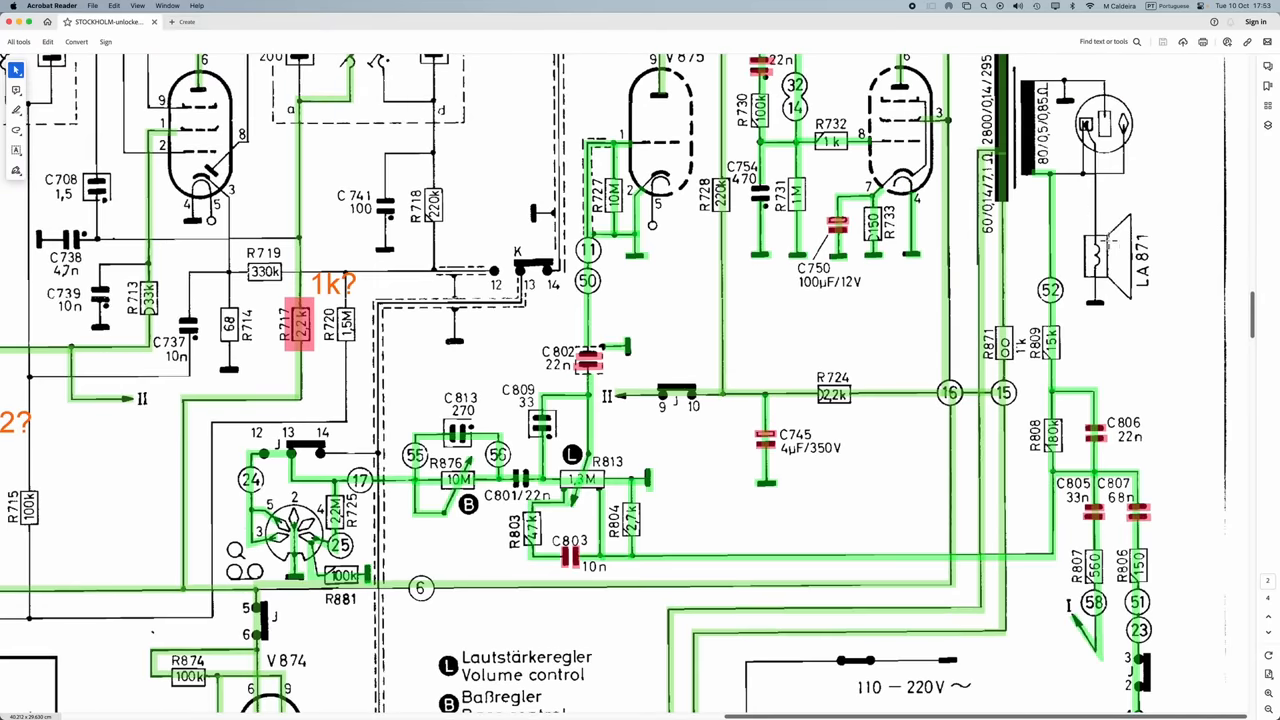
{"action": "mouse_move", "coordinate": [1064, 380]}
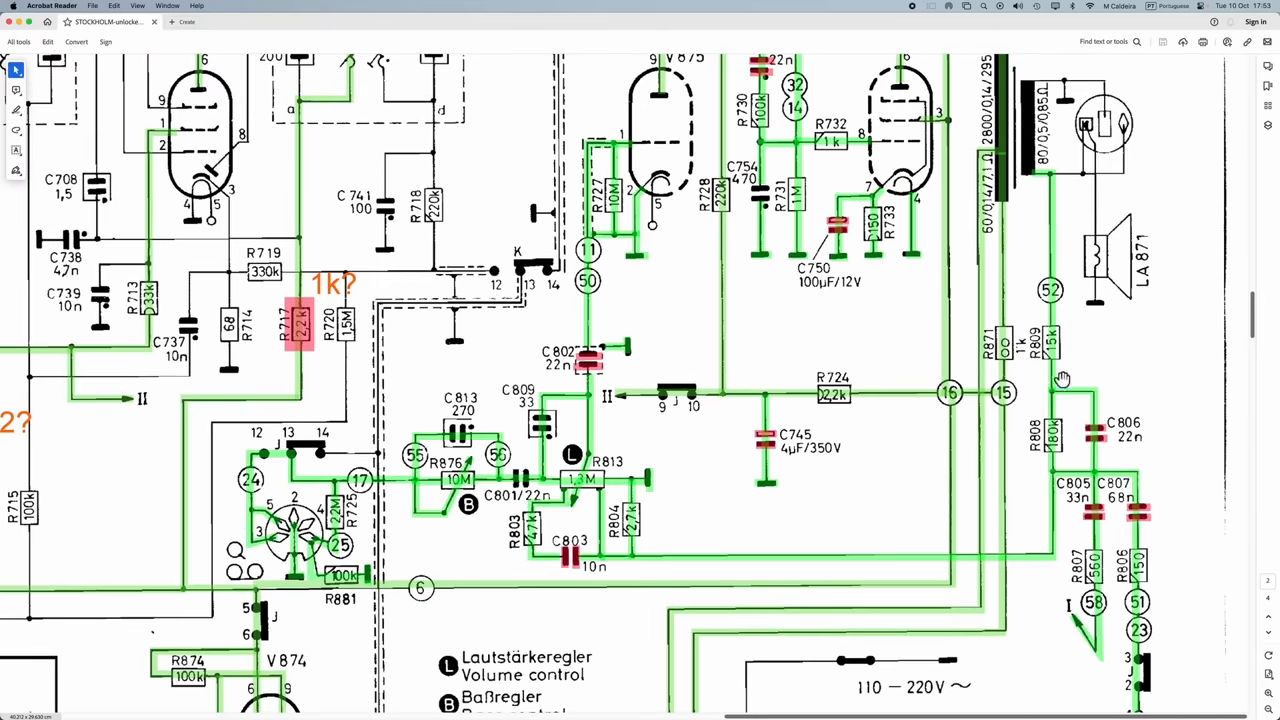
Move the page to show R877, V875 and transformer T871 above the tone controls
{"action": "scroll", "scroll_direction": "down", "scroll_amount": 3}
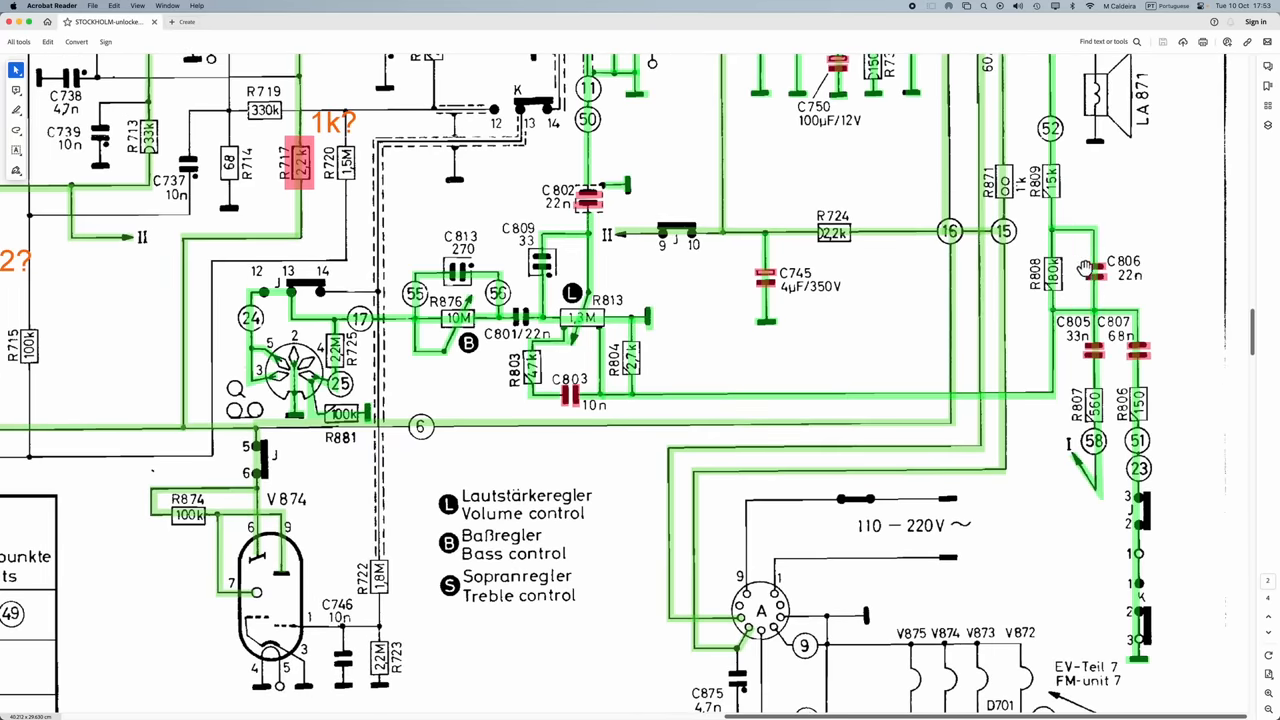
{"action": "mouse_move", "coordinate": [1128, 315]}
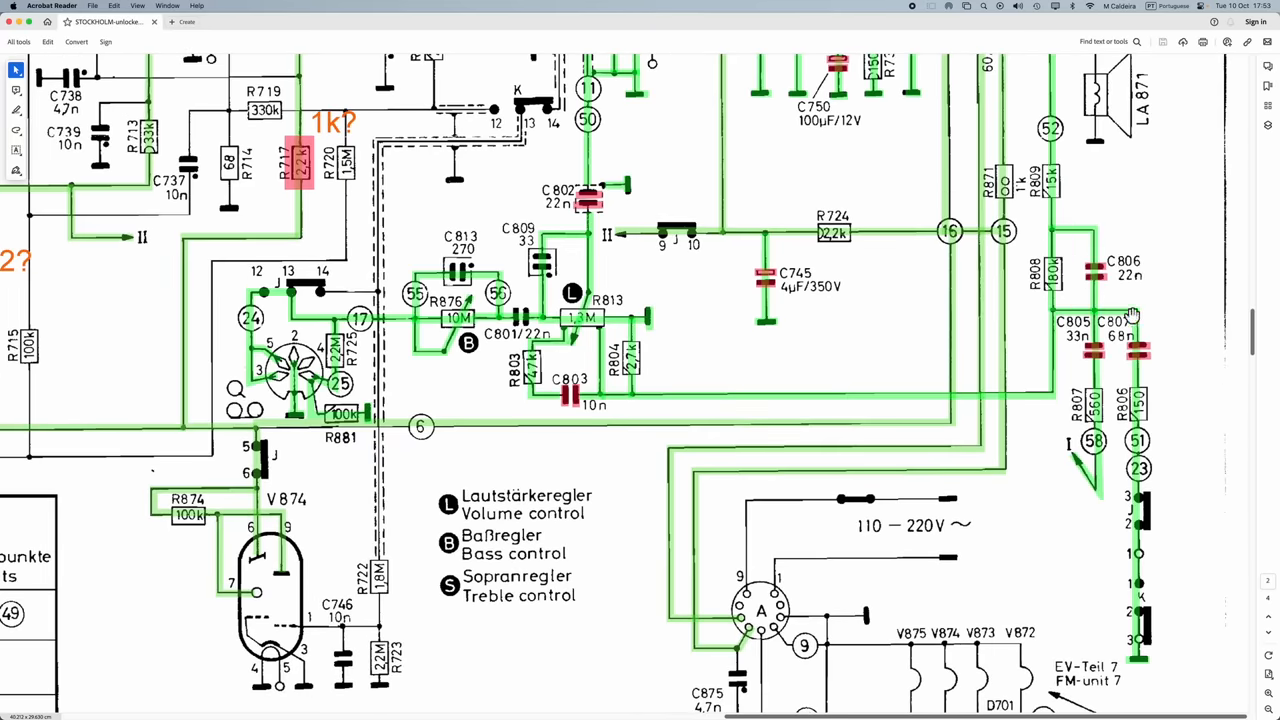
{"action": "mouse_move", "coordinate": [620, 325]}
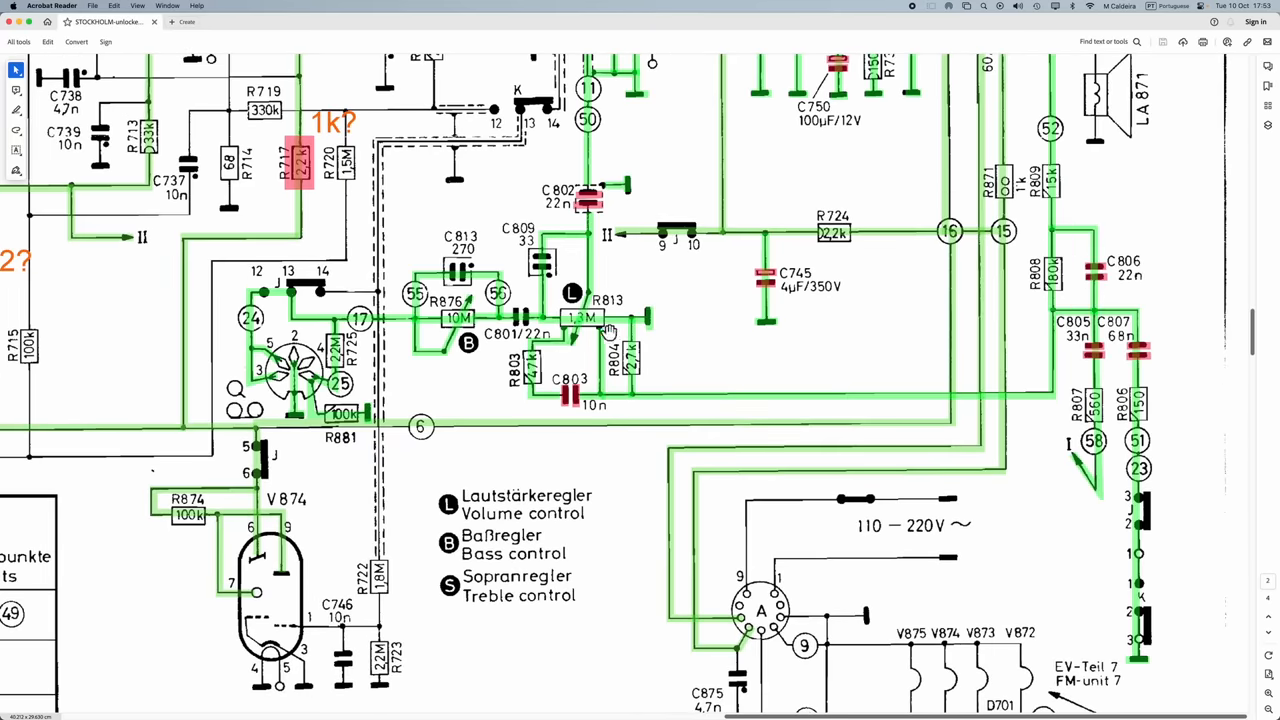
{"action": "mouse_move", "coordinate": [615, 385]}
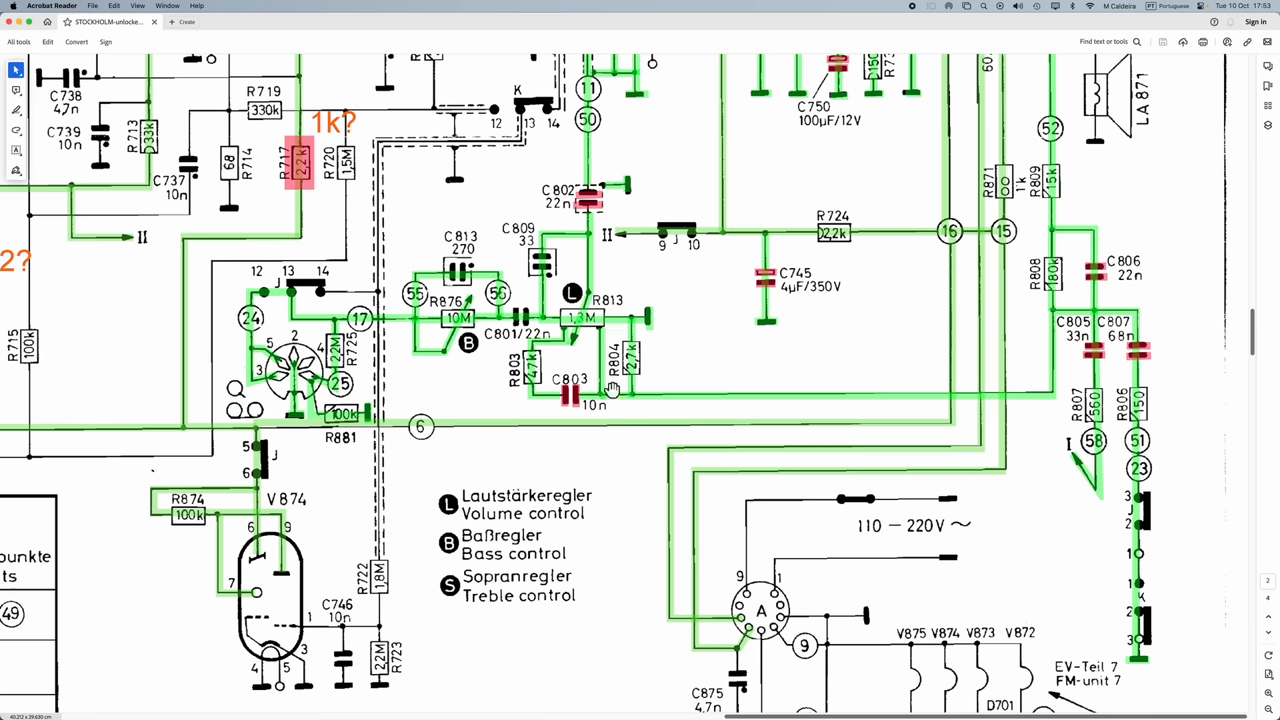
{"action": "mouse_move", "coordinate": [1120, 398]}
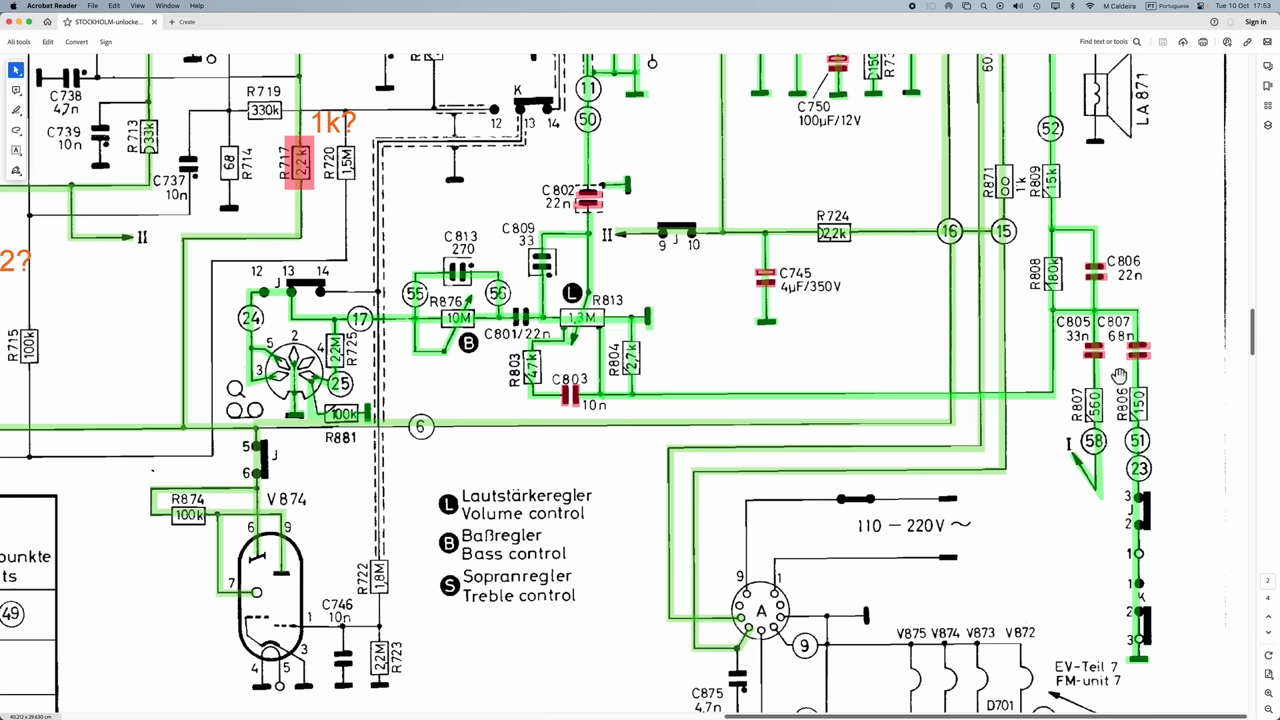
{"action": "mouse_move", "coordinate": [1144, 458]}
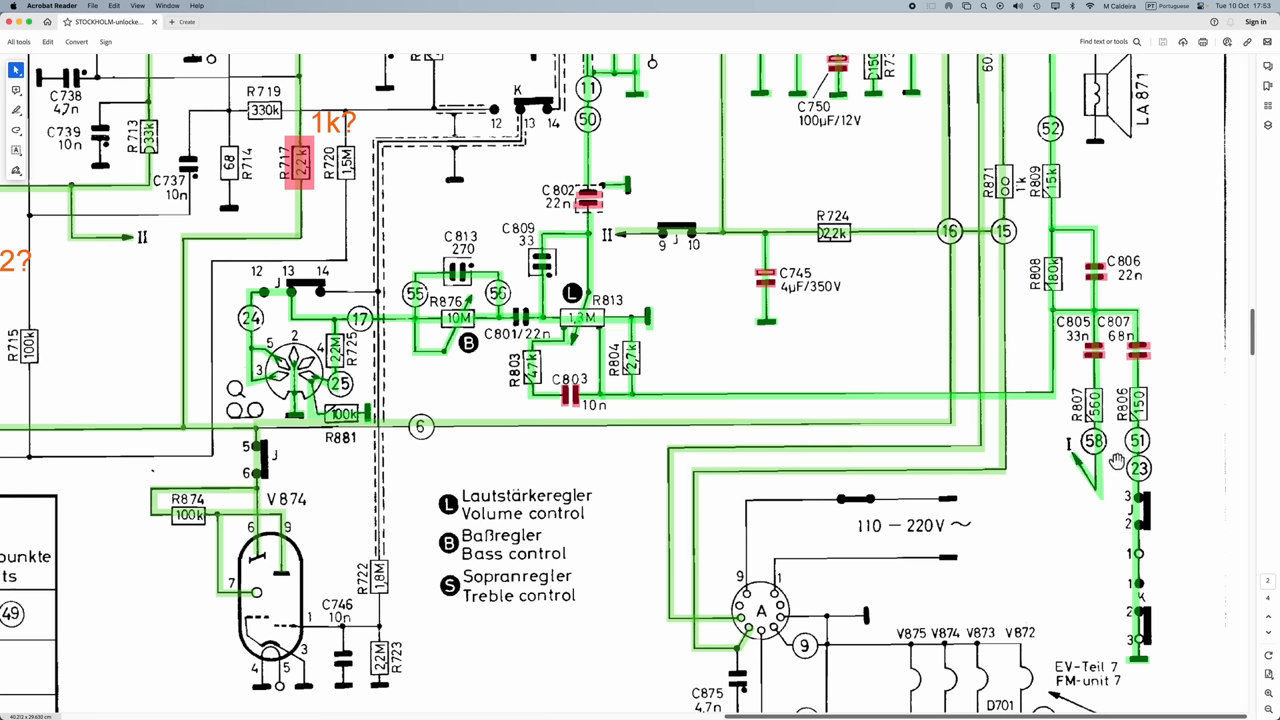
{"action": "mouse_move", "coordinate": [1161, 519]}
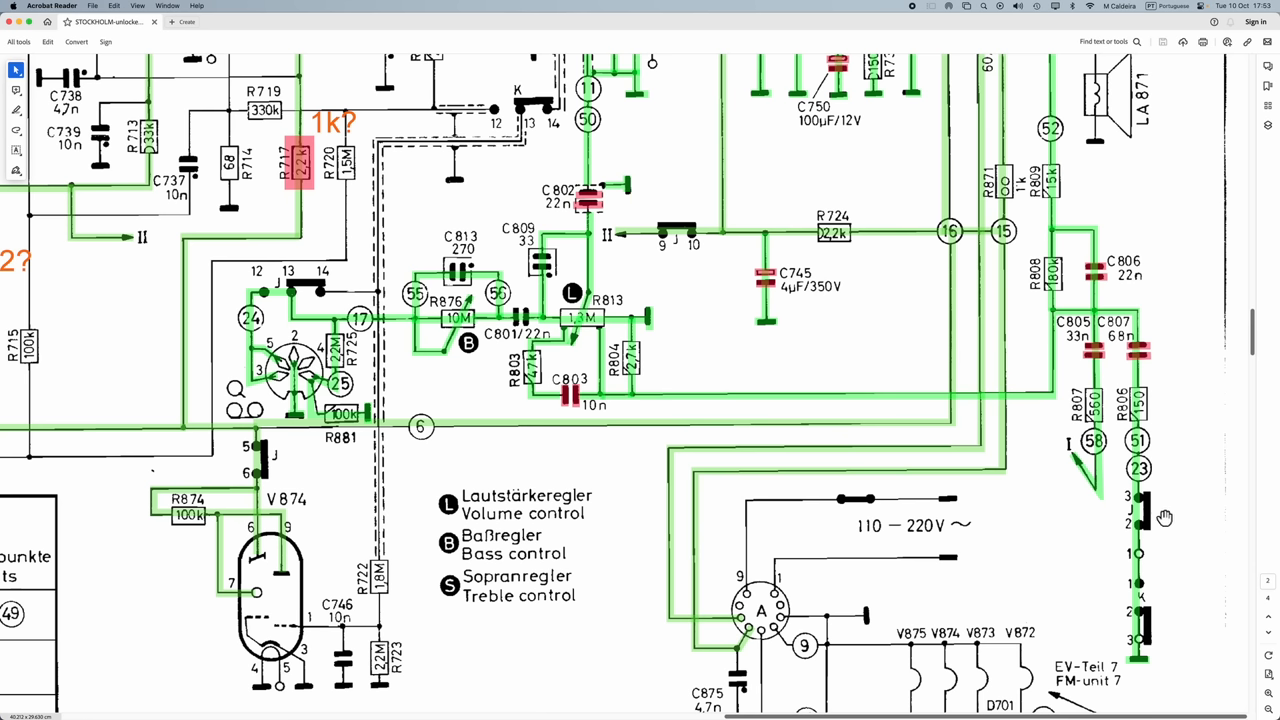
{"action": "mouse_move", "coordinate": [1206, 610]}
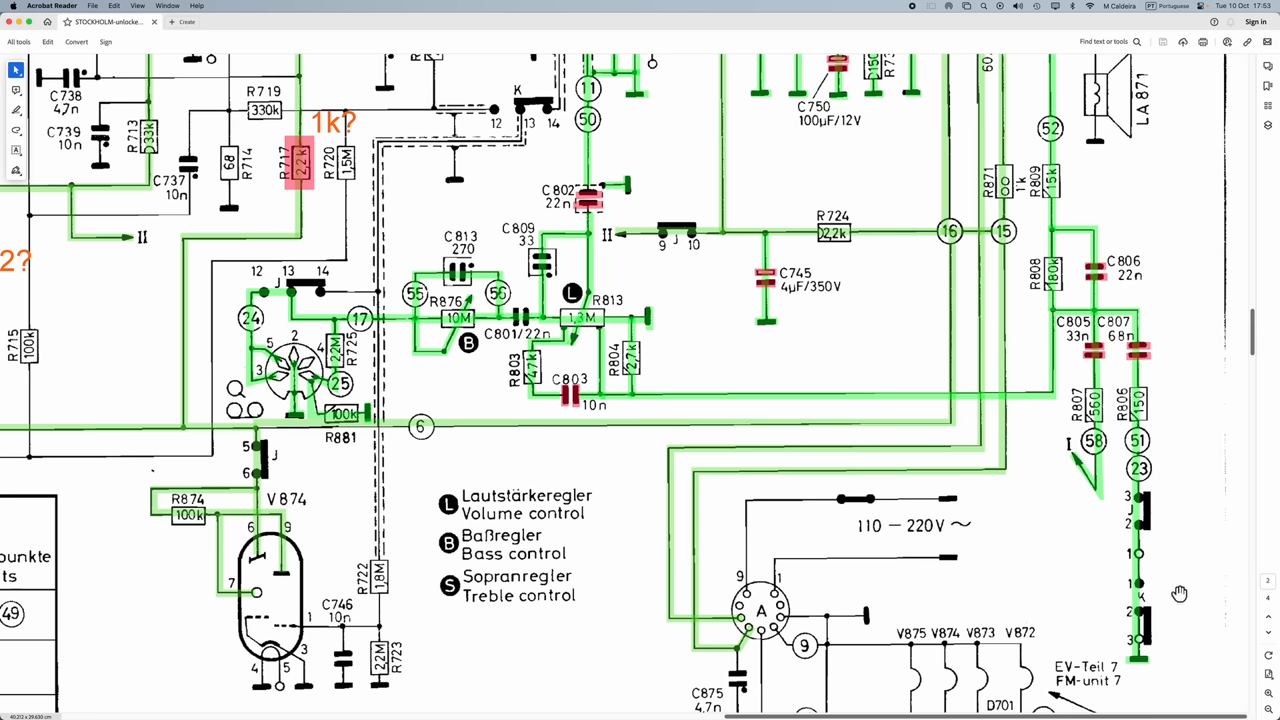
{"action": "mouse_move", "coordinate": [1183, 531]}
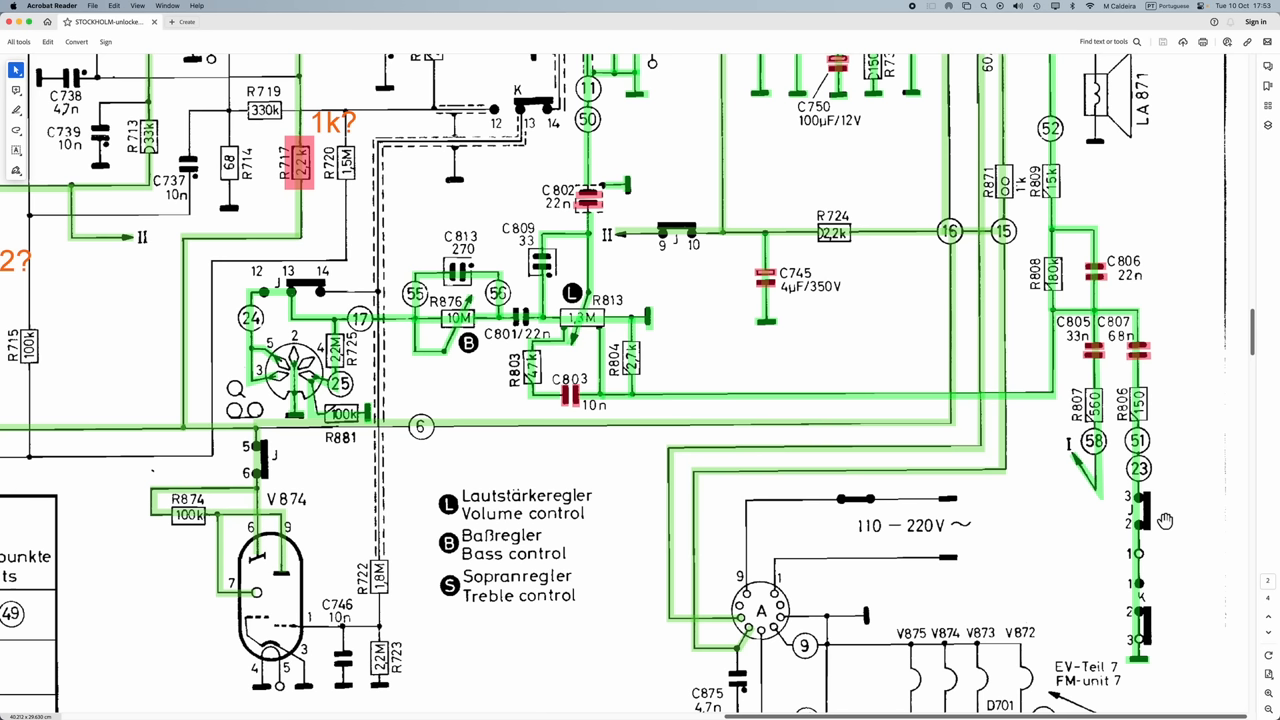
{"action": "mouse_move", "coordinate": [1181, 611]}
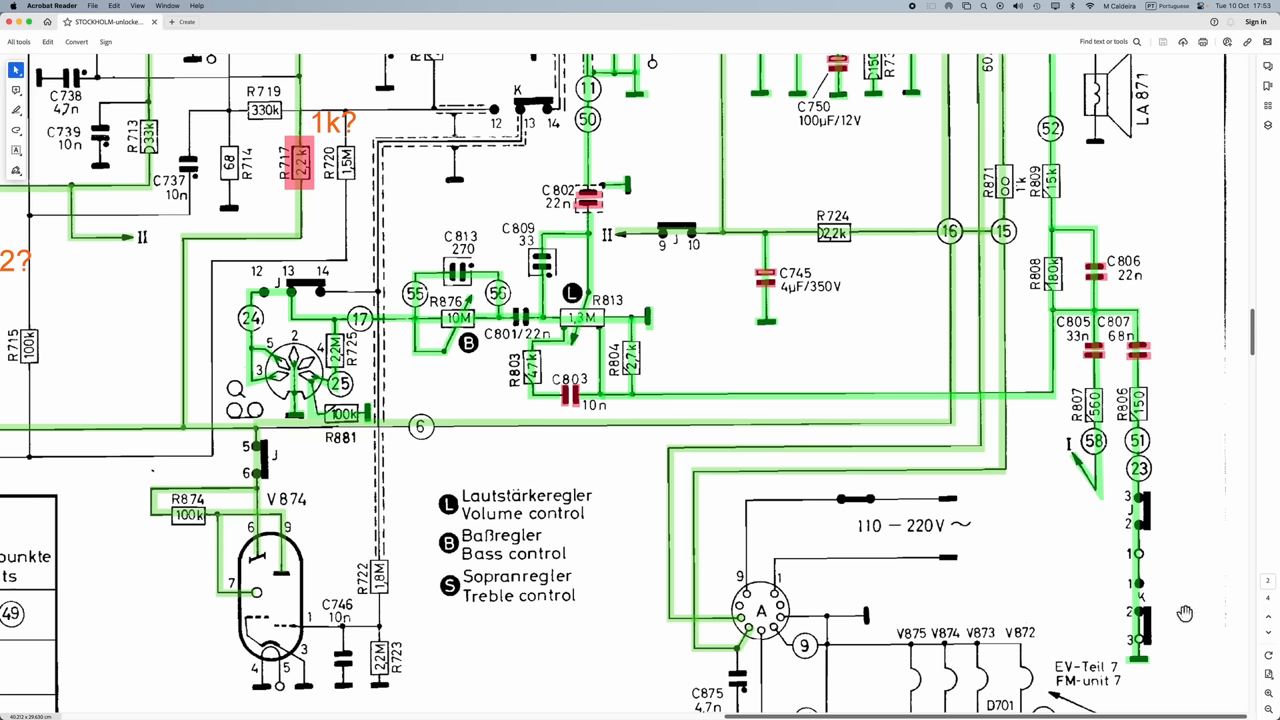
{"action": "mouse_move", "coordinate": [1183, 607]}
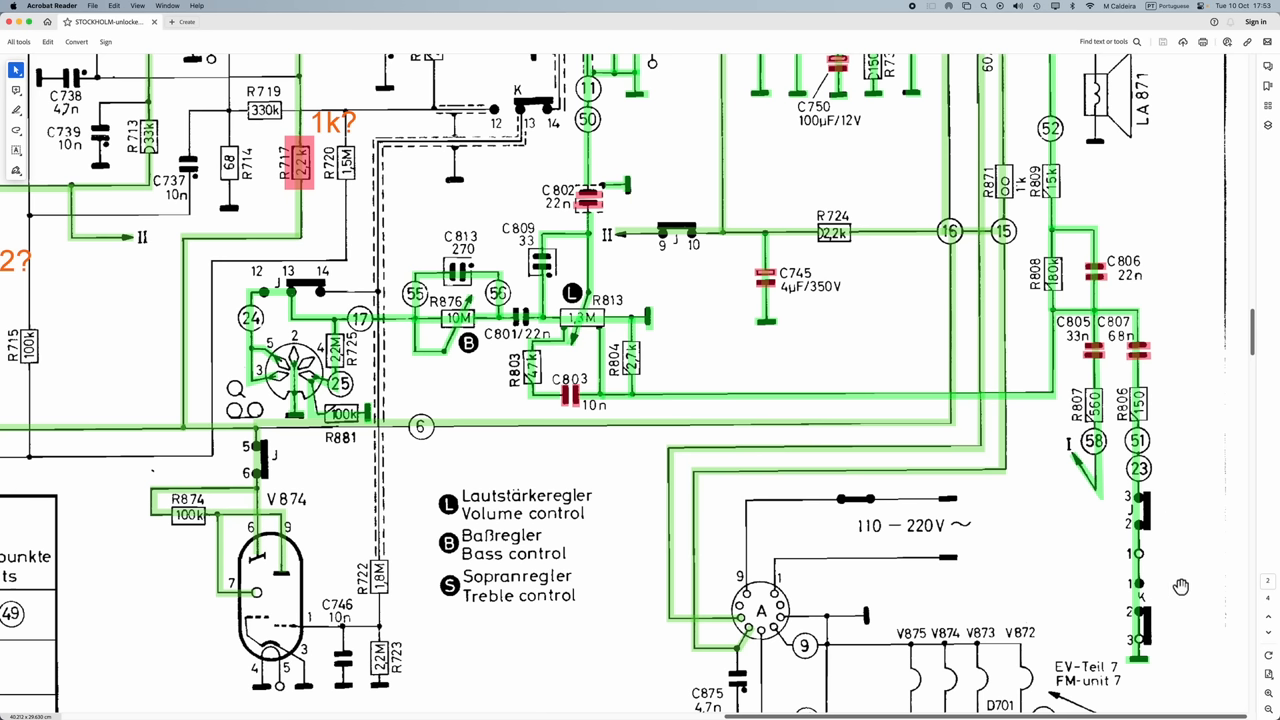
{"action": "mouse_move", "coordinate": [1177, 586]}
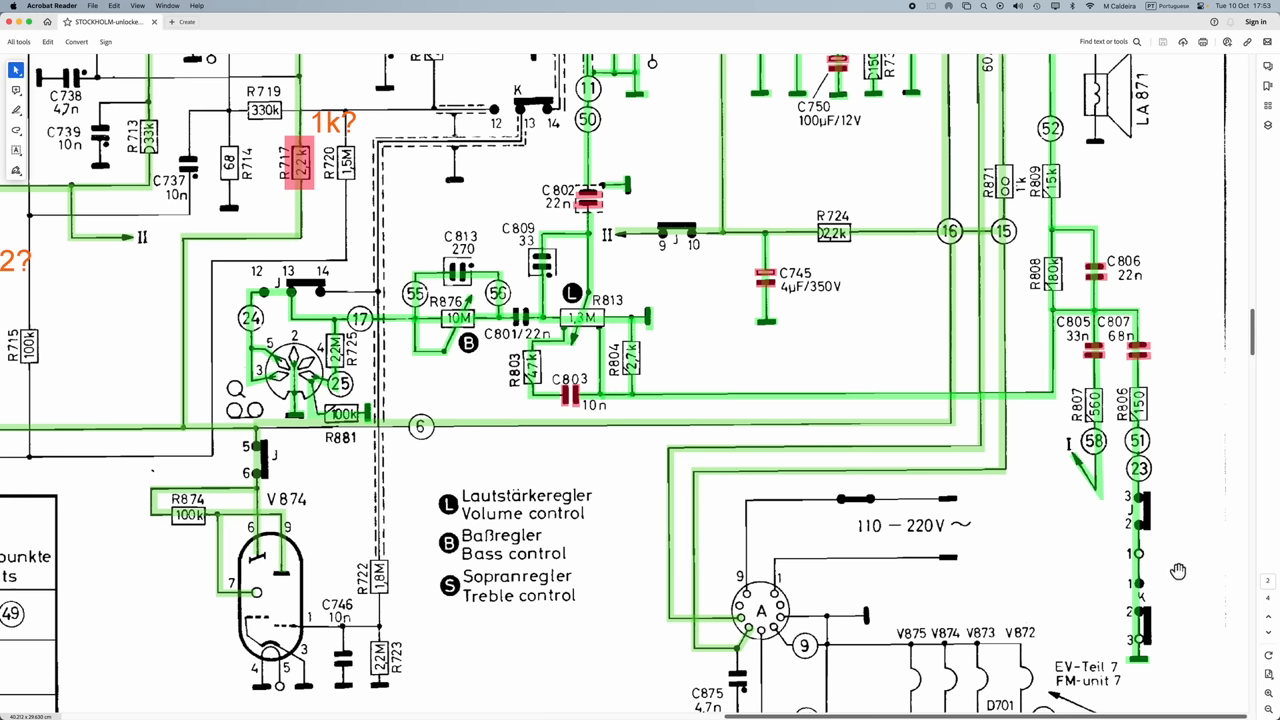
{"action": "mouse_move", "coordinate": [1169, 612]}
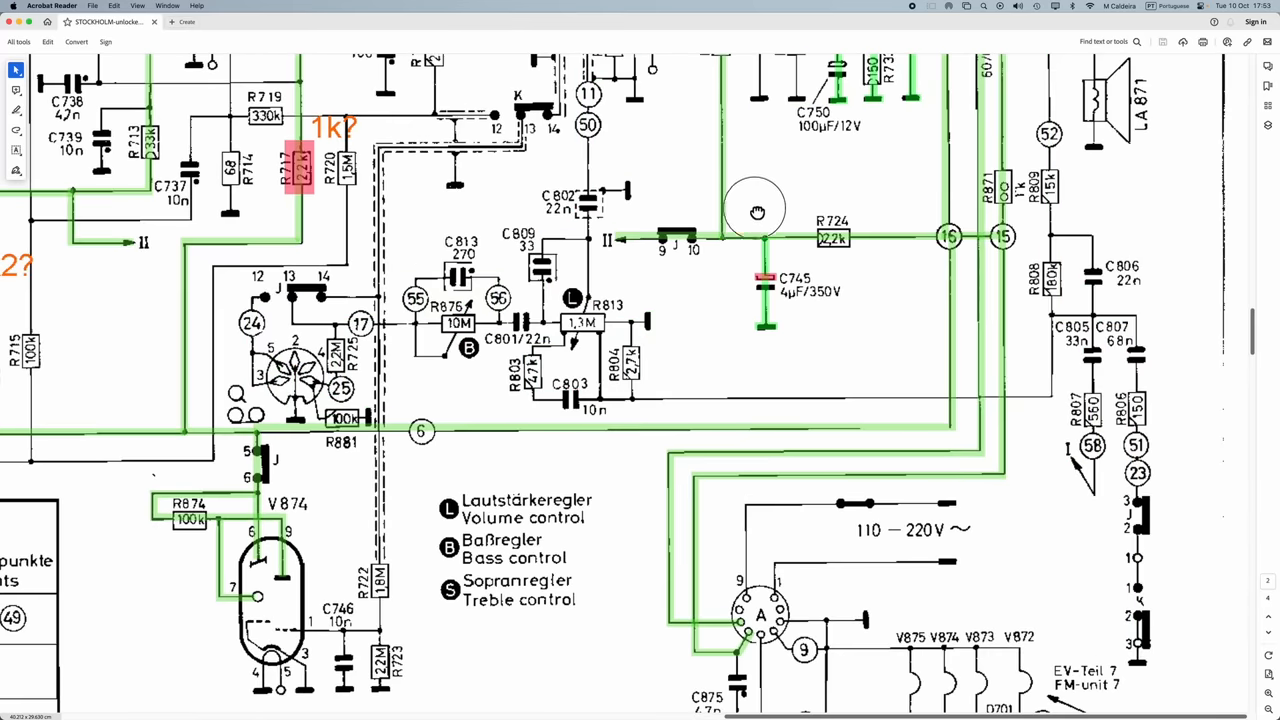
{"action": "left_click_drag", "start_coordinate": [757, 212], "coordinate": [767, 447]}
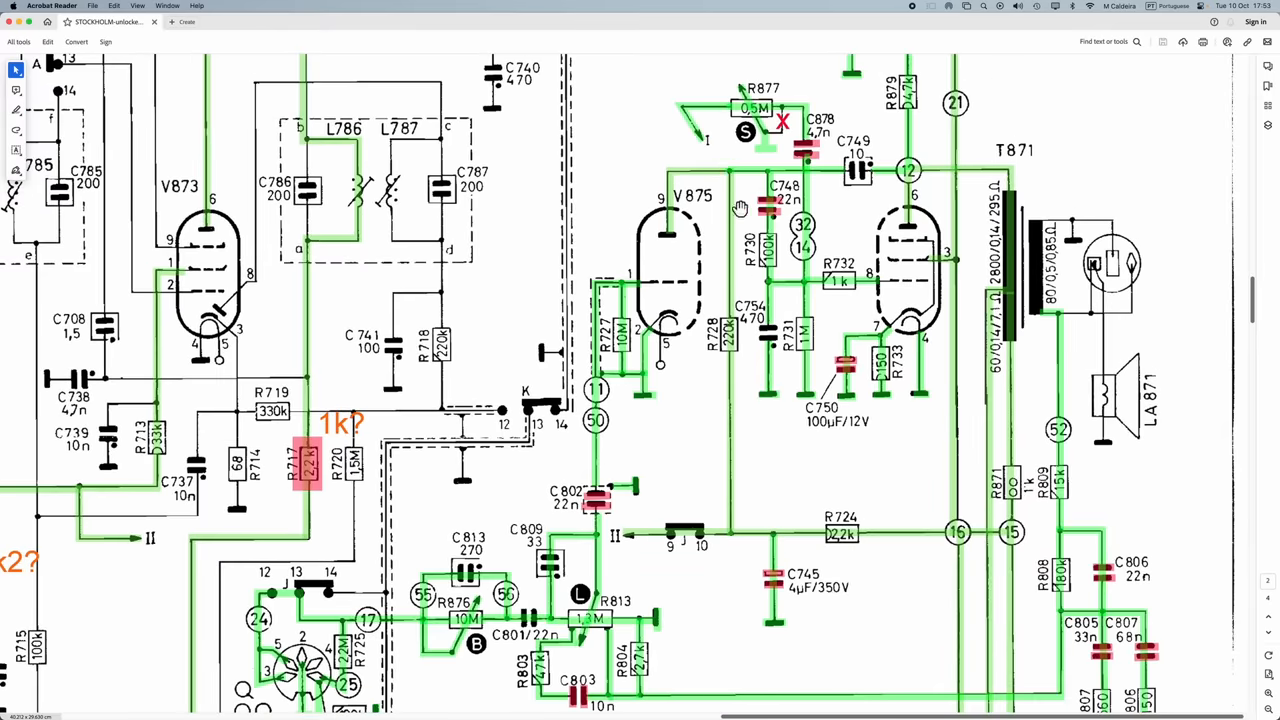
Scroll to centre V875's cathode resistors R727 and R728 above the tone-control network
{"action": "scroll", "scroll_direction": "down", "scroll_amount": 3}
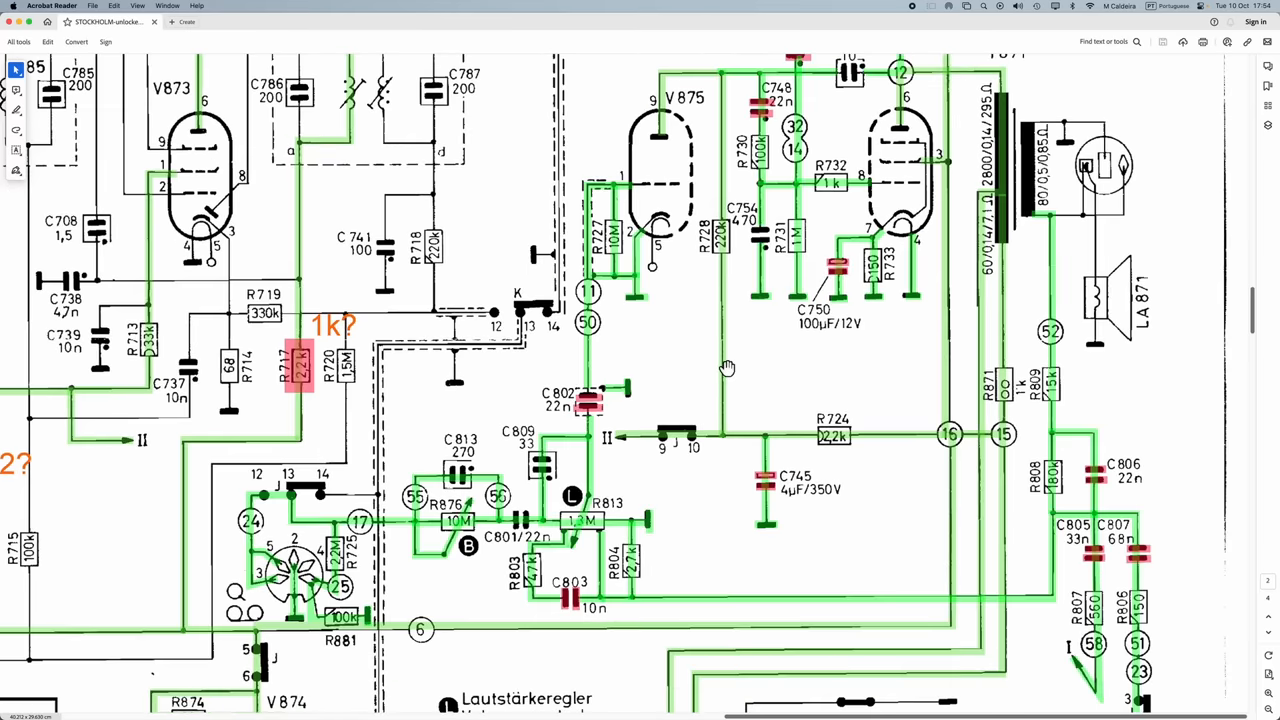
{"action": "mouse_move", "coordinate": [665, 344]}
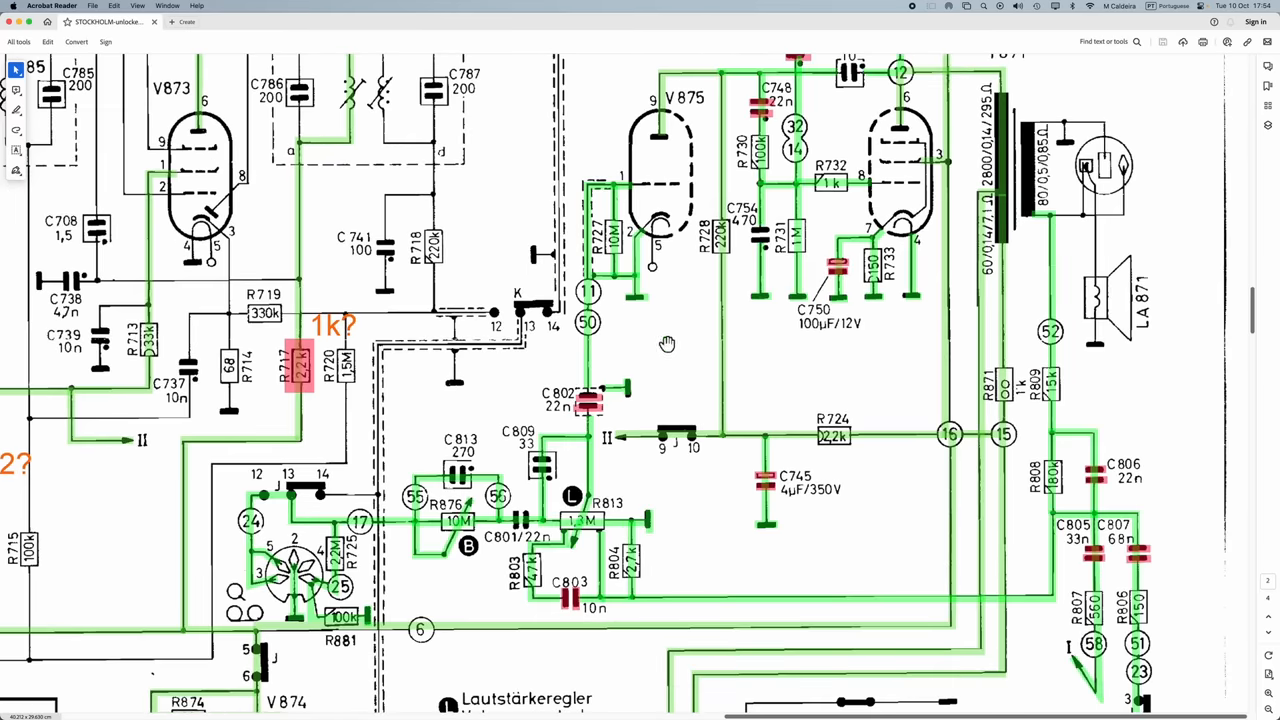
{"action": "mouse_move", "coordinate": [667, 344]}
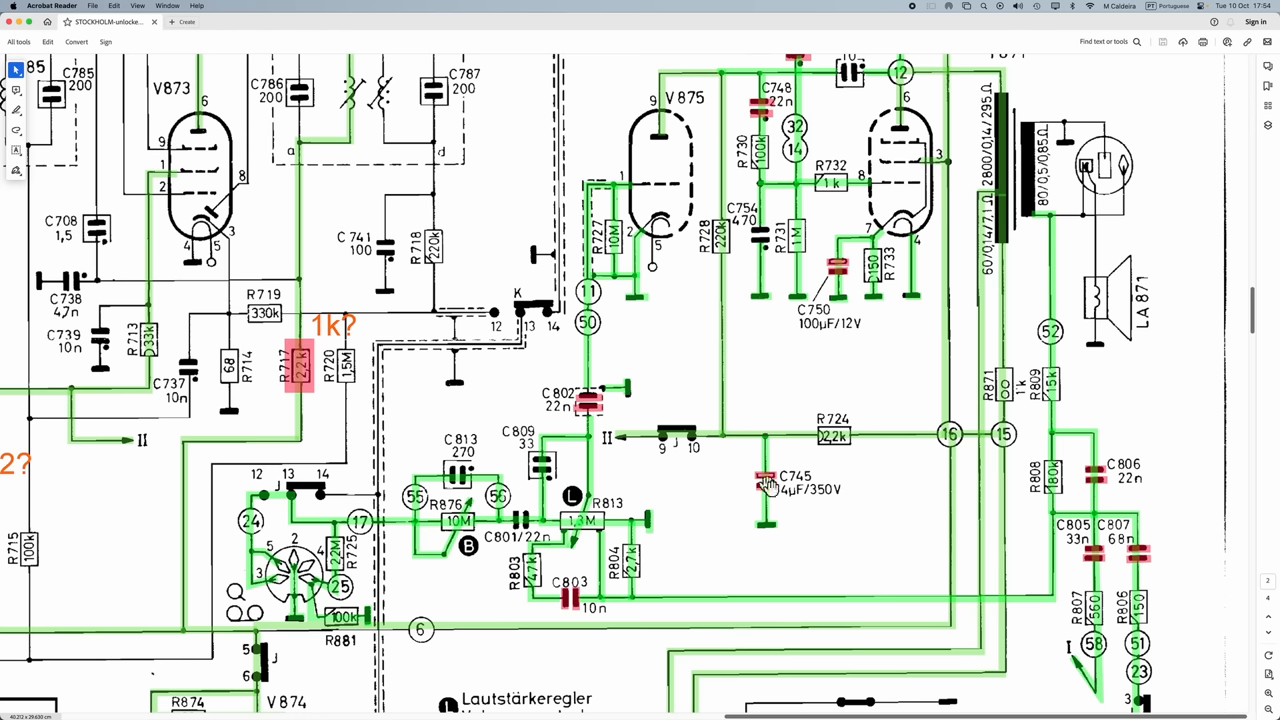
{"action": "mouse_move", "coordinate": [773, 483]}
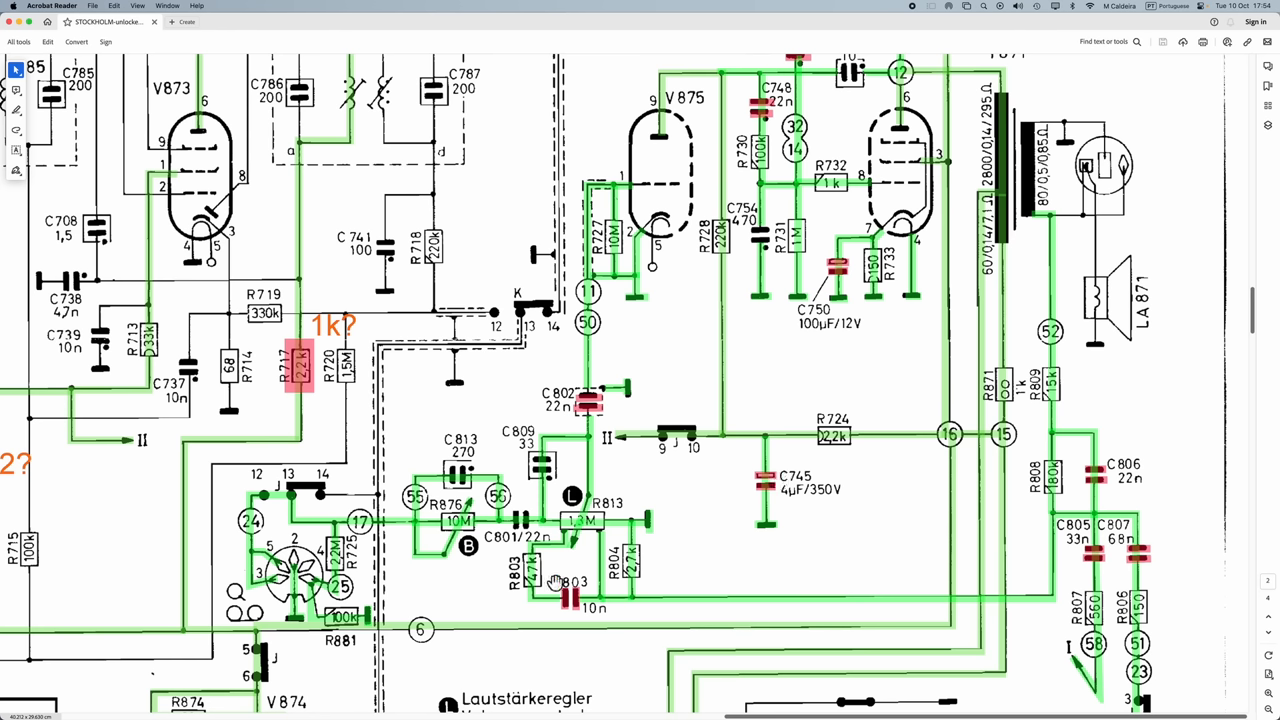
{"action": "mouse_move", "coordinate": [1105, 498]}
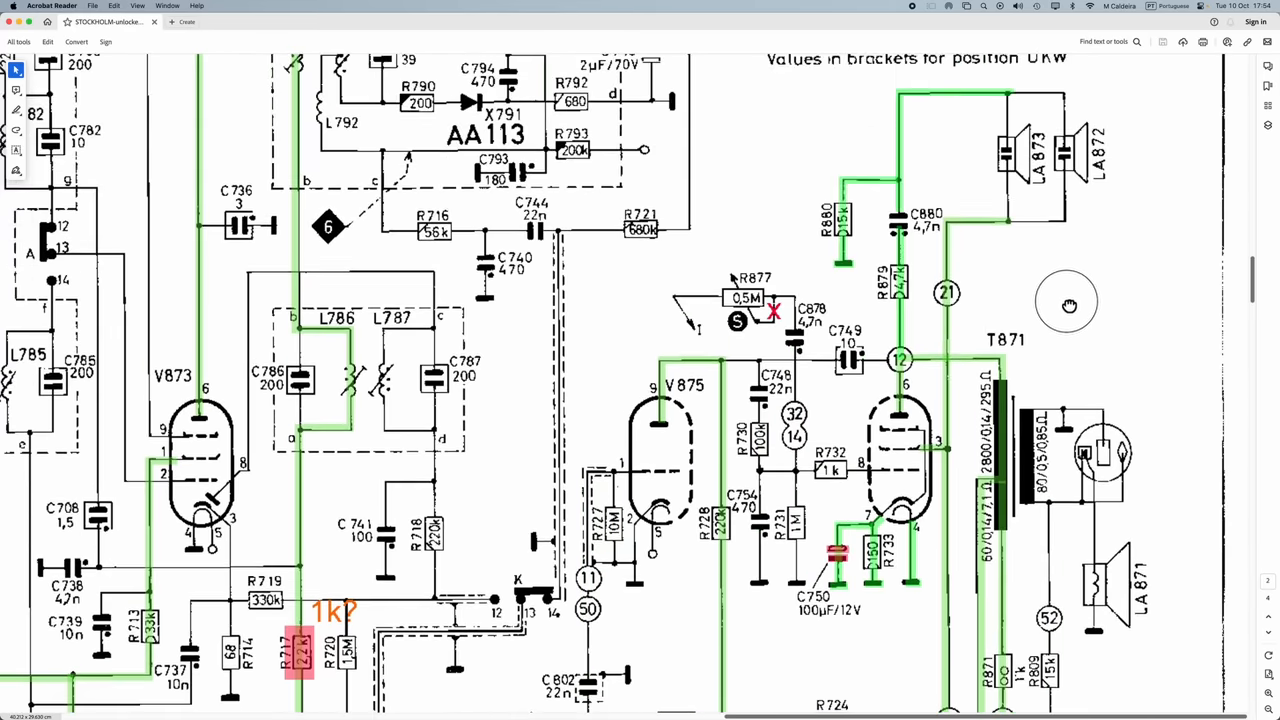
Scroll to the upper output stage with speakers LA873/LA872 and flagged C880, C878
{"action": "scroll", "scroll_direction": "down", "scroll_amount": 3}
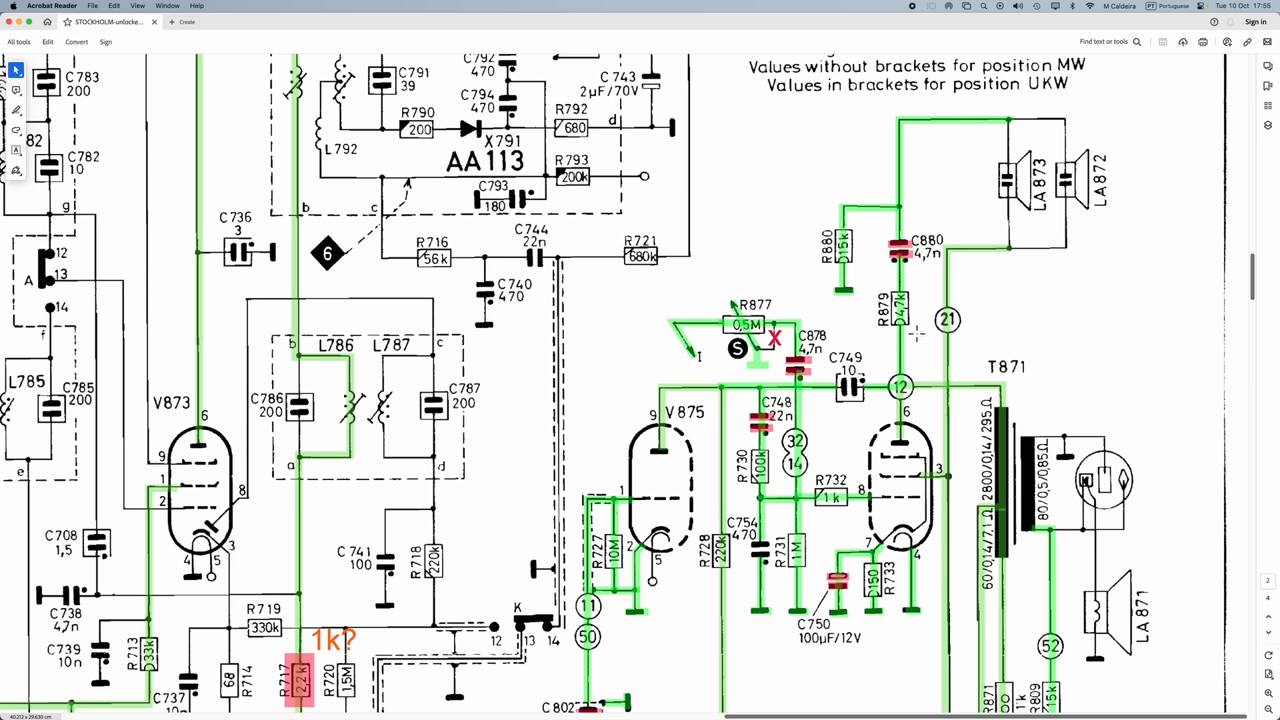
{"action": "mouse_move", "coordinate": [966, 400]}
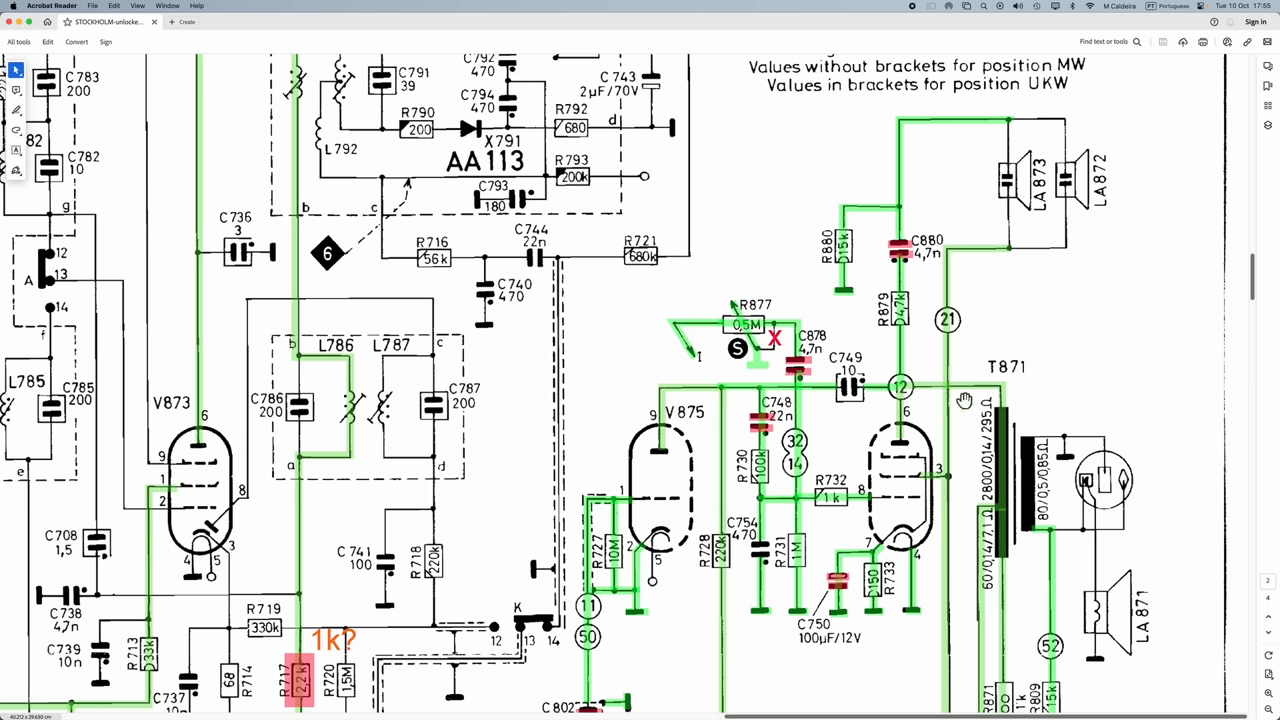
{"action": "mouse_move", "coordinate": [1010, 403]}
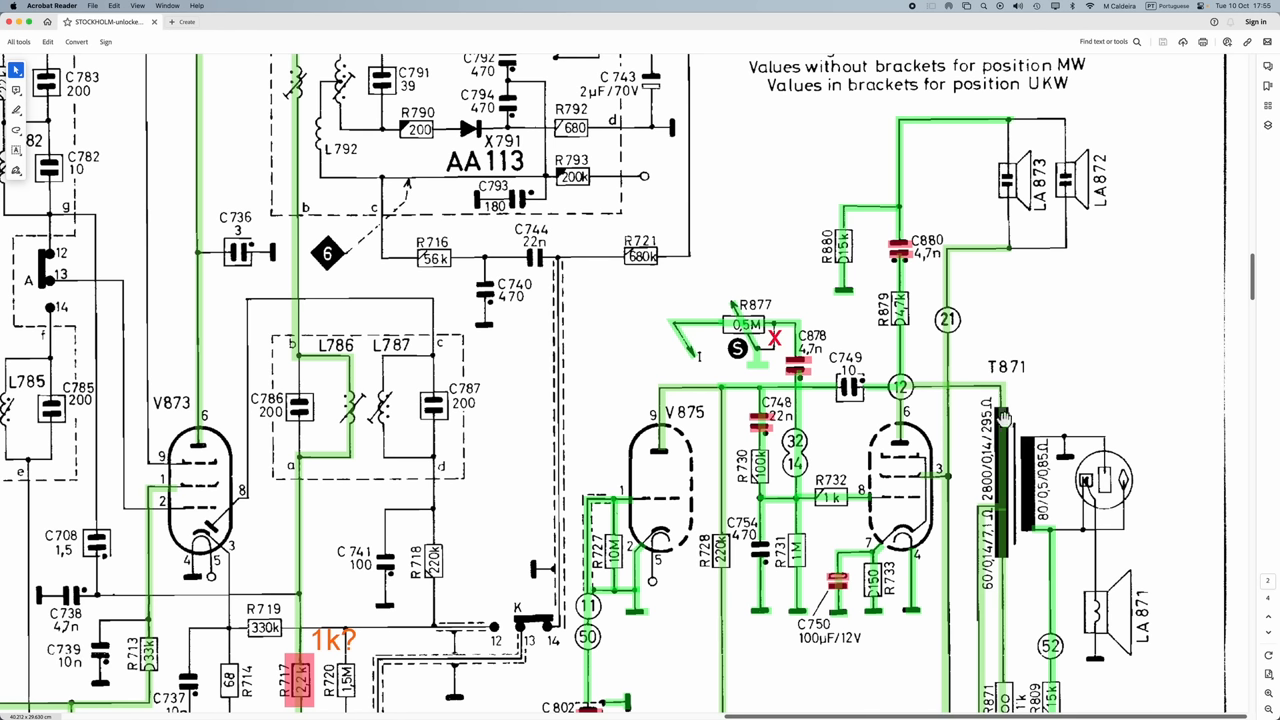
{"action": "mouse_move", "coordinate": [1000, 486]}
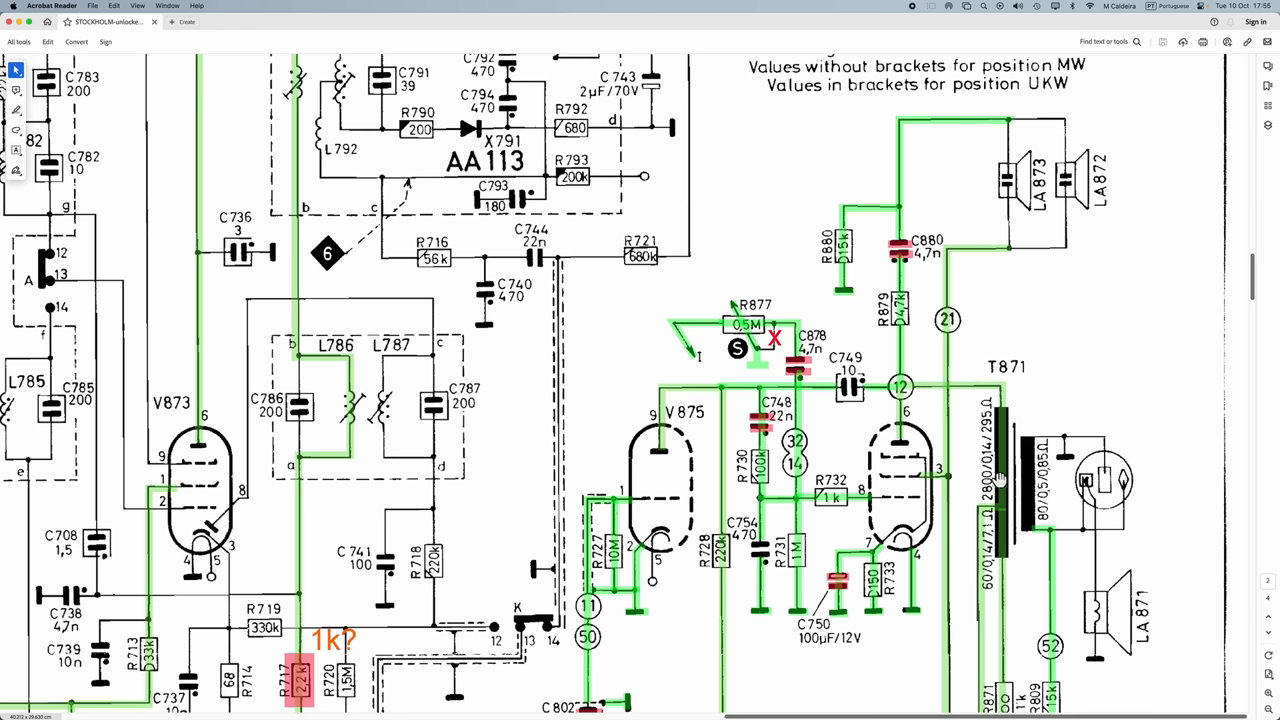
{"action": "mouse_move", "coordinate": [917, 398]}
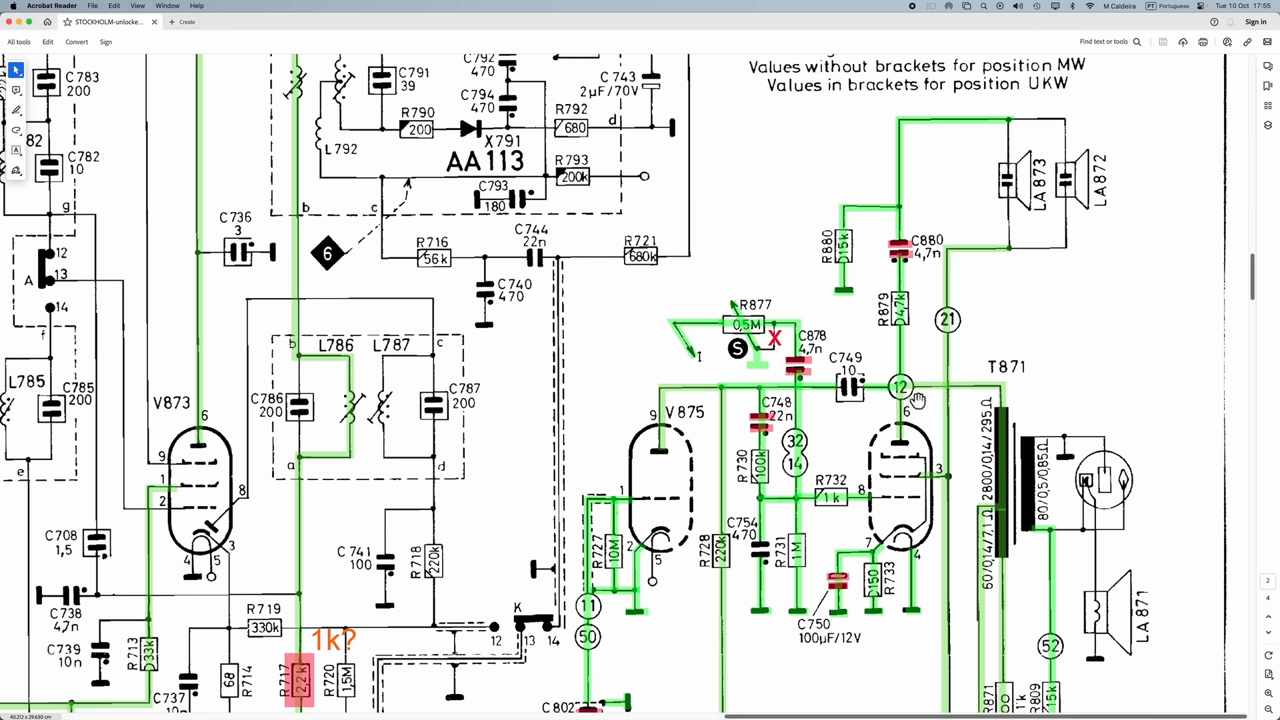
{"action": "mouse_move", "coordinate": [900, 386]}
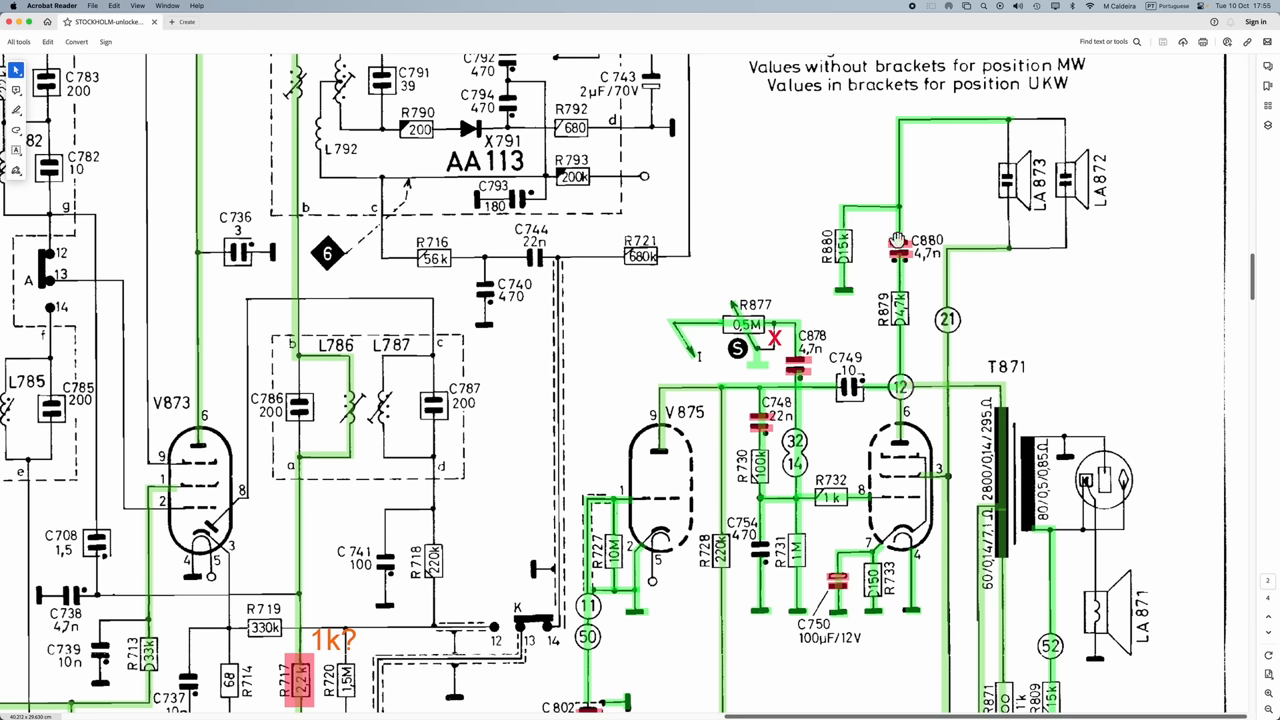
{"action": "mouse_move", "coordinate": [912, 276]}
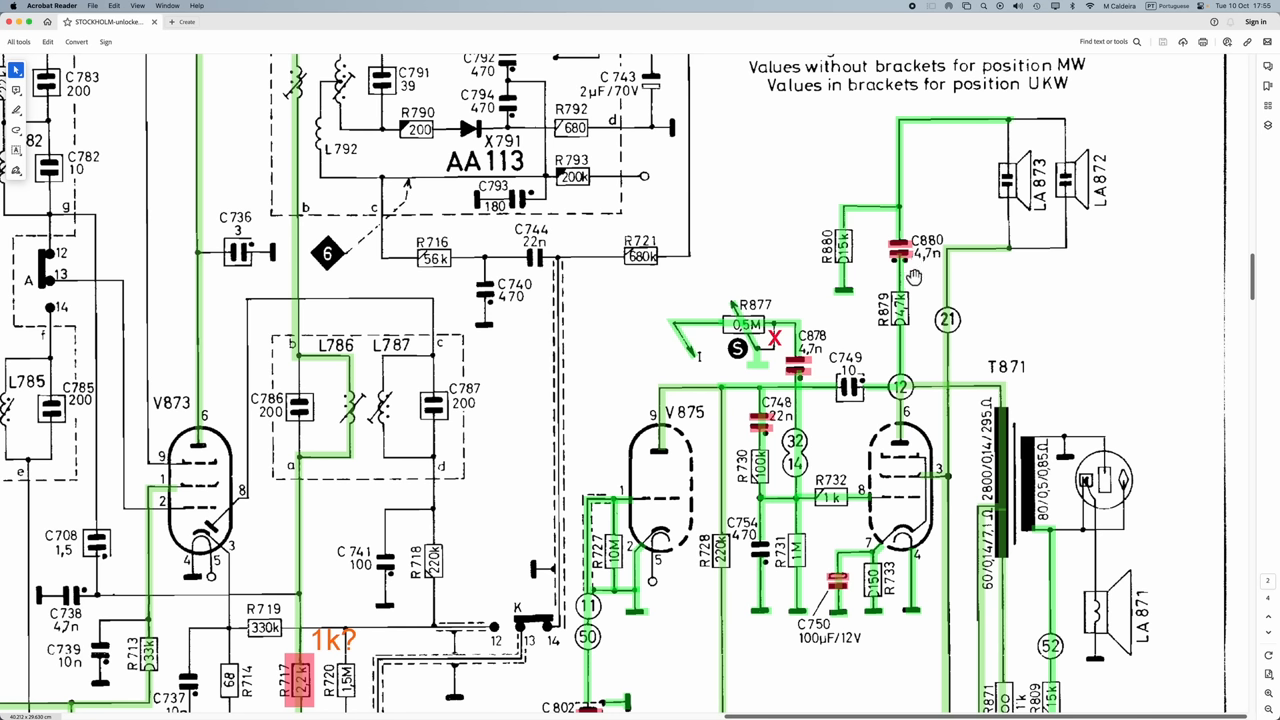
{"action": "mouse_move", "coordinate": [1068, 139]}
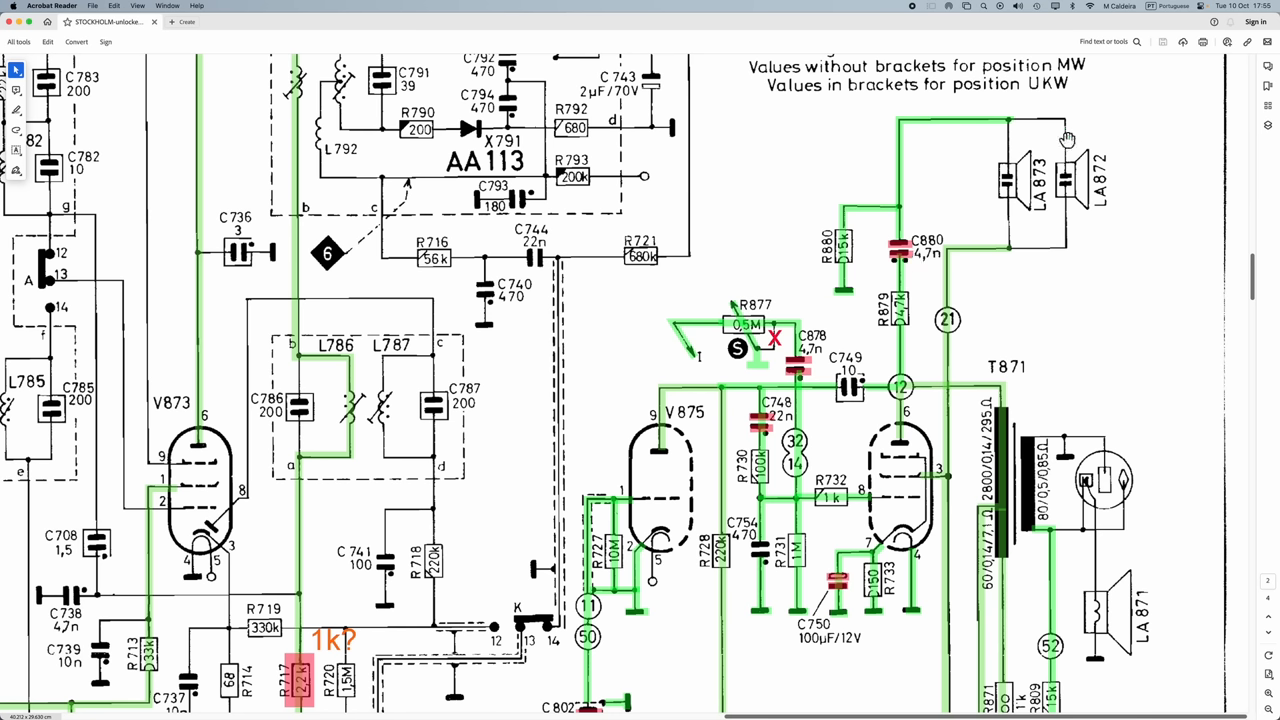
{"action": "mouse_move", "coordinate": [957, 188]}
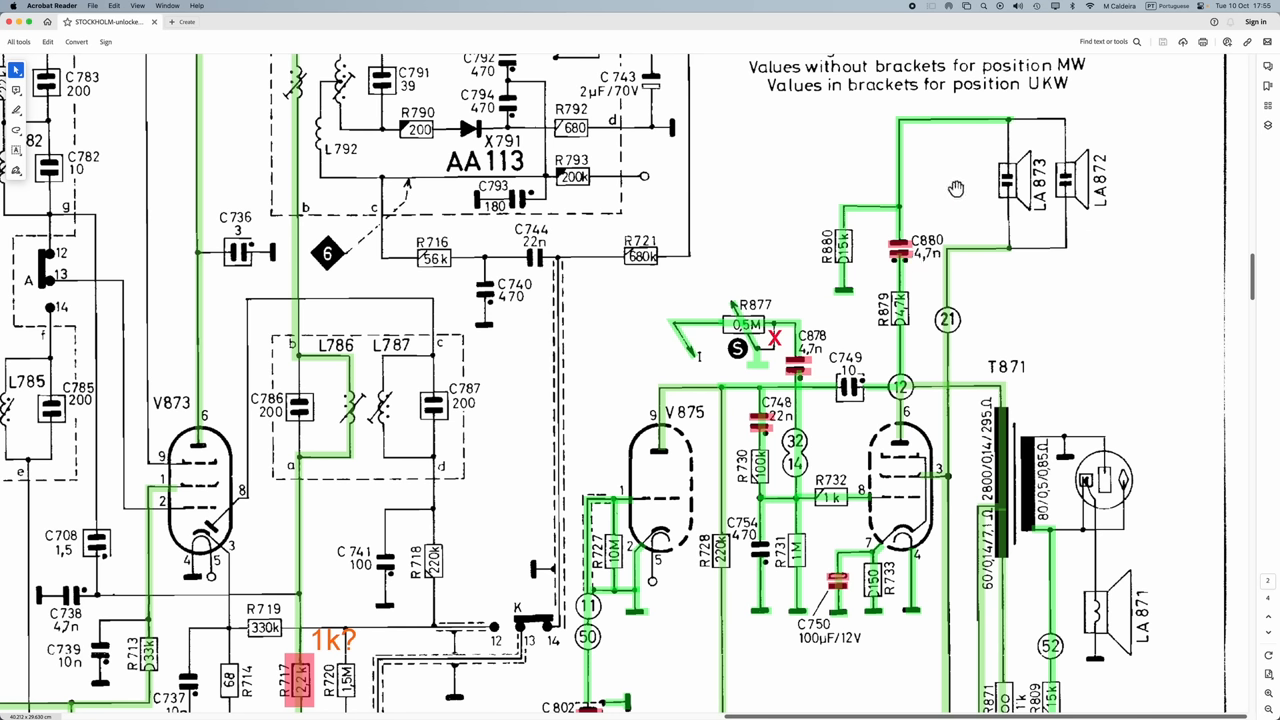
{"action": "mouse_move", "coordinate": [908, 278]}
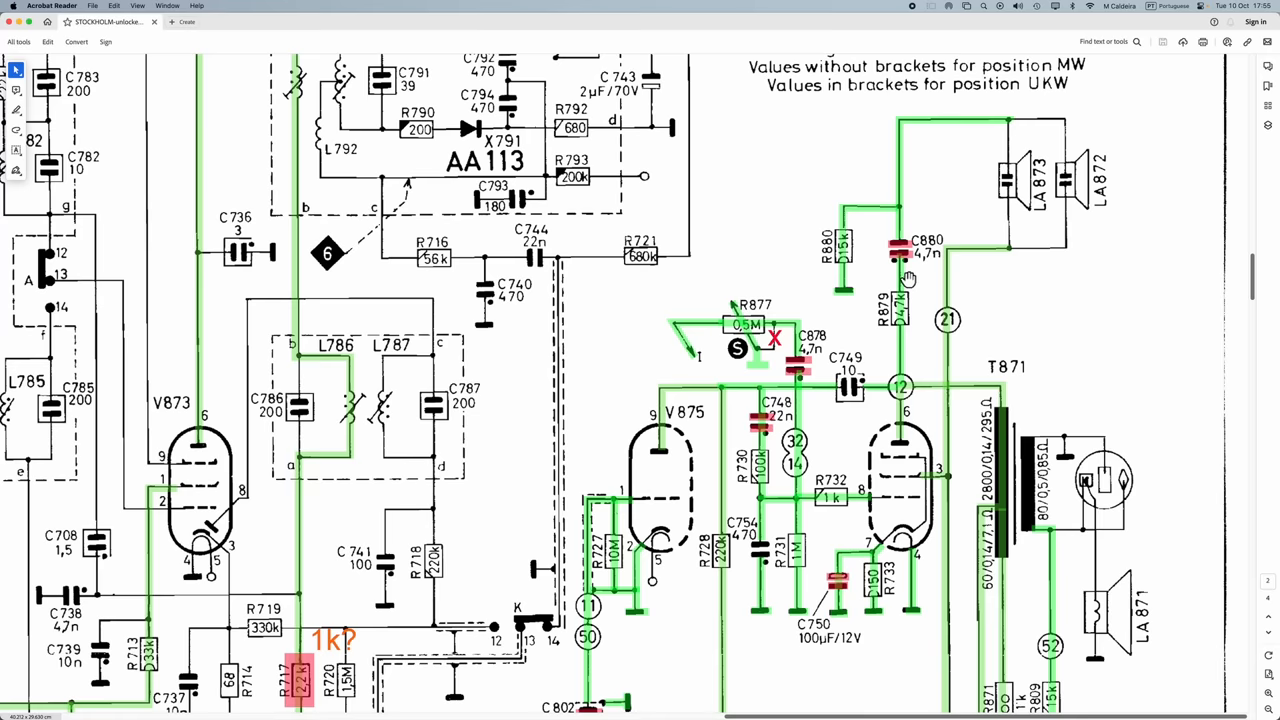
{"action": "mouse_move", "coordinate": [906, 268]}
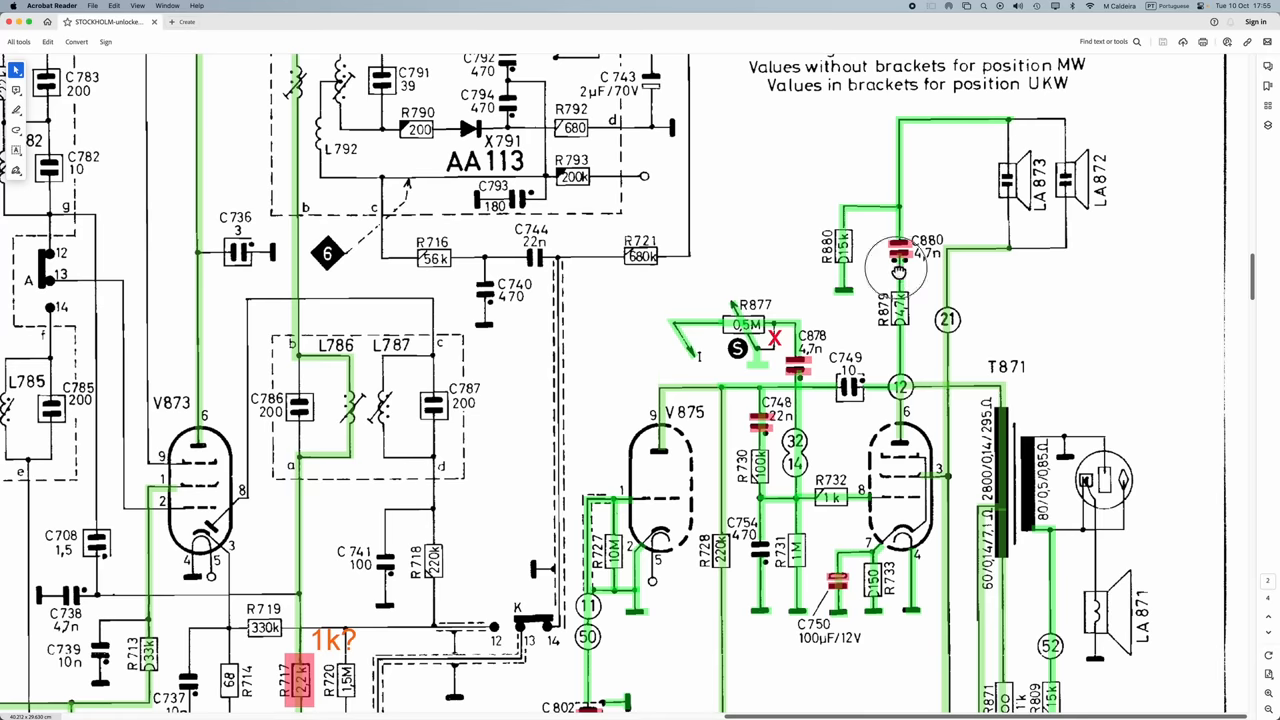
Scroll to the Belastbarkeit and Betriebsspannung legend beside T950 and fuse Si952
{"action": "scroll", "scroll_direction": "down", "scroll_amount": 3}
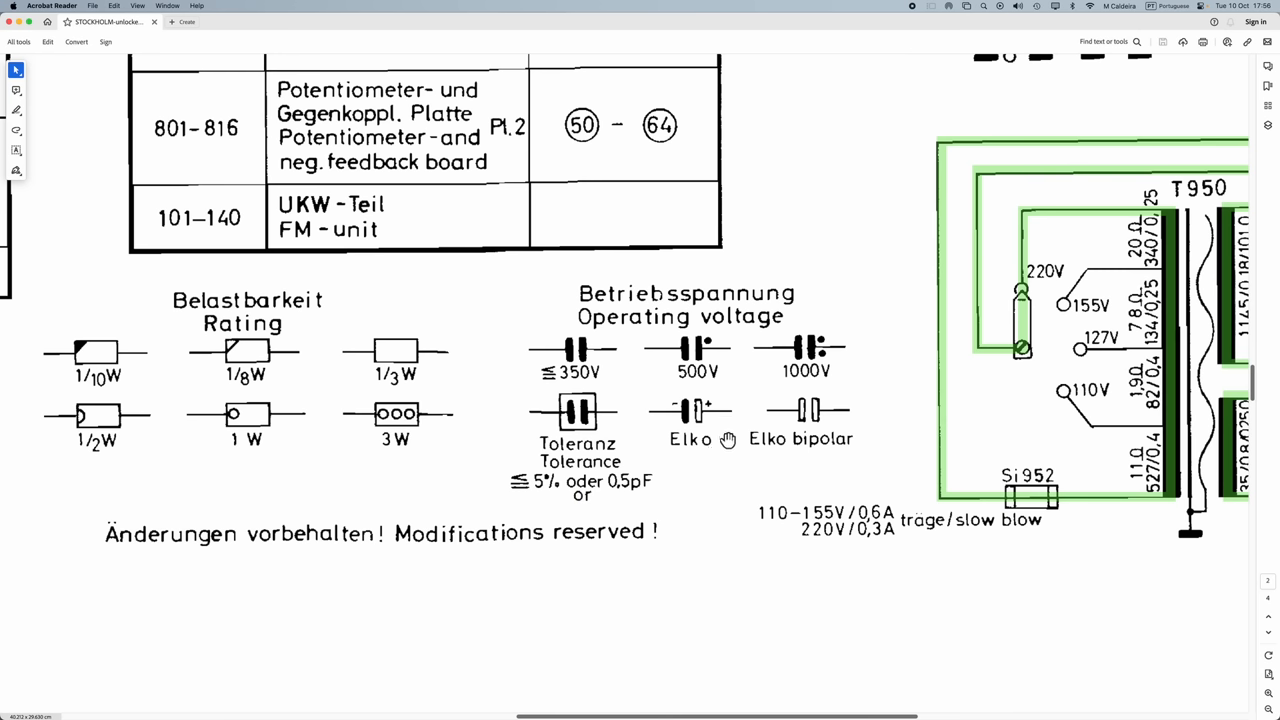
{"action": "mouse_move", "coordinate": [822, 366]}
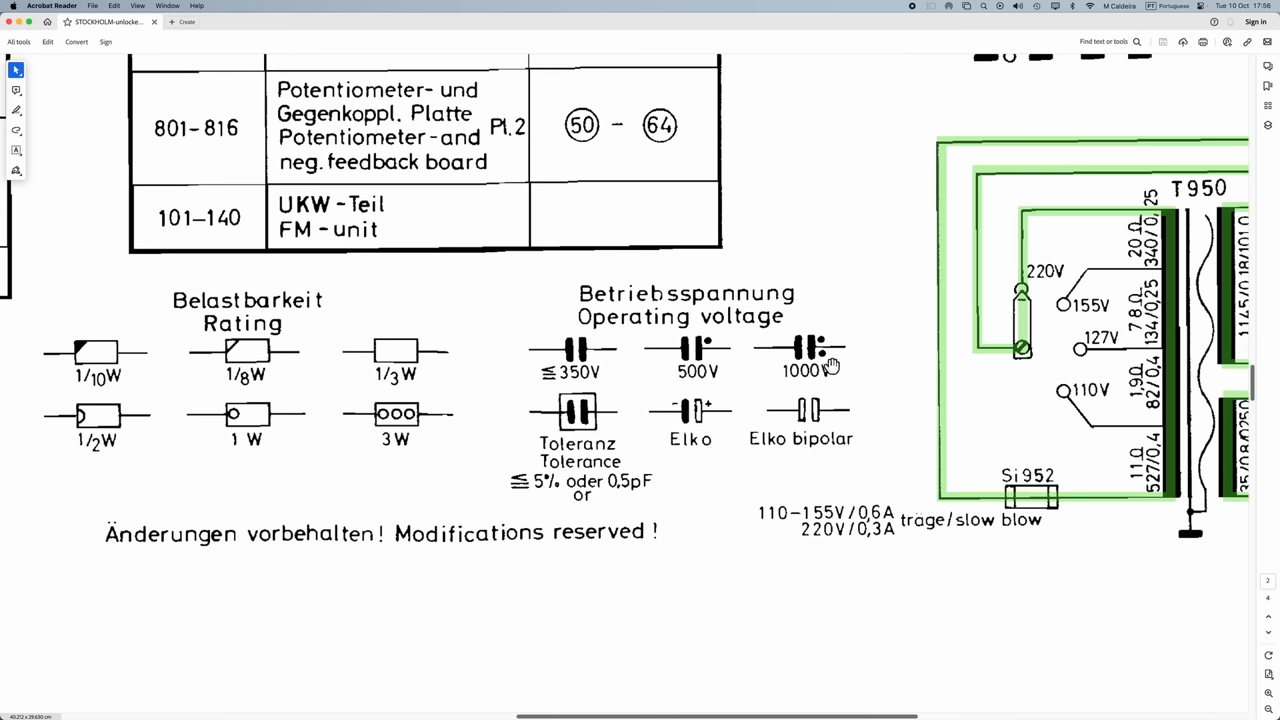
{"action": "mouse_move", "coordinate": [827, 345]}
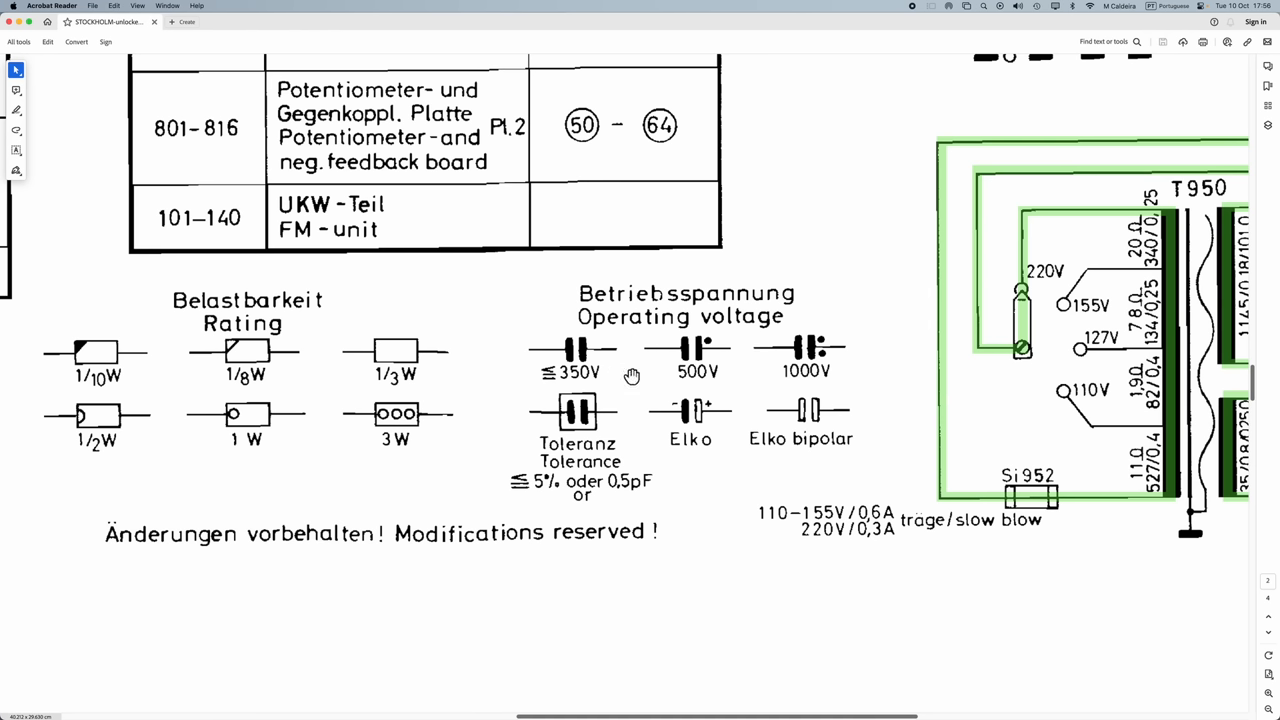
{"action": "mouse_move", "coordinate": [570, 360]}
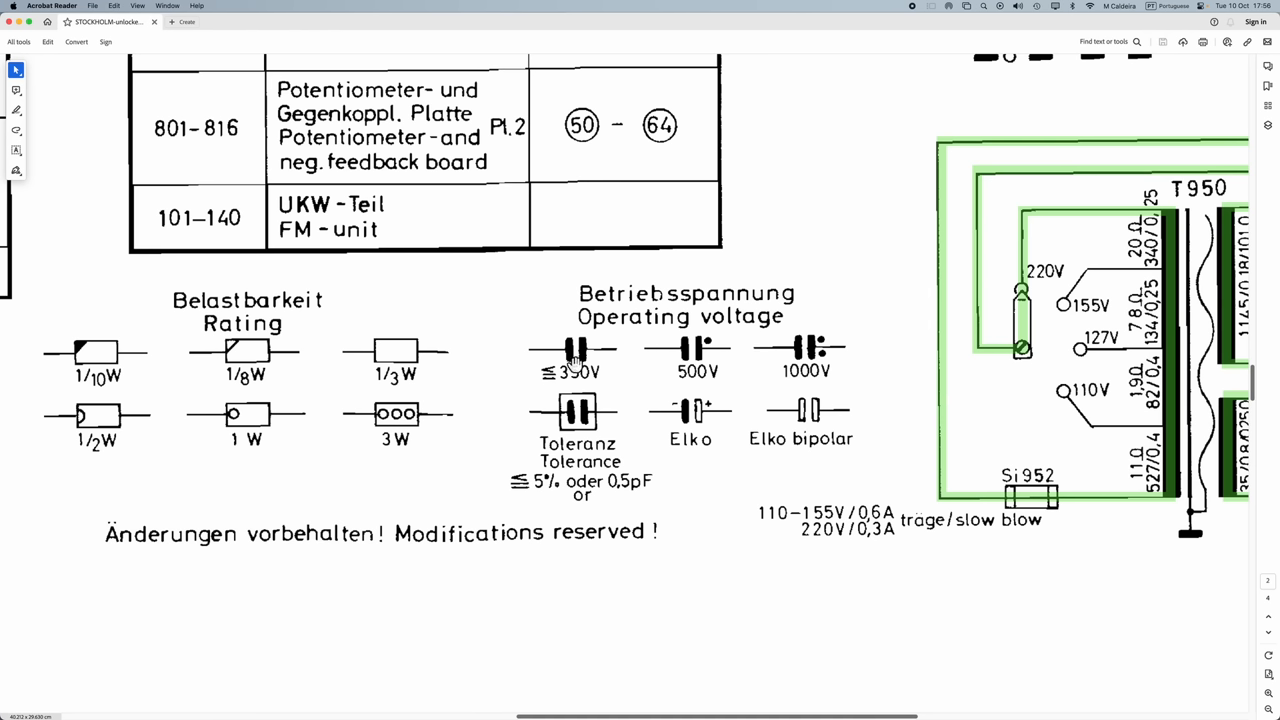
{"action": "mouse_move", "coordinate": [574, 406]}
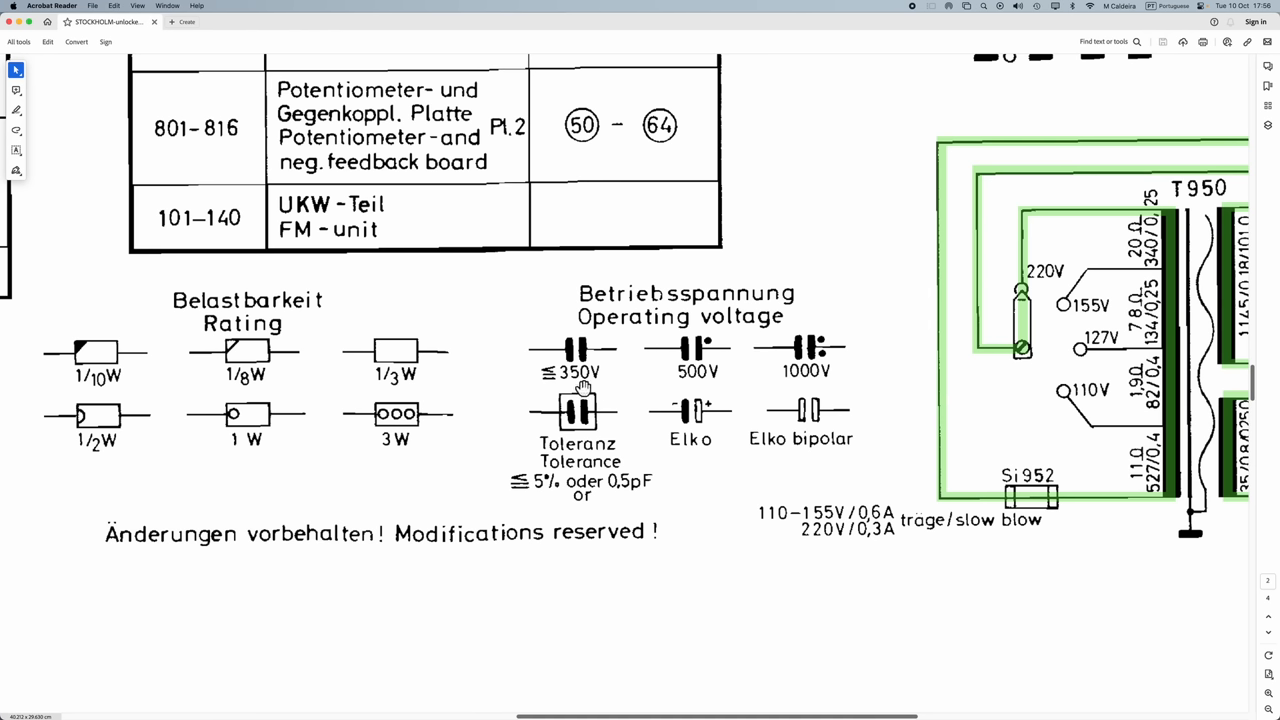
{"action": "mouse_move", "coordinate": [715, 360]}
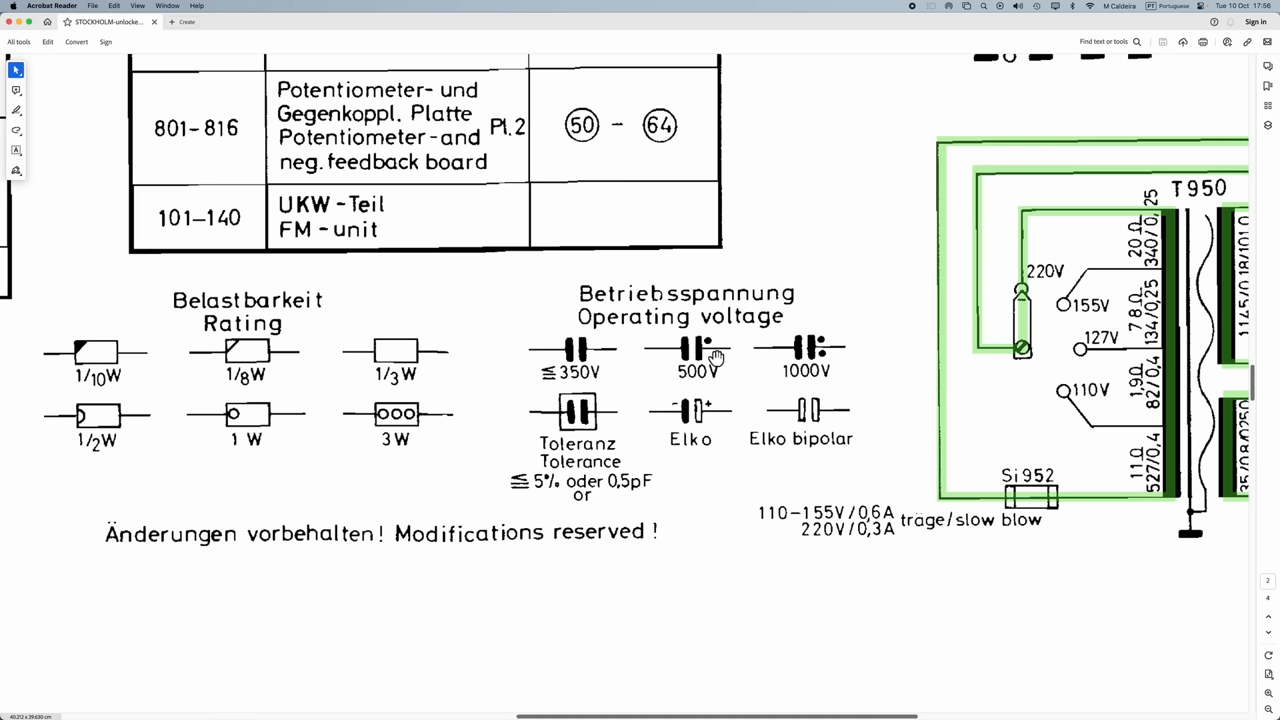
{"action": "mouse_move", "coordinate": [820, 345]}
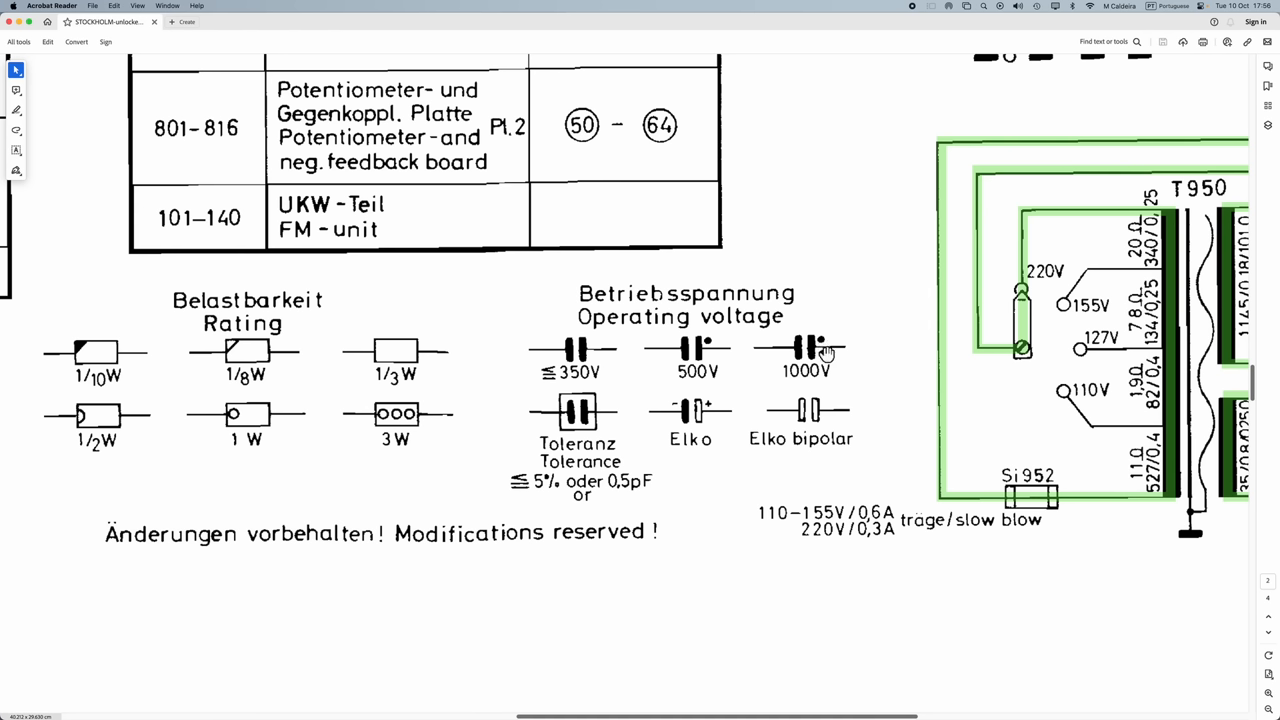
{"action": "mouse_move", "coordinate": [183, 382]}
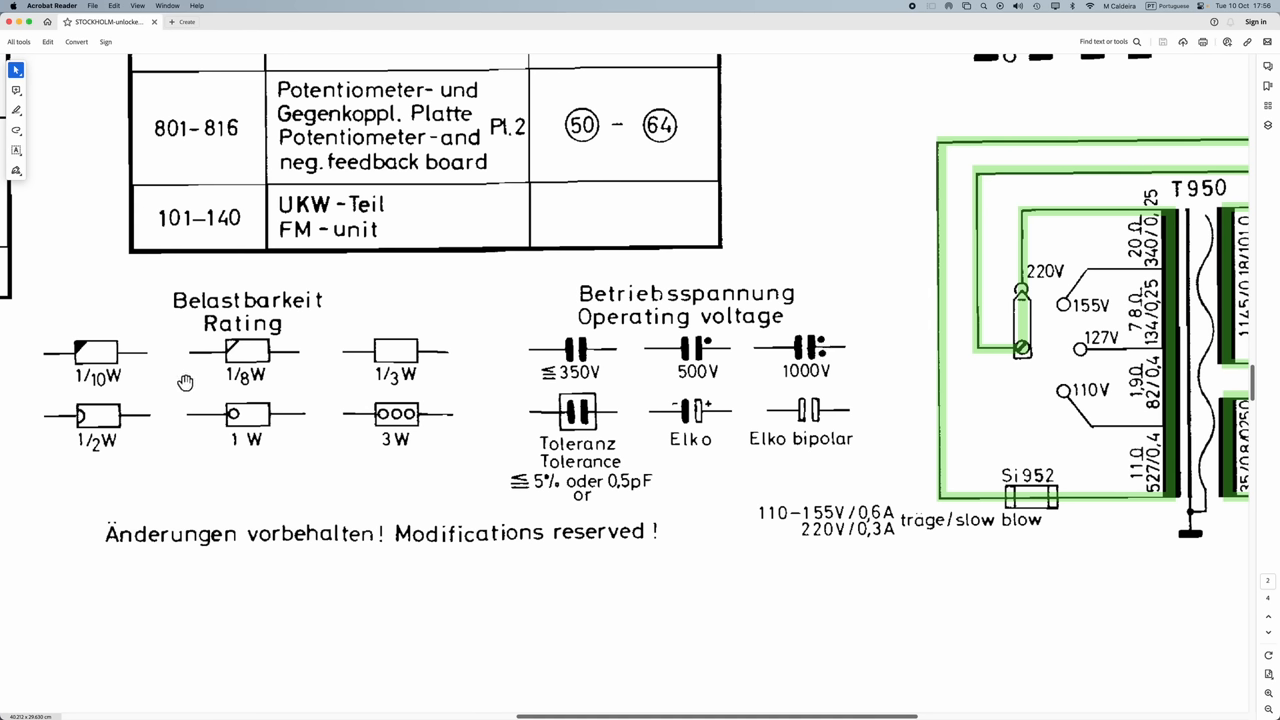
{"action": "mouse_move", "coordinate": [355, 417]}
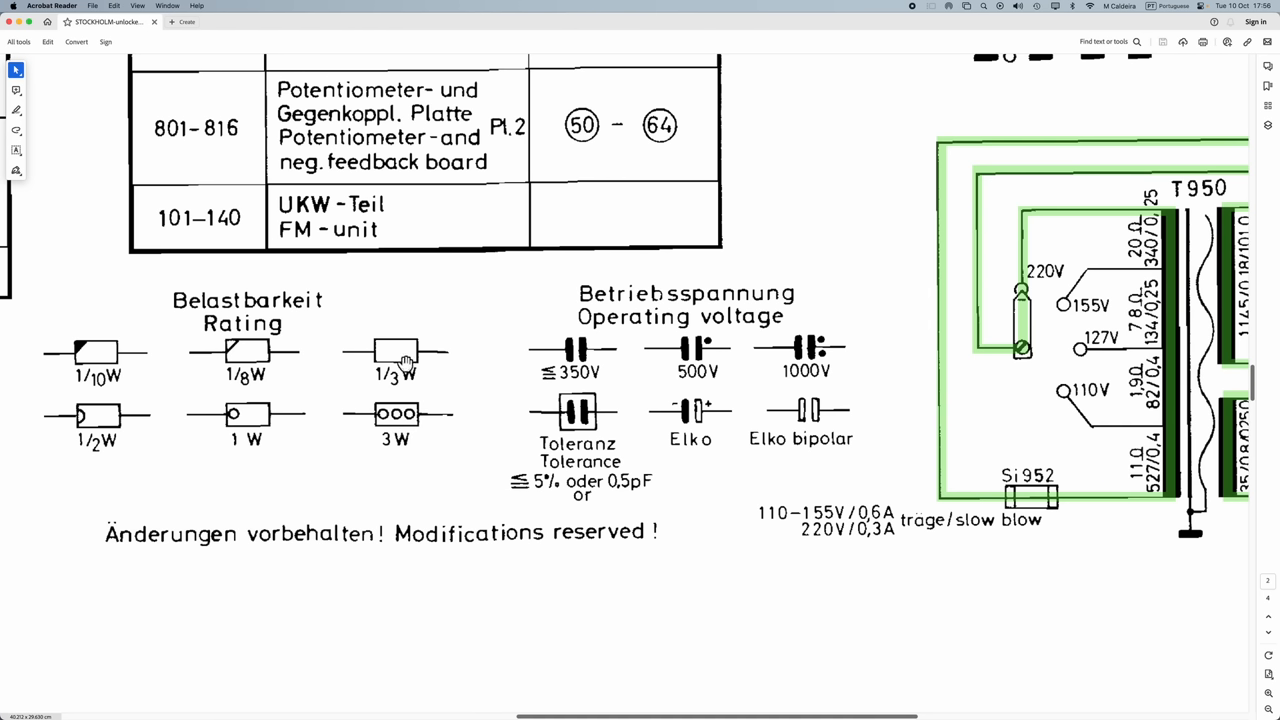
{"action": "mouse_move", "coordinate": [595, 402]}
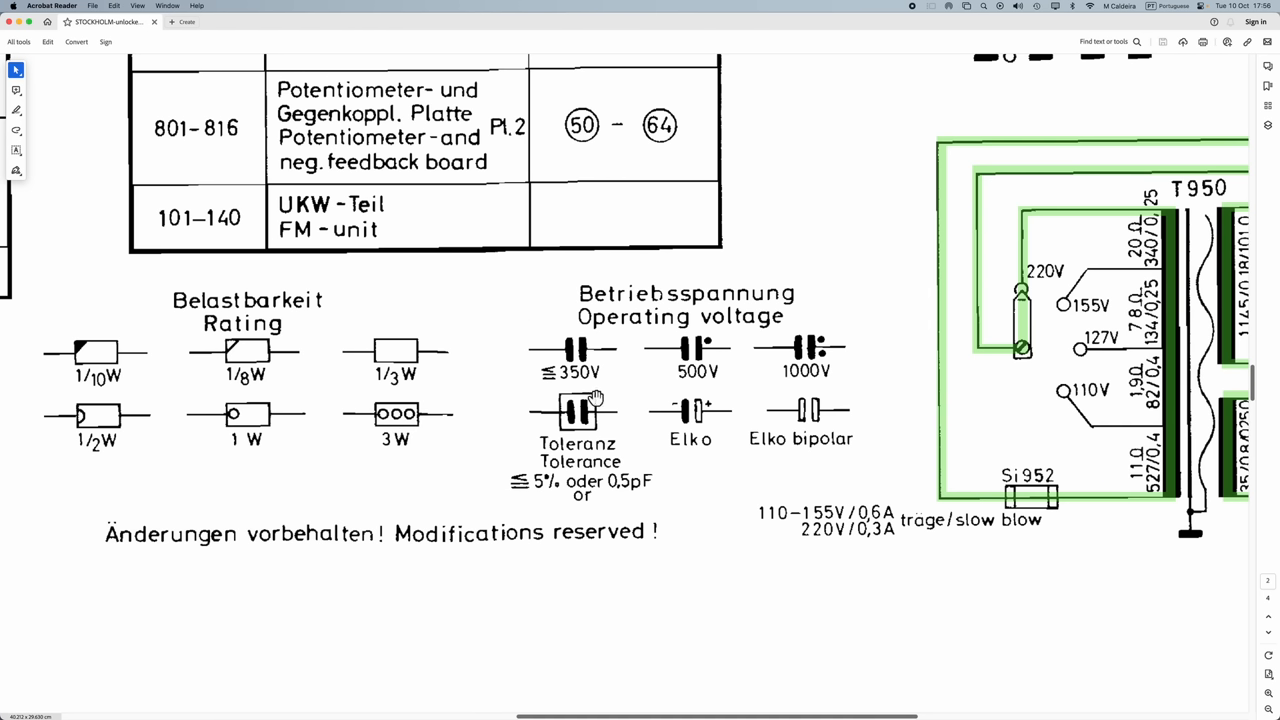